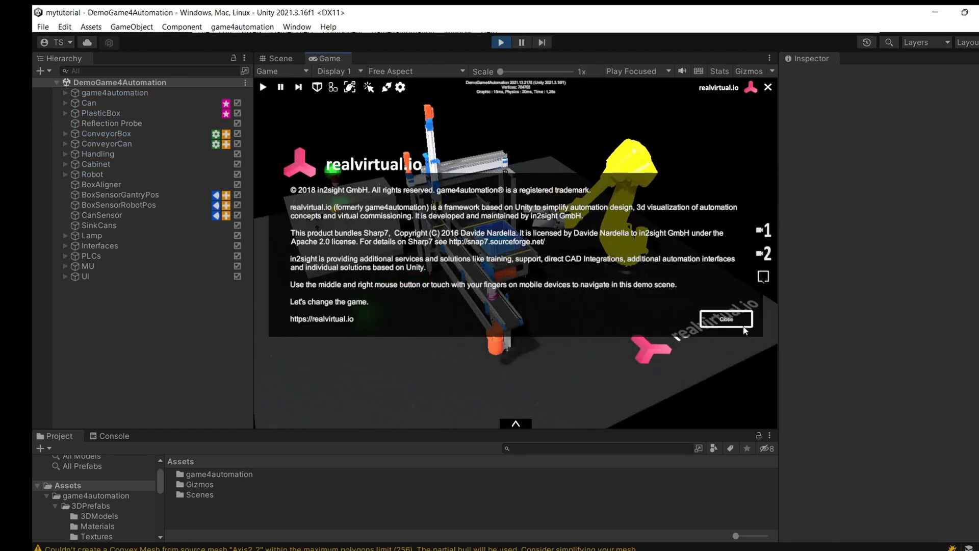
Close the realvirtual.io info box and stop play mode on the demo scene.
click(727, 319)
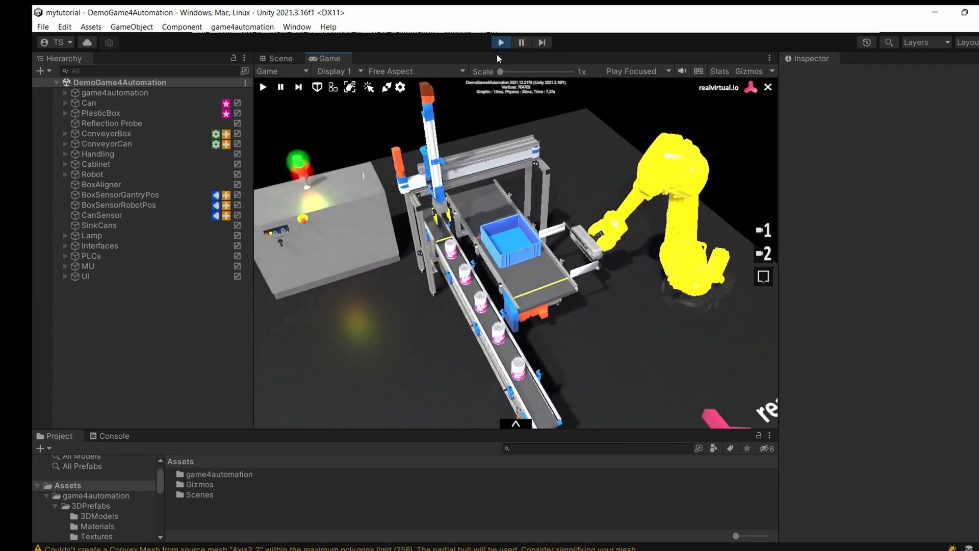
click(272, 58)
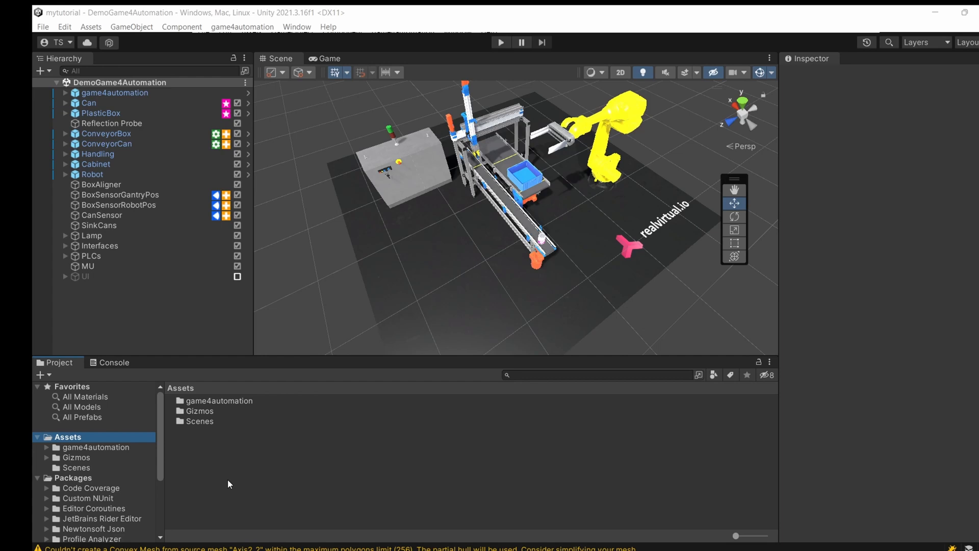
mouse_move(91, 450)
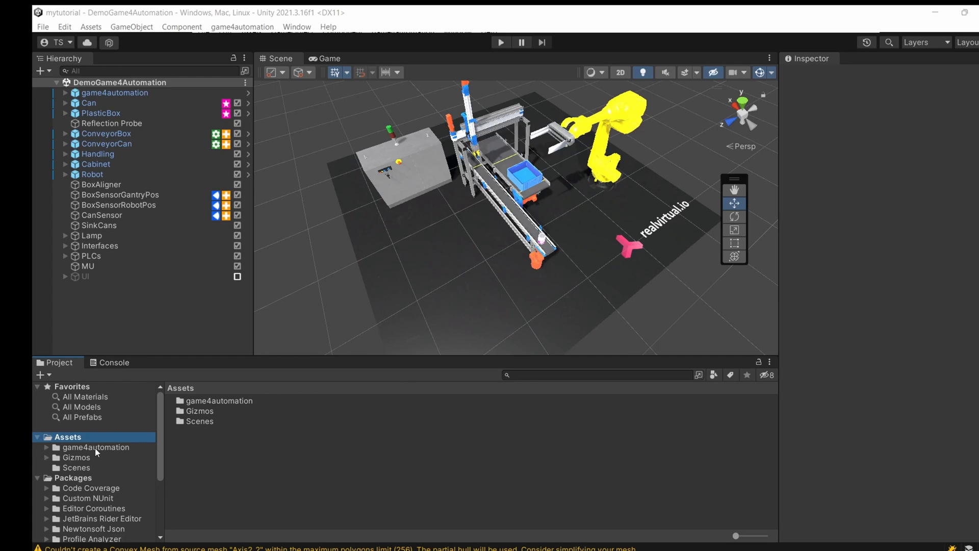
mouse_move(369, 457)
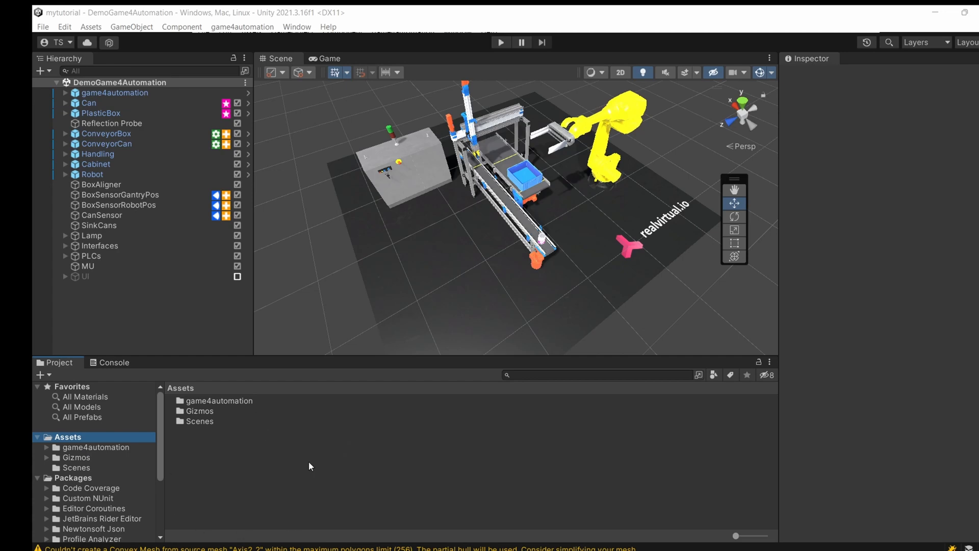
click(218, 400)
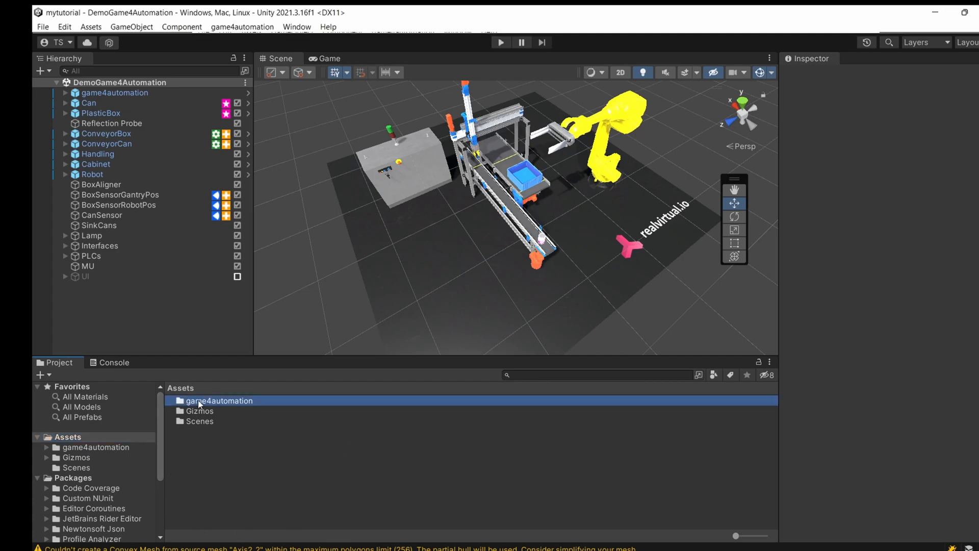
click(218, 400)
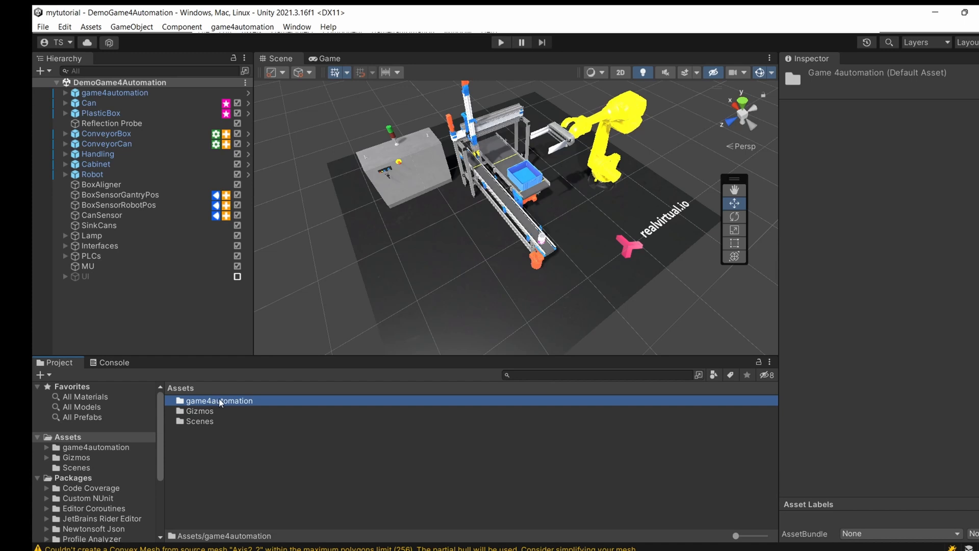
mouse_move(321, 405)
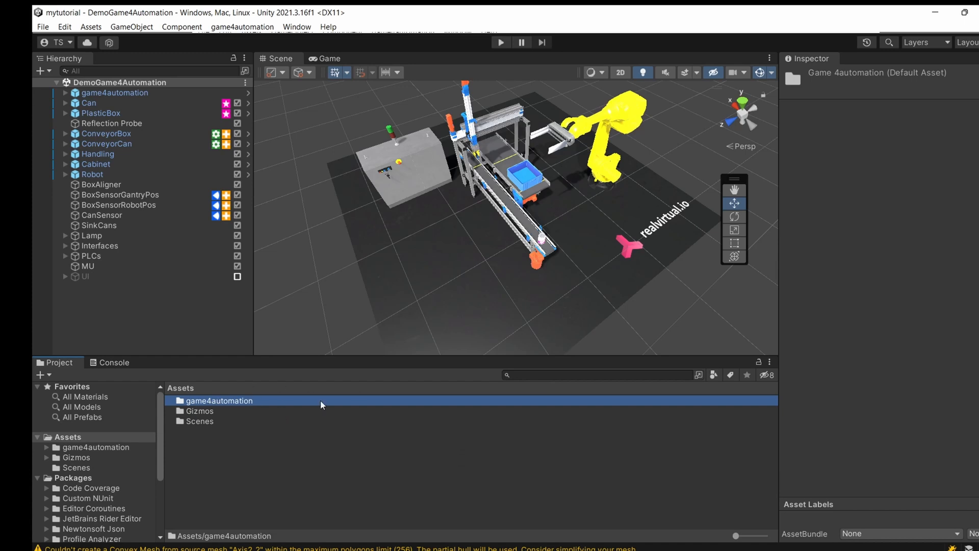
mouse_move(241, 404)
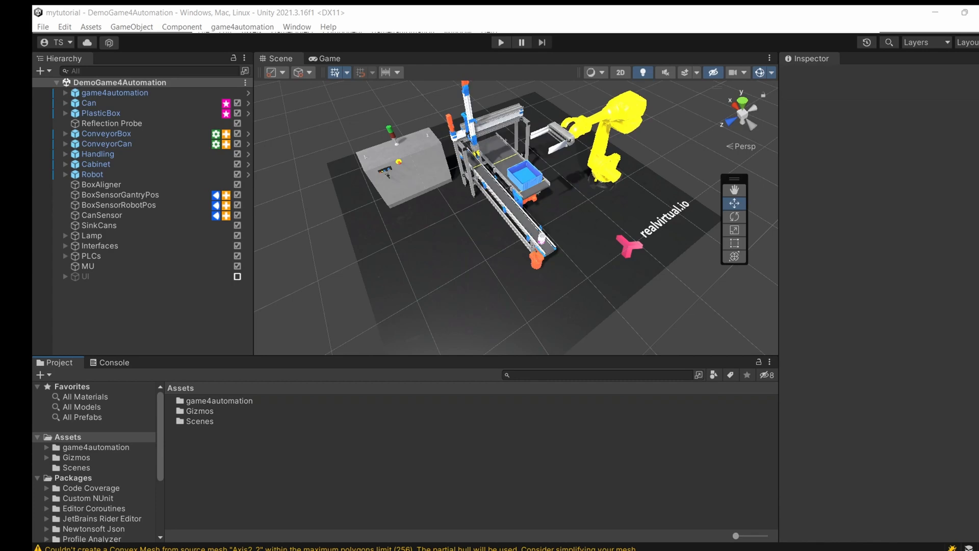
mouse_move(259, 460)
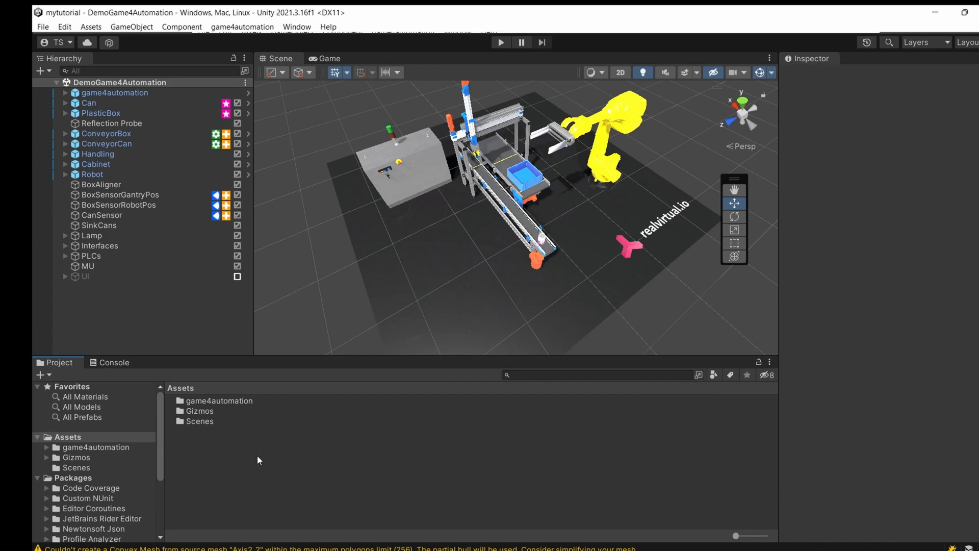
Create a new Assets folder named Tutorial02 and enter it.
right_click(259, 460)
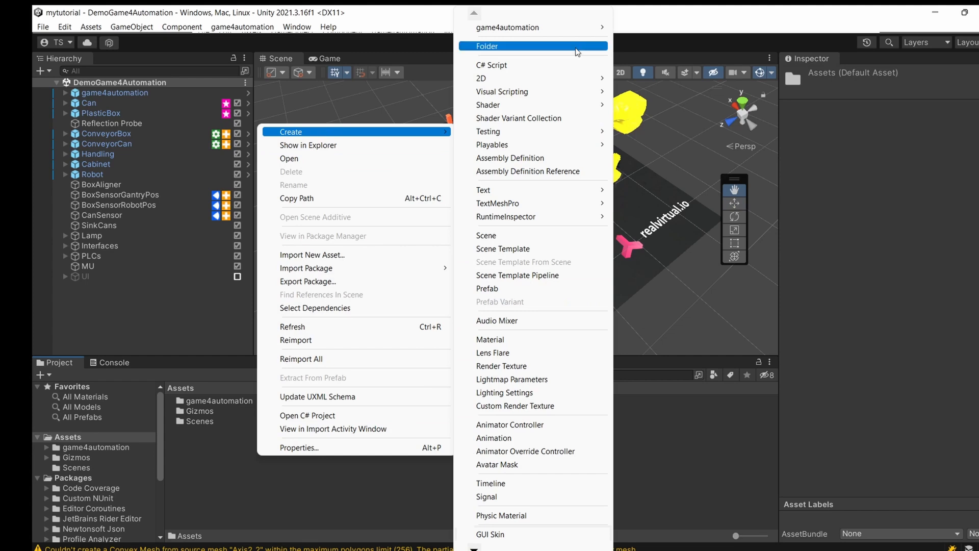
click(488, 46)
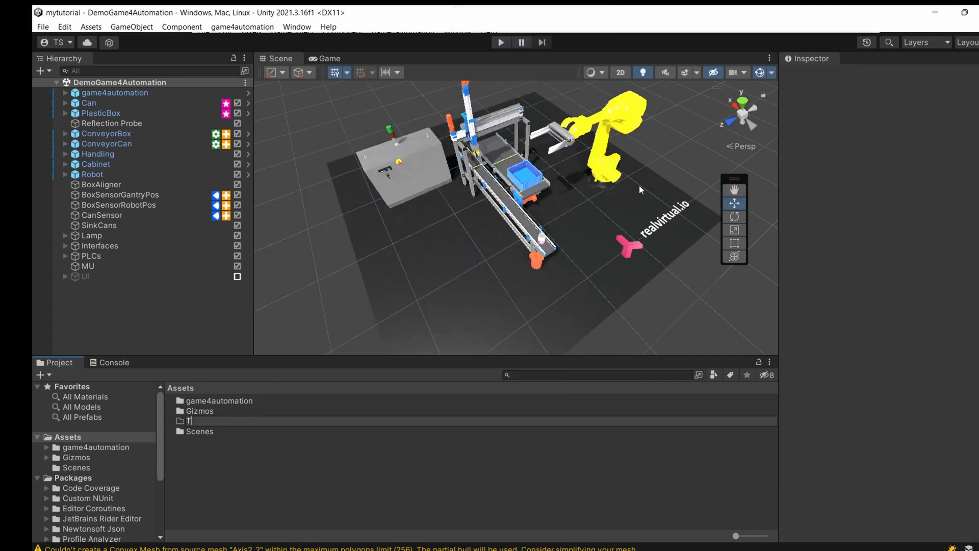
text(Tutorial02)
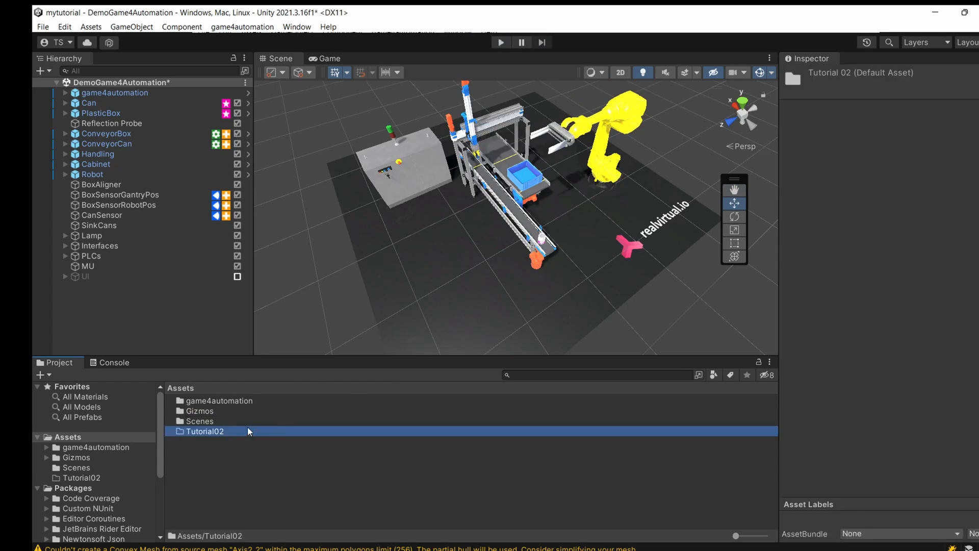
double_click(204, 431)
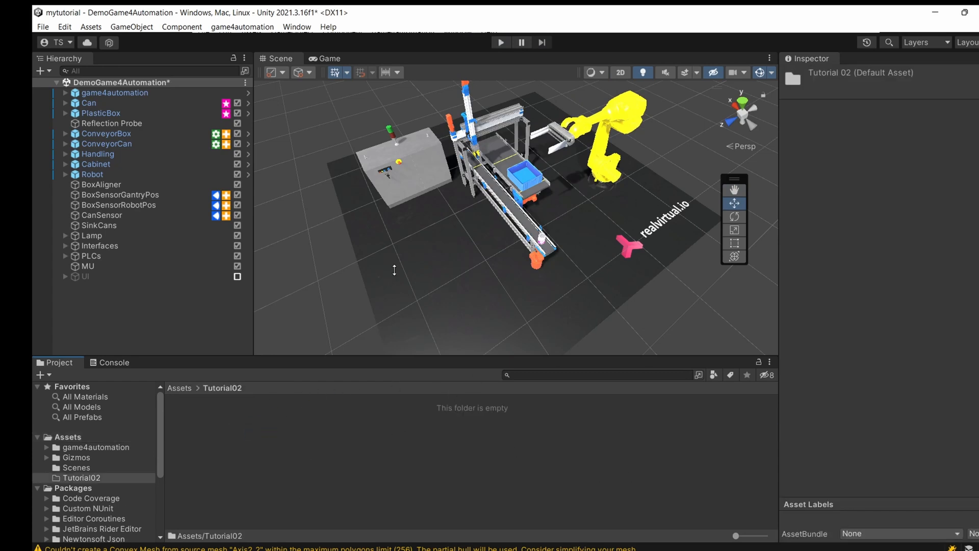
click(39, 27)
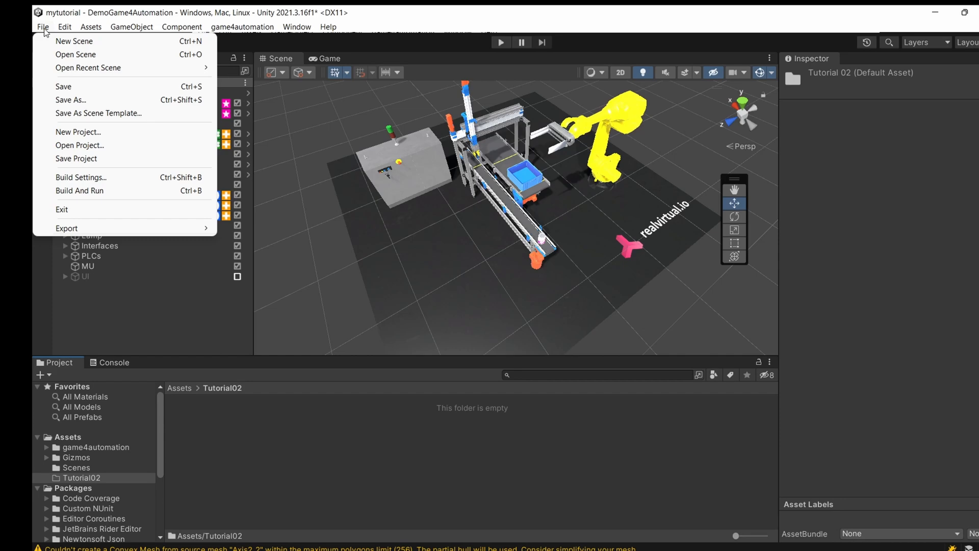
mouse_move(79, 41)
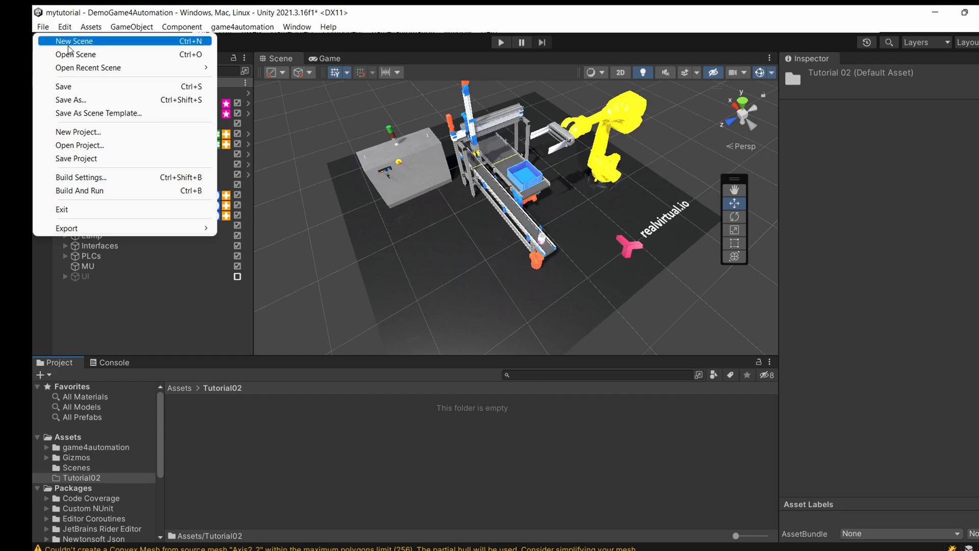
Create a new scene from the realvirtual.io template, choosing Don't Save for the demo scene.
click(70, 41)
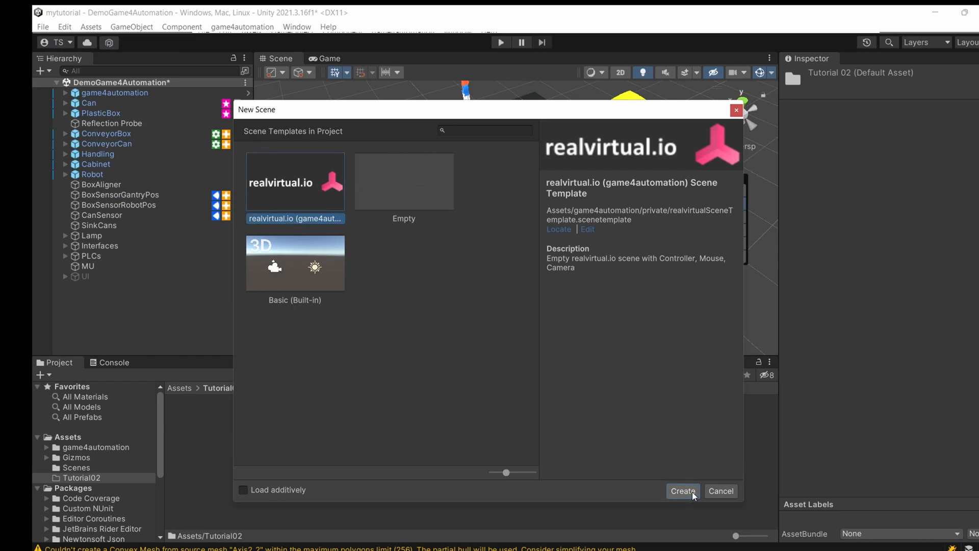
click(684, 490)
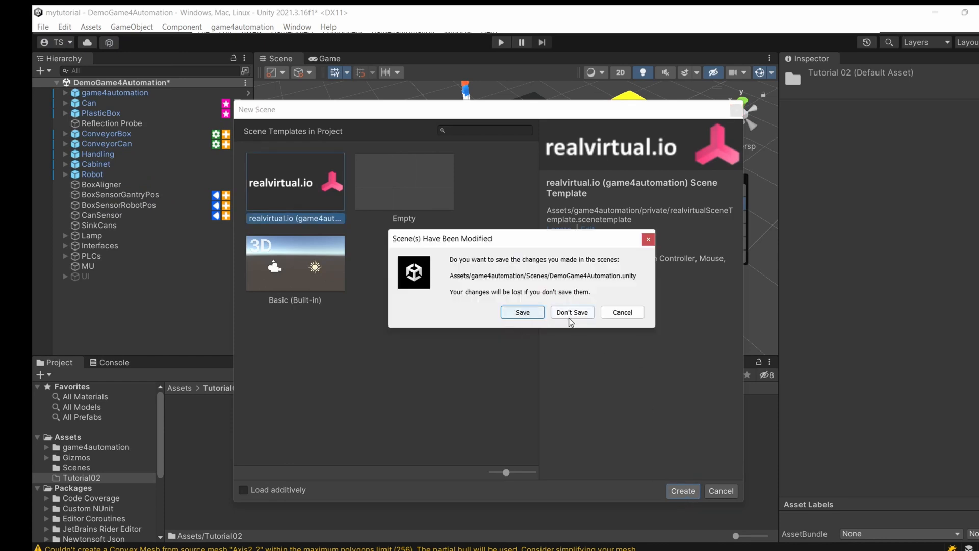
click(572, 313)
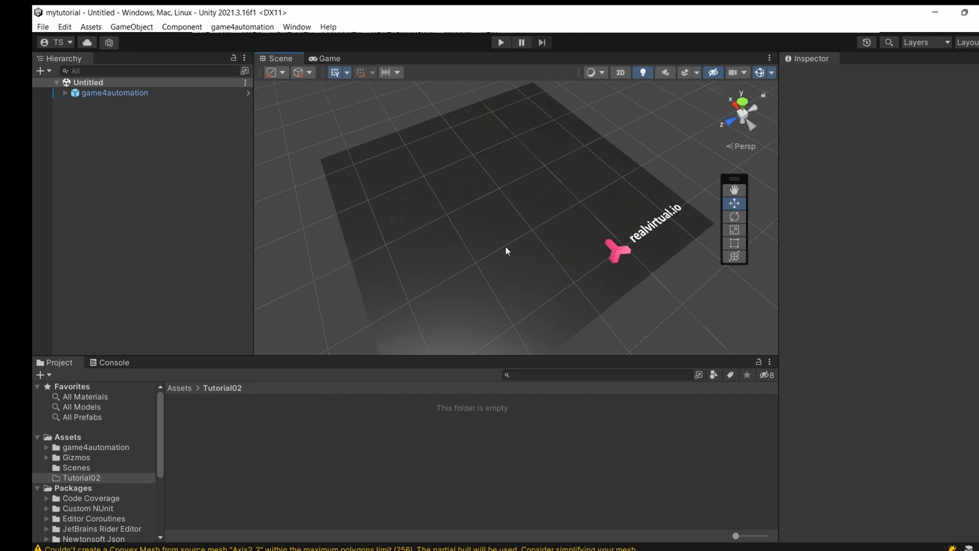
mouse_move(646, 267)
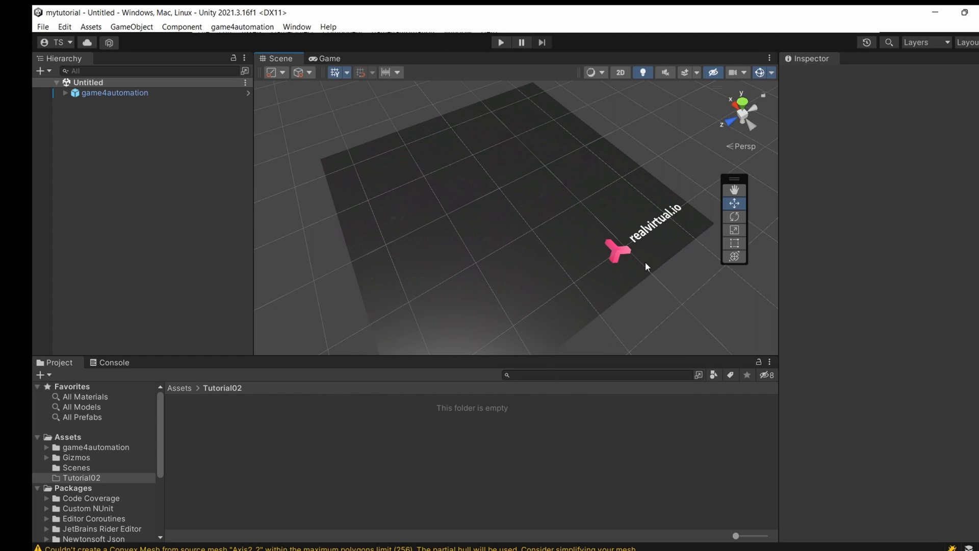
Save the scene as tutorial2 inside the Tutorial02 folder via Save As.
click(41, 27)
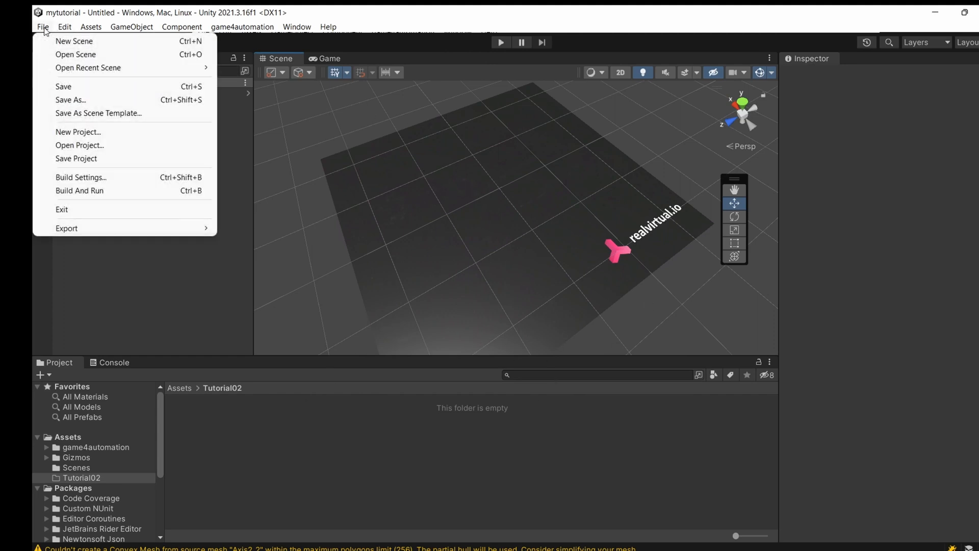
click(70, 100)
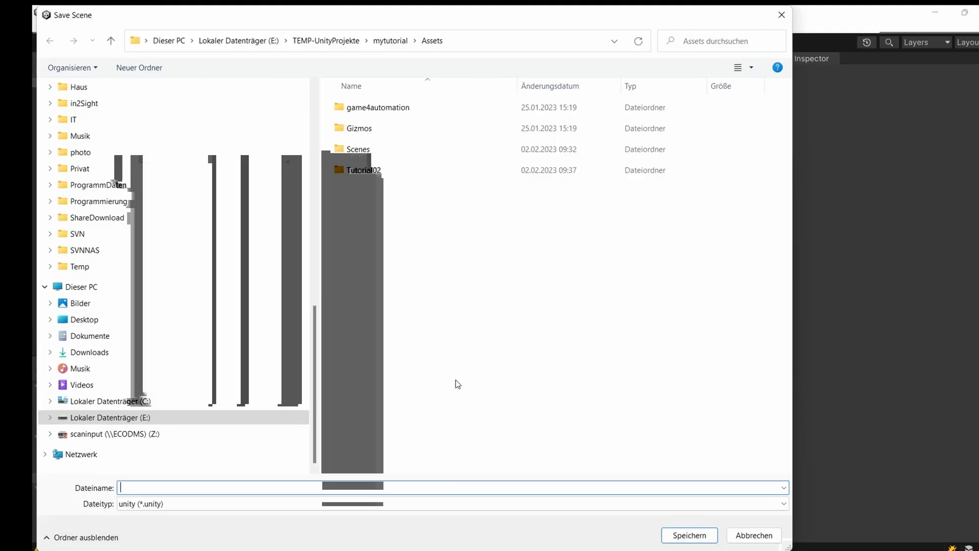
double_click(363, 169)
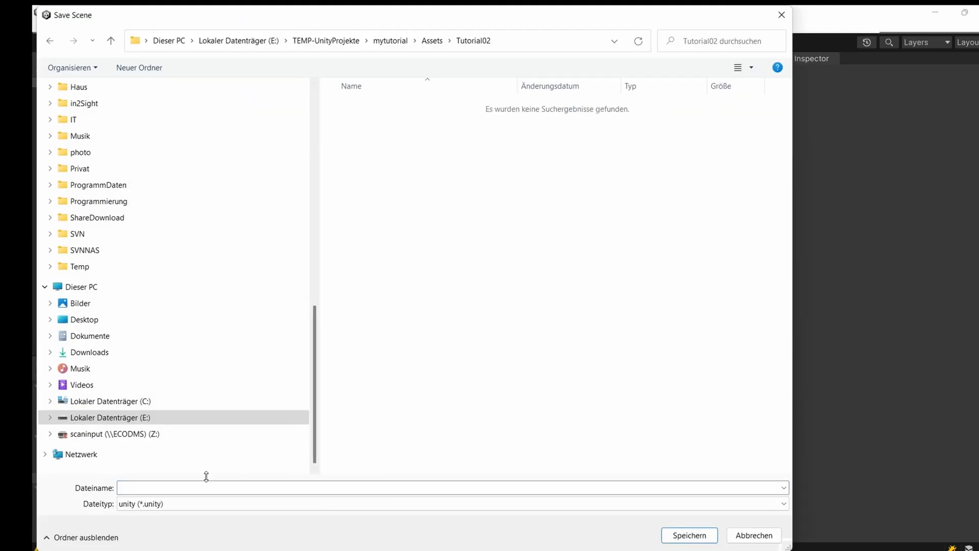
text(tuz)
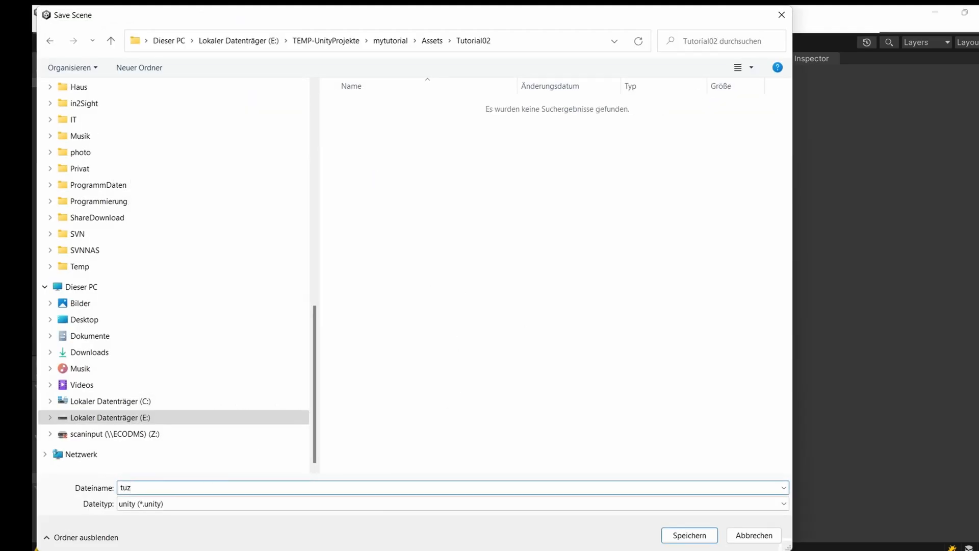
text(tutorial)
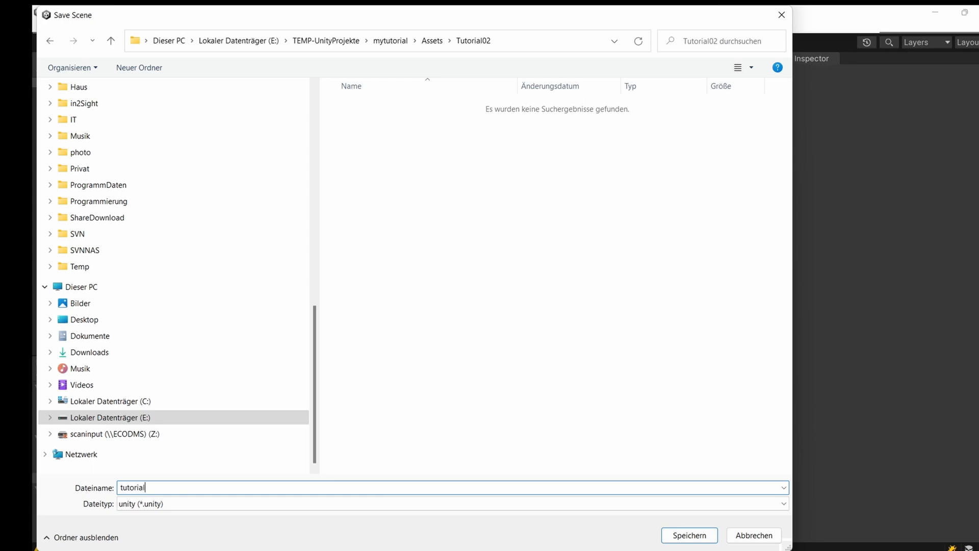
click(689, 534)
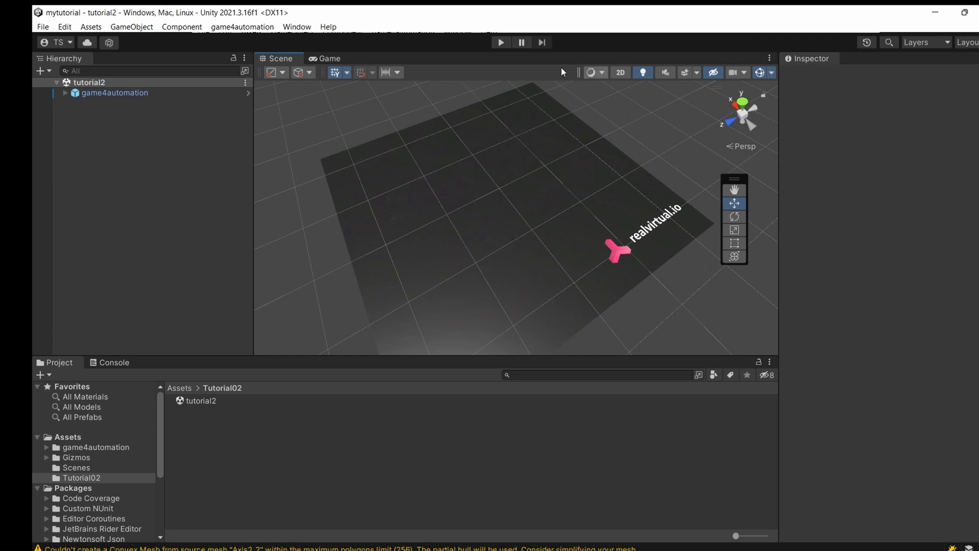
Play and stop the tutorial2 scene, then expand game4automation in the Hierarchy.
click(502, 41)
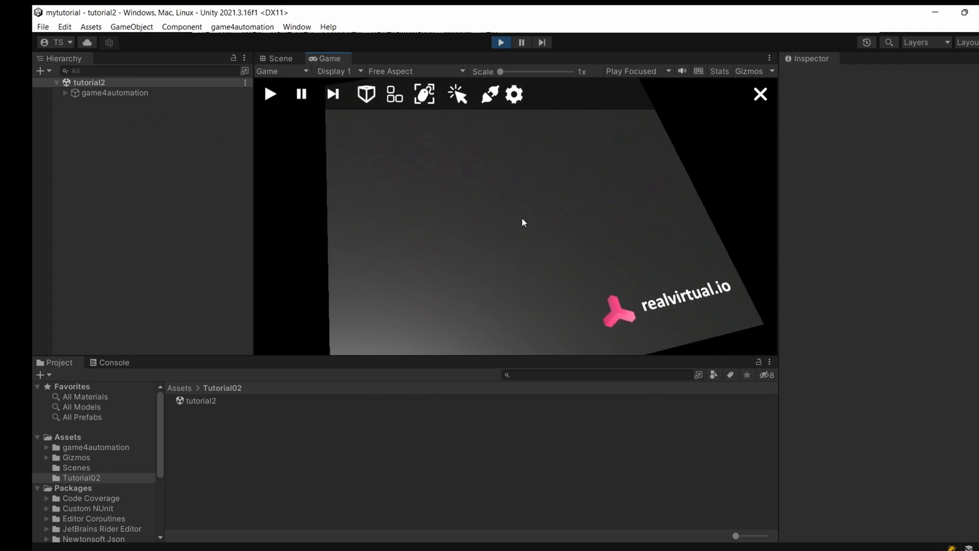
click(279, 59)
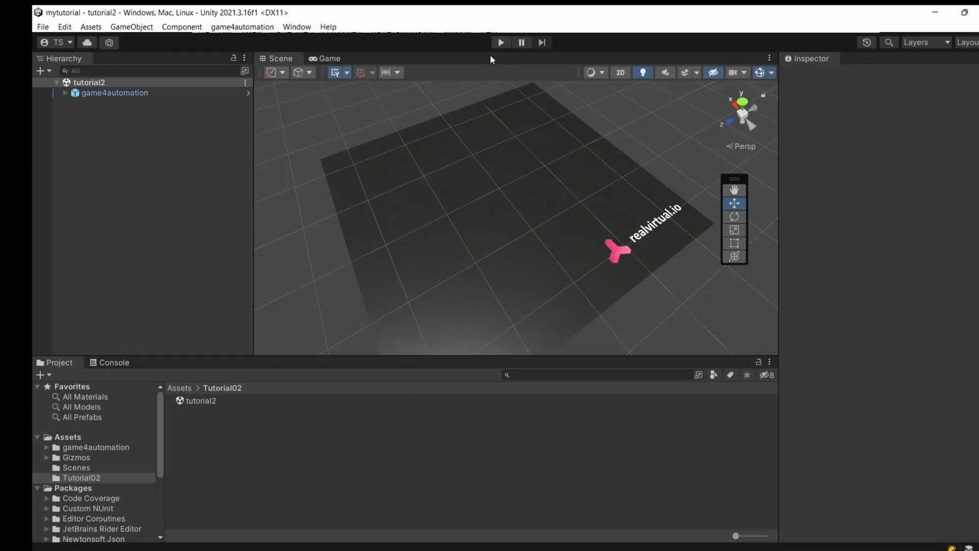
click(65, 93)
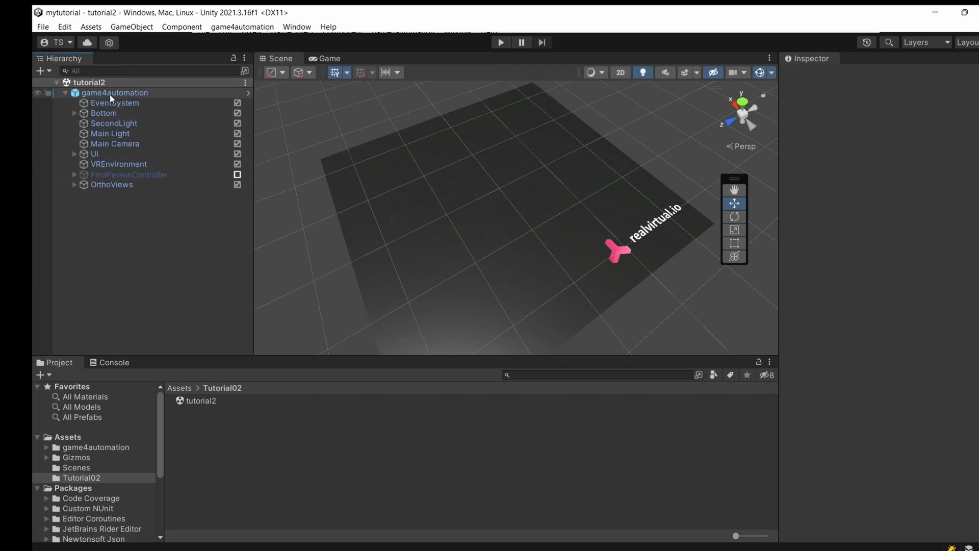
Set game4automation's Base Plate Dimension from 5 to 6 in the Environment settings.
click(114, 93)
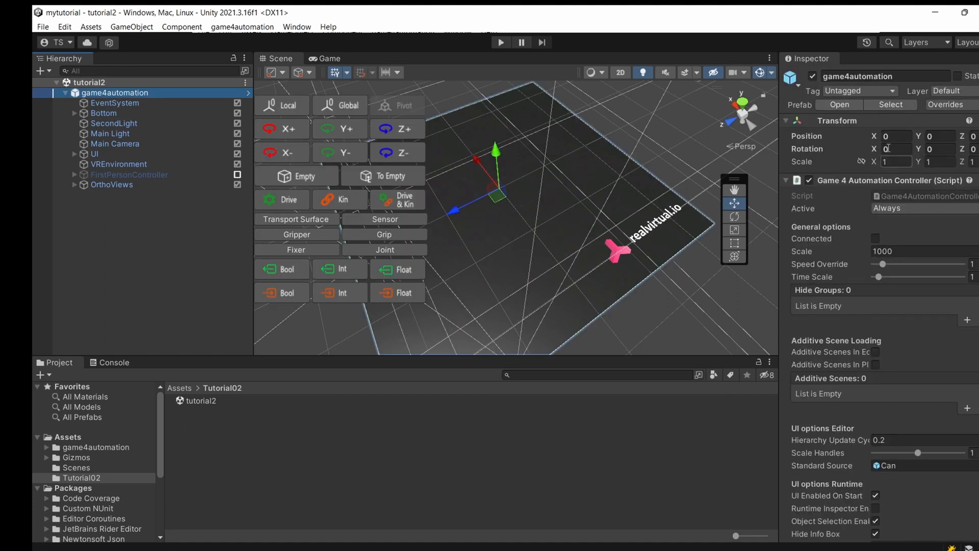
scroll(down, 3)
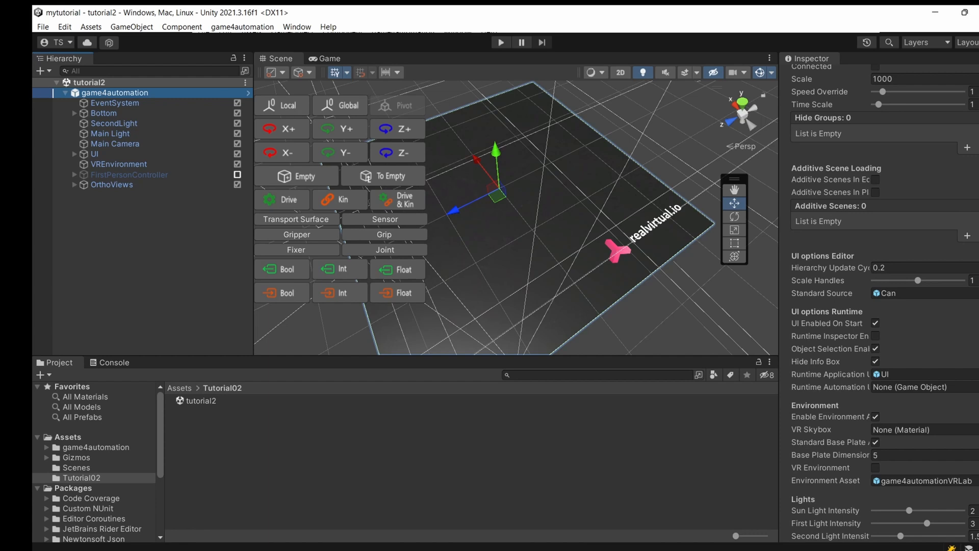
scroll(down, 3)
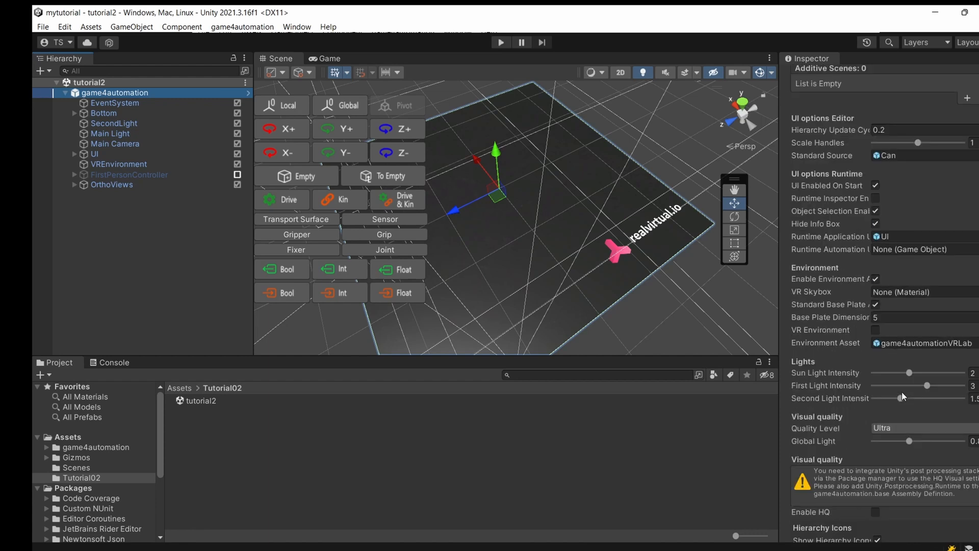
mouse_move(871, 319)
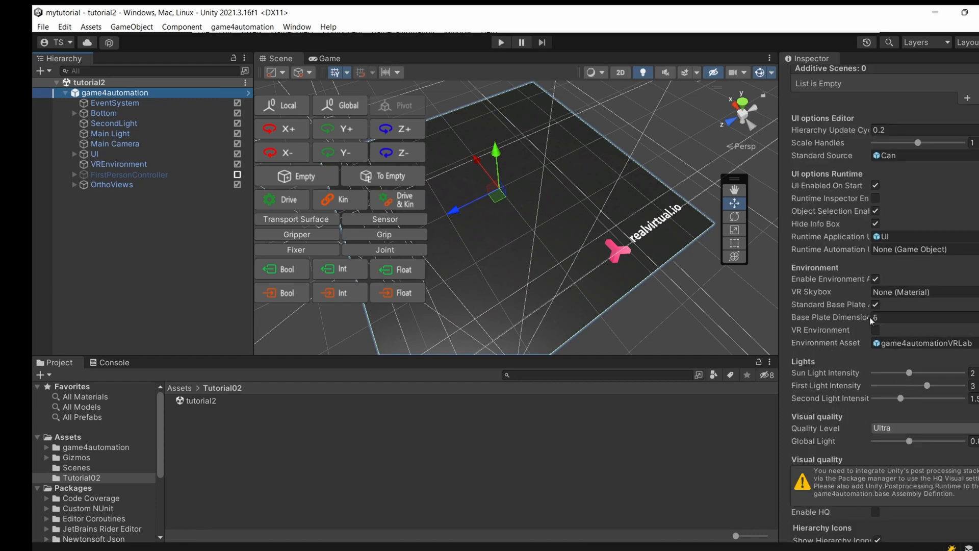
drag(880, 317, 967, 317)
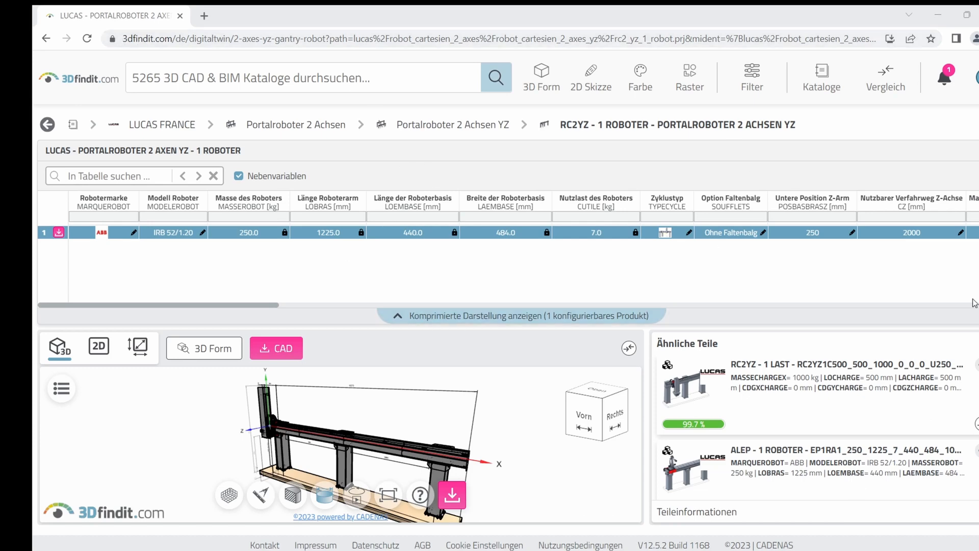
mouse_move(494, 355)
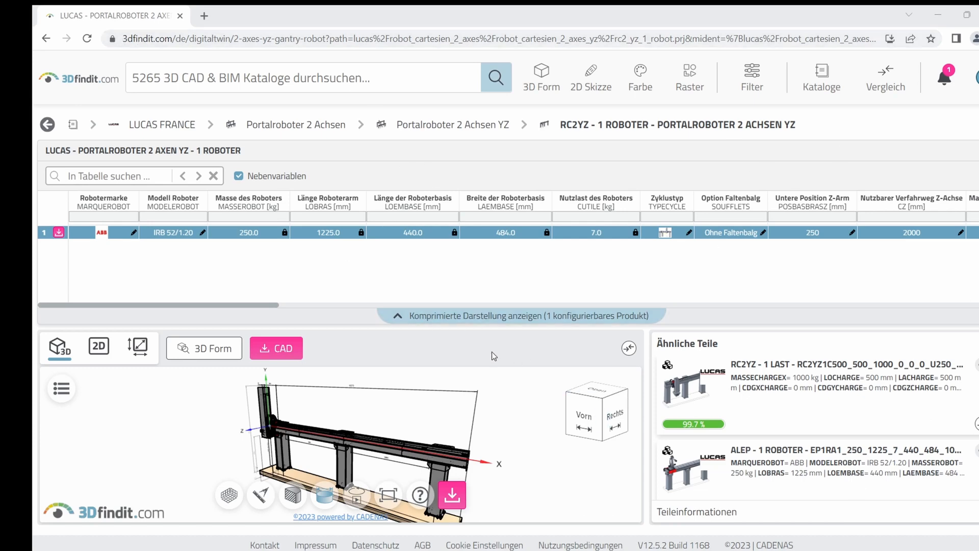
mouse_move(146, 128)
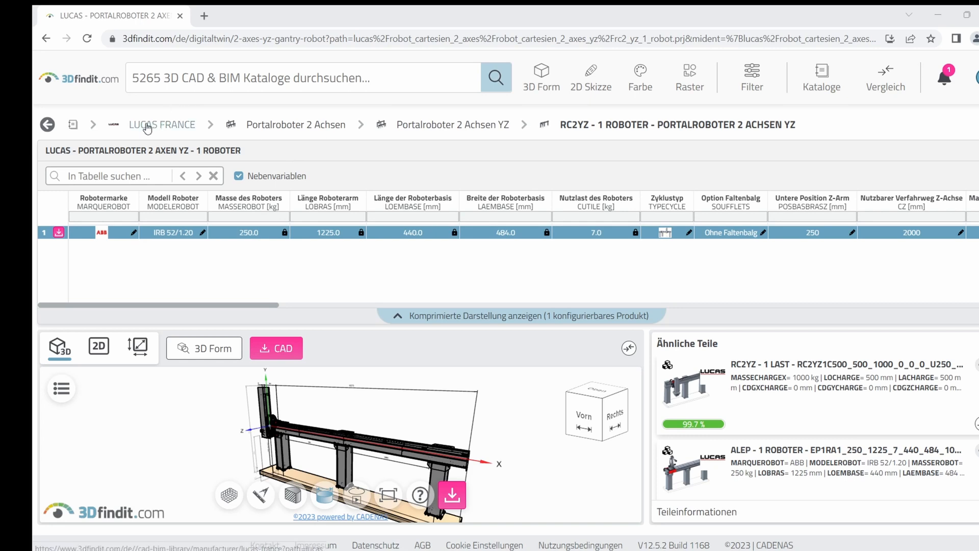
mouse_move(416, 500)
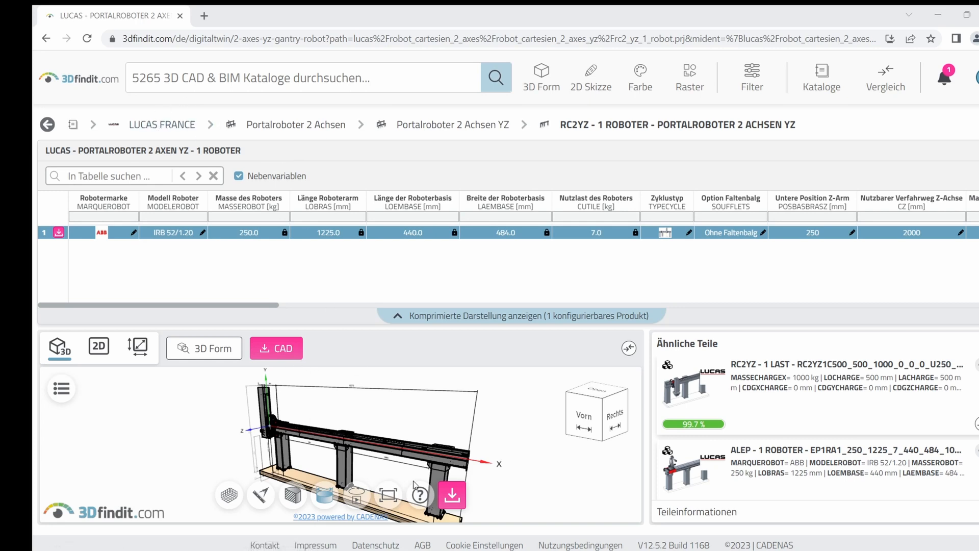
mouse_move(452, 496)
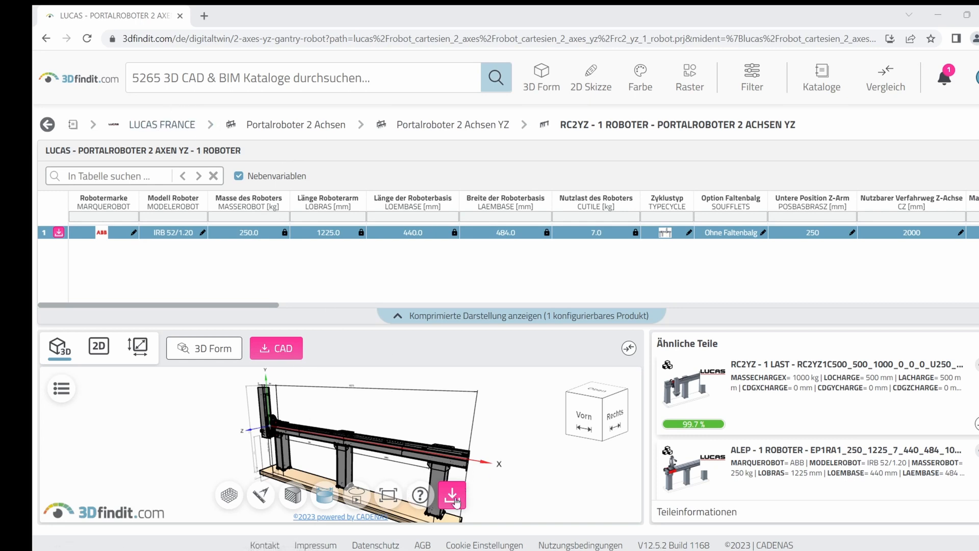
mouse_move(451, 494)
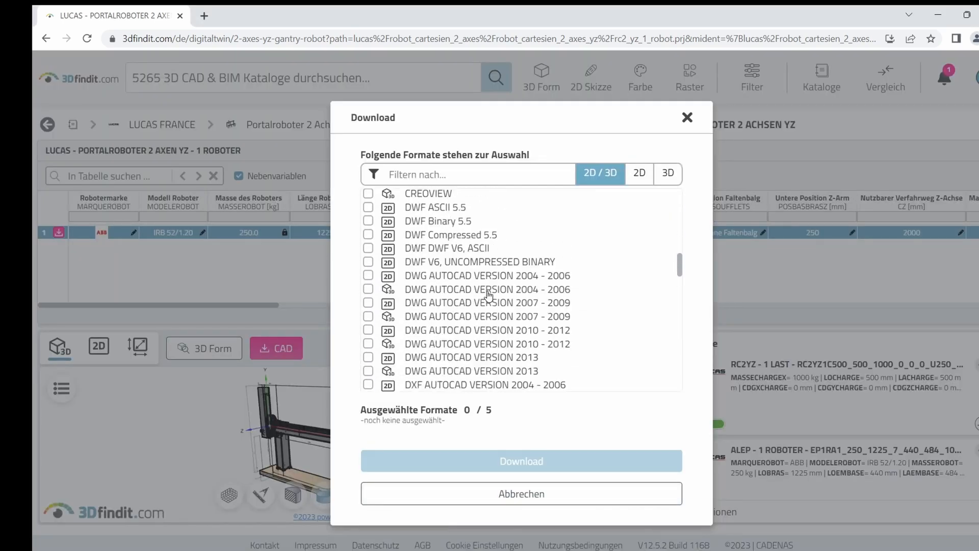
Request the LUCAS gantry robot CAD download in COLLADA format from 3dfindit.
scroll(down, 3)
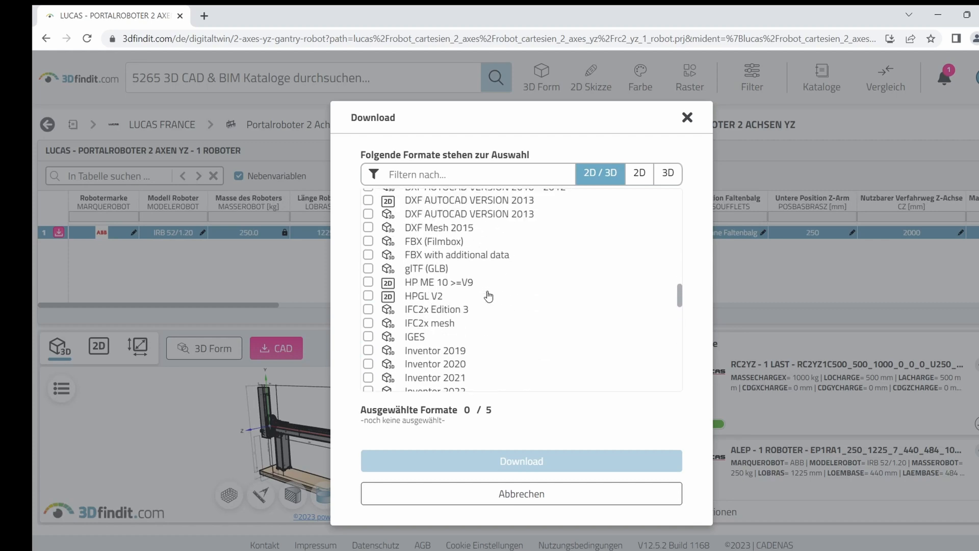
scroll(up, 3)
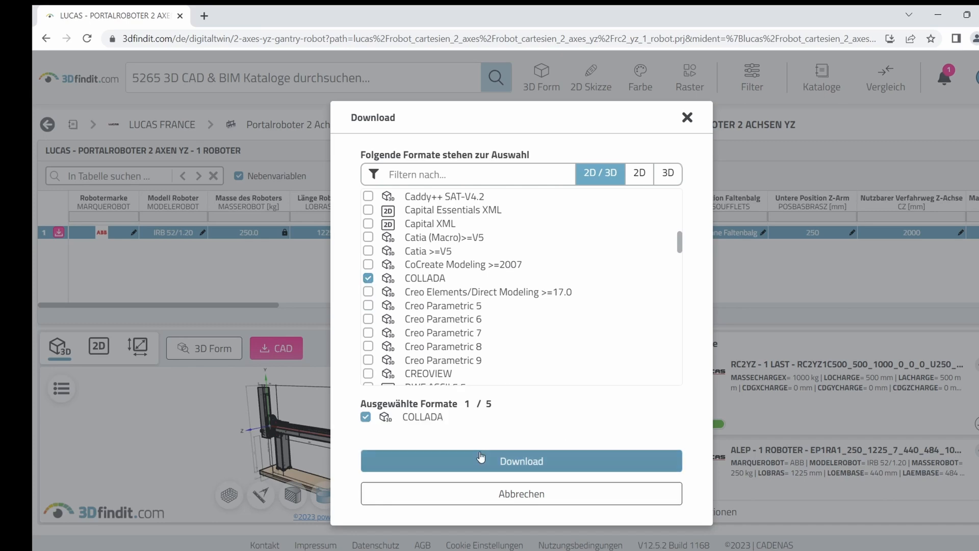
click(521, 461)
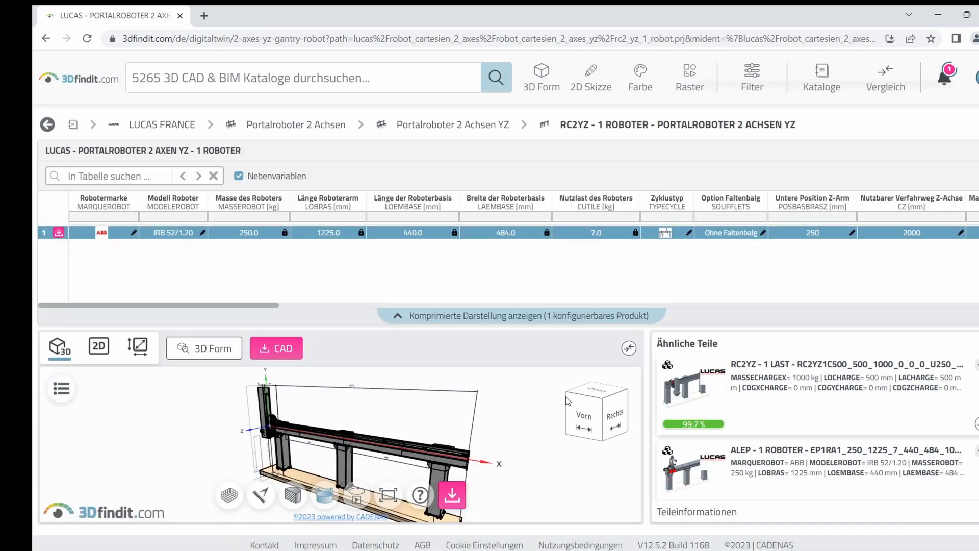
click(276, 347)
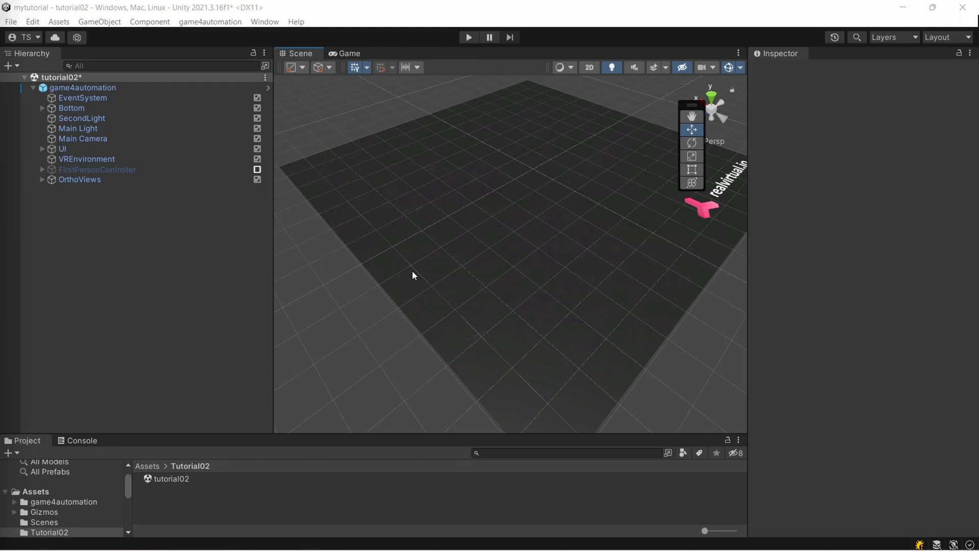
mouse_move(682, 10)
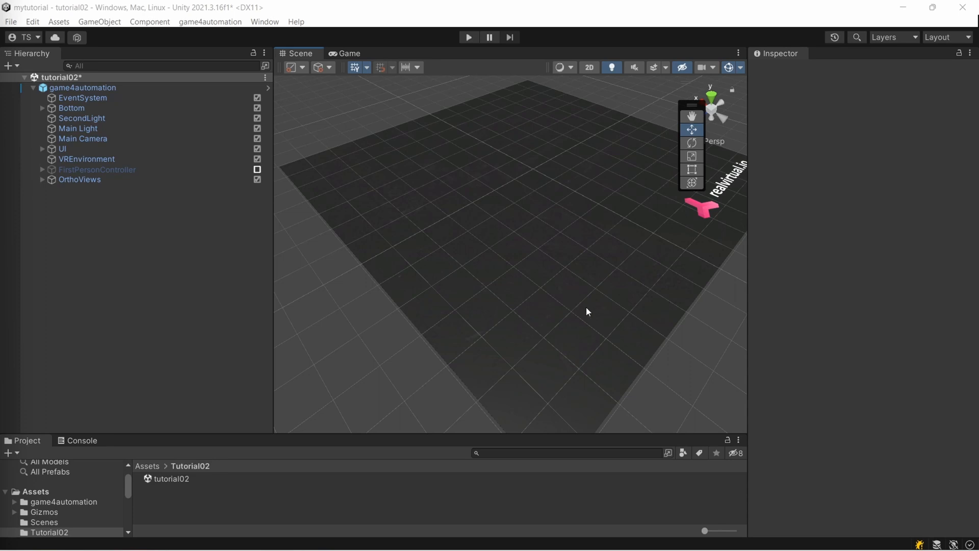
mouse_move(181, 519)
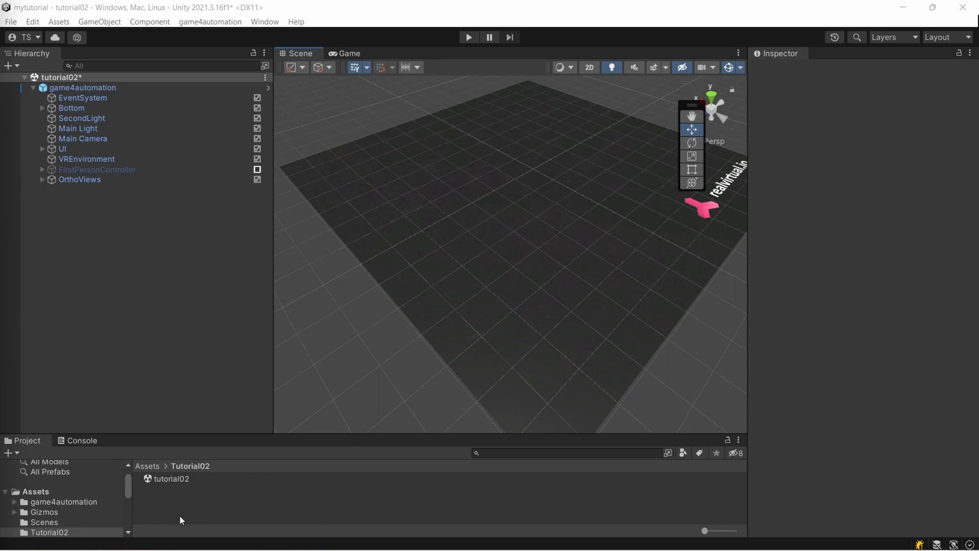
mouse_move(359, 499)
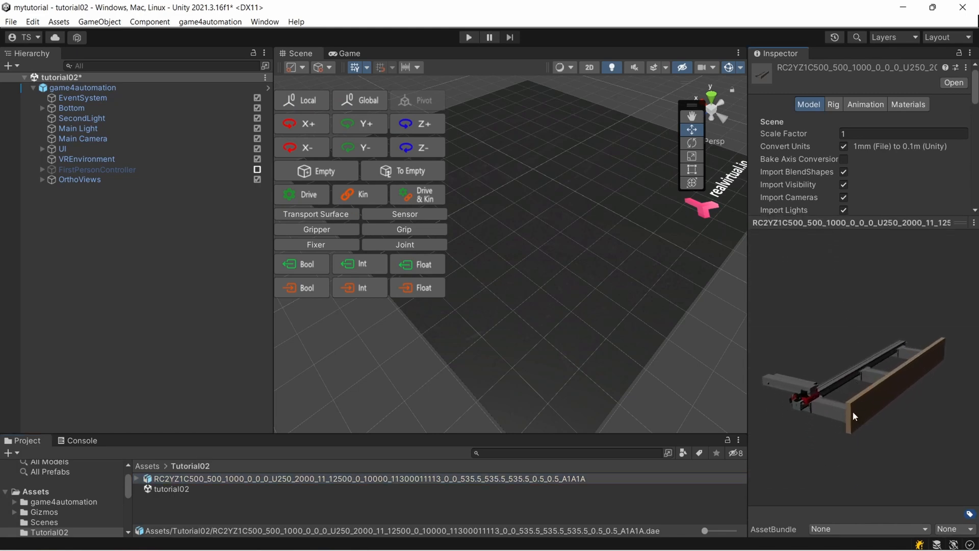
mouse_move(606, 416)
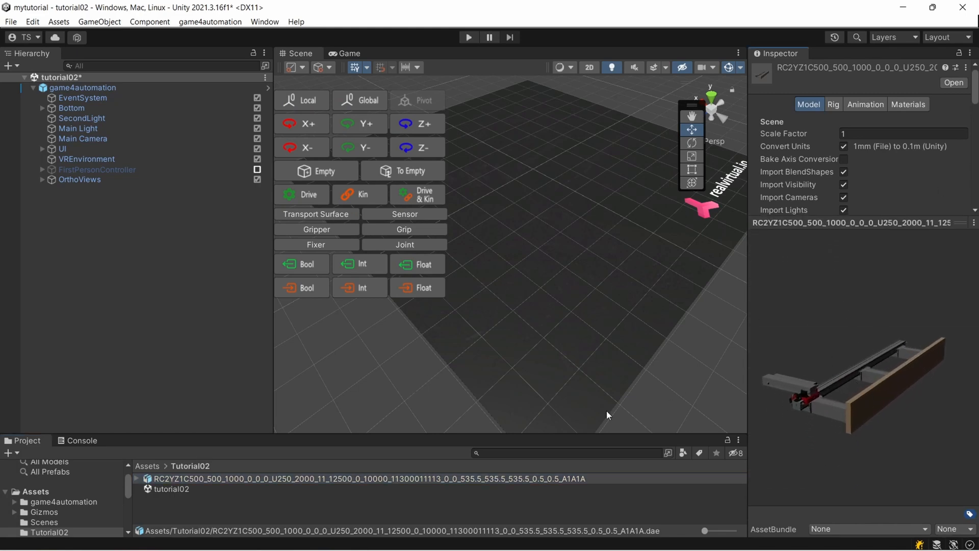
mouse_move(222, 458)
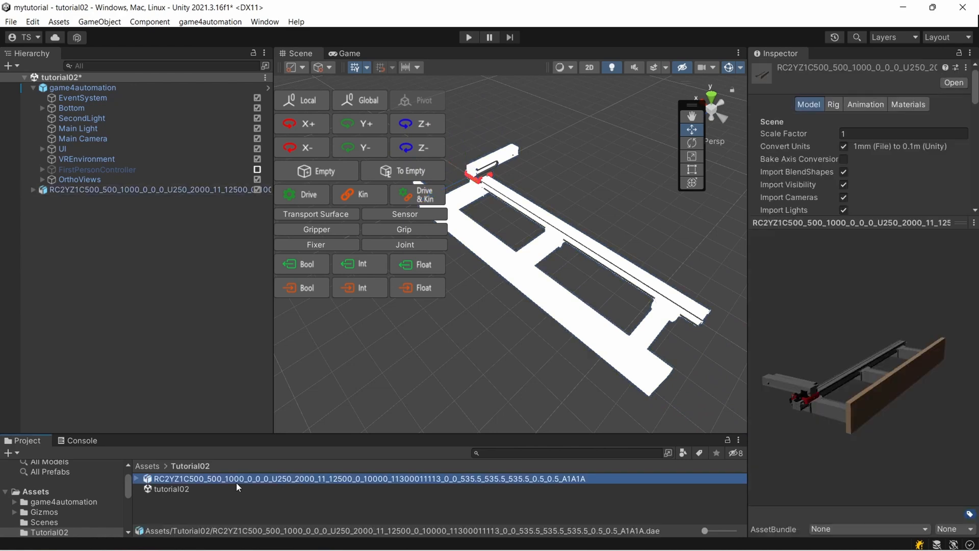
mouse_move(913, 377)
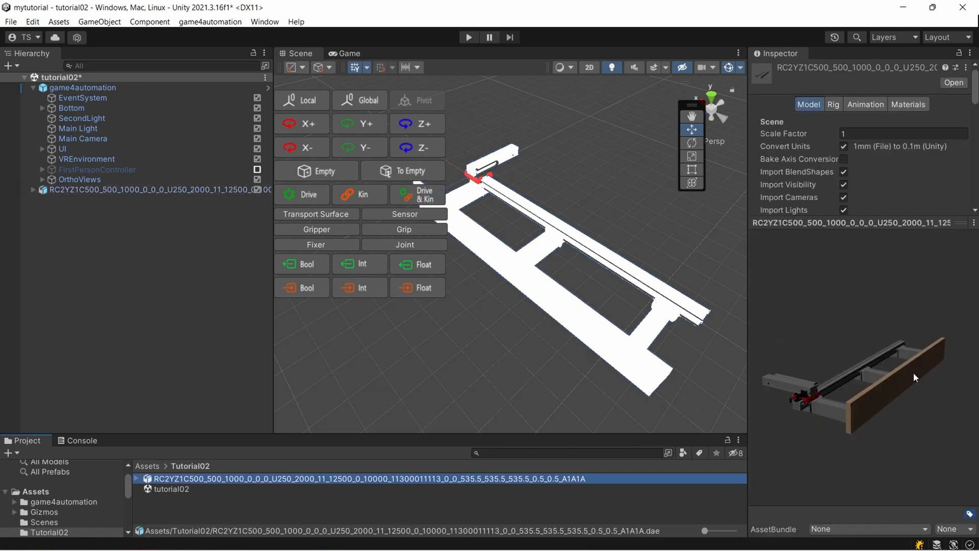
mouse_move(482, 361)
text(0.001)
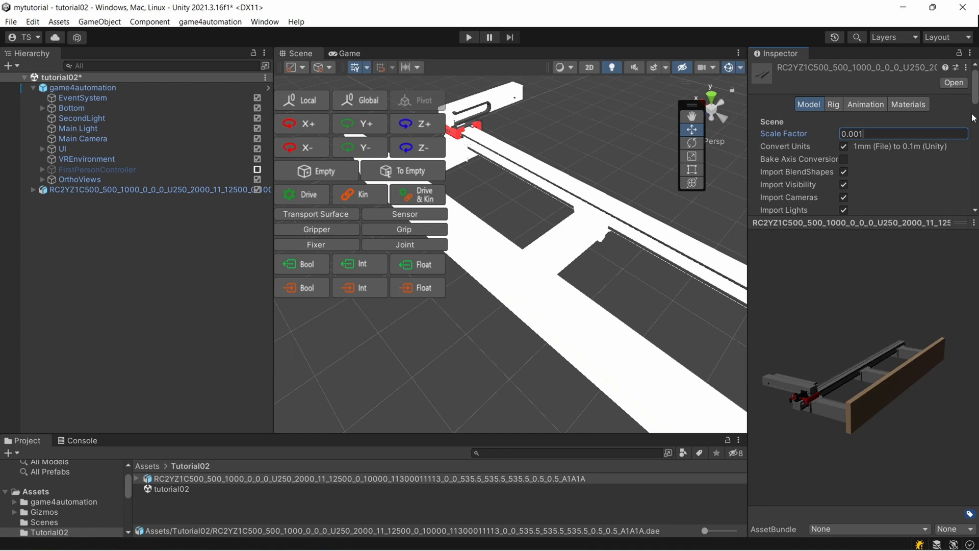
Scroll the Model import settings toward the 0.001 Scale Factor and Apply.
scroll(down, 3)
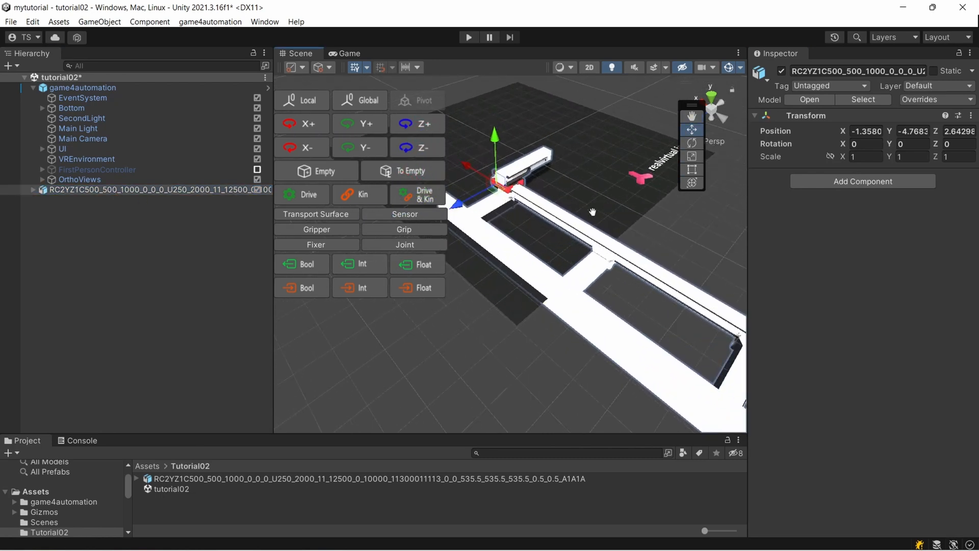
mouse_move(551, 266)
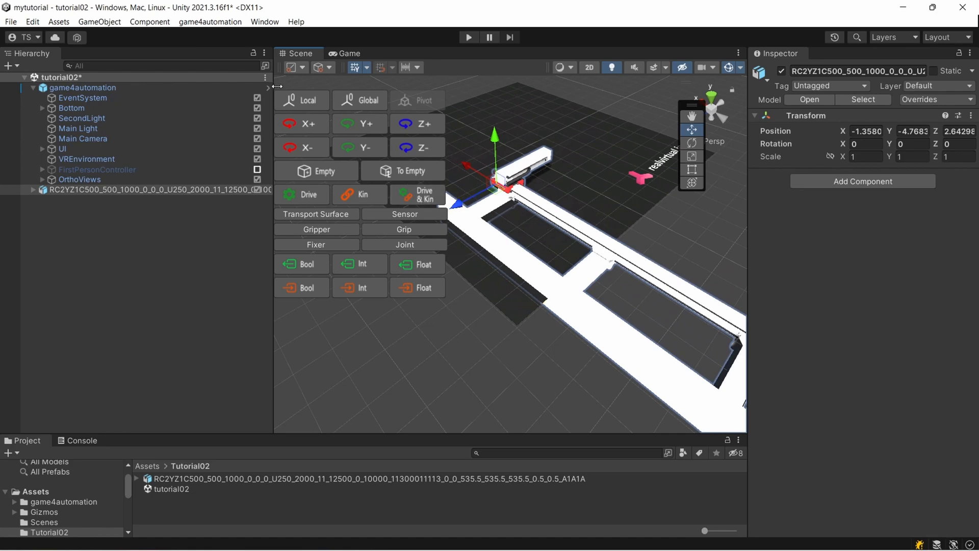
mouse_move(552, 132)
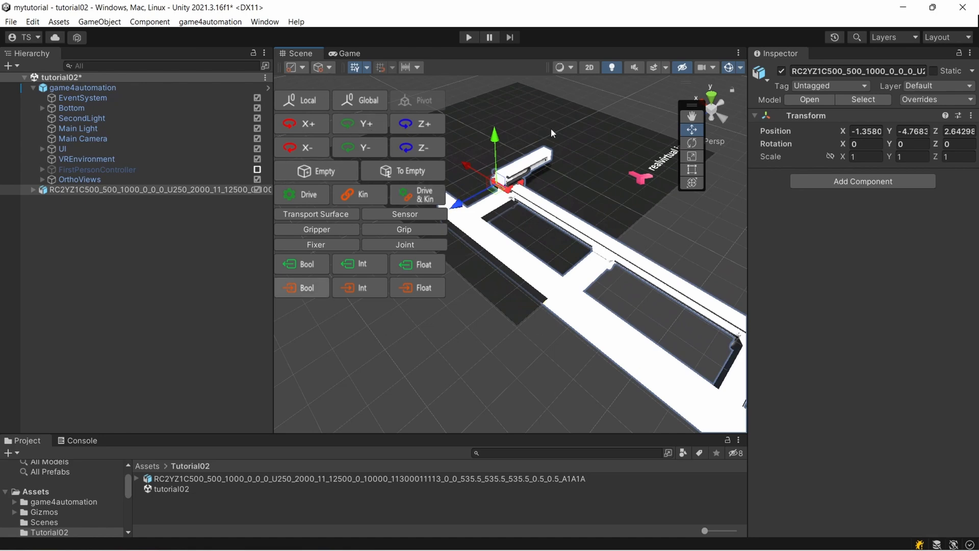
mouse_move(427, 364)
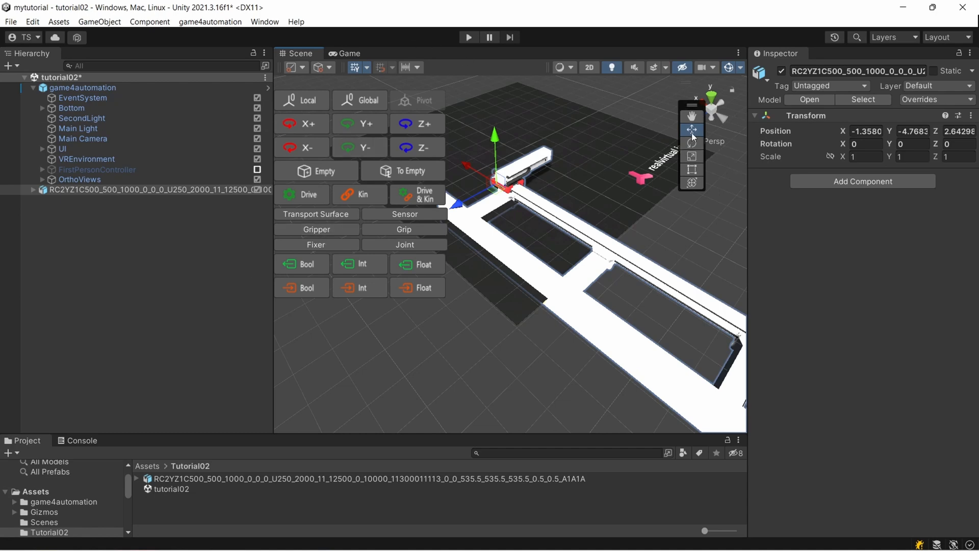
Move the rotated gantry robot onto the base plate with the Move gizmo.
click(691, 142)
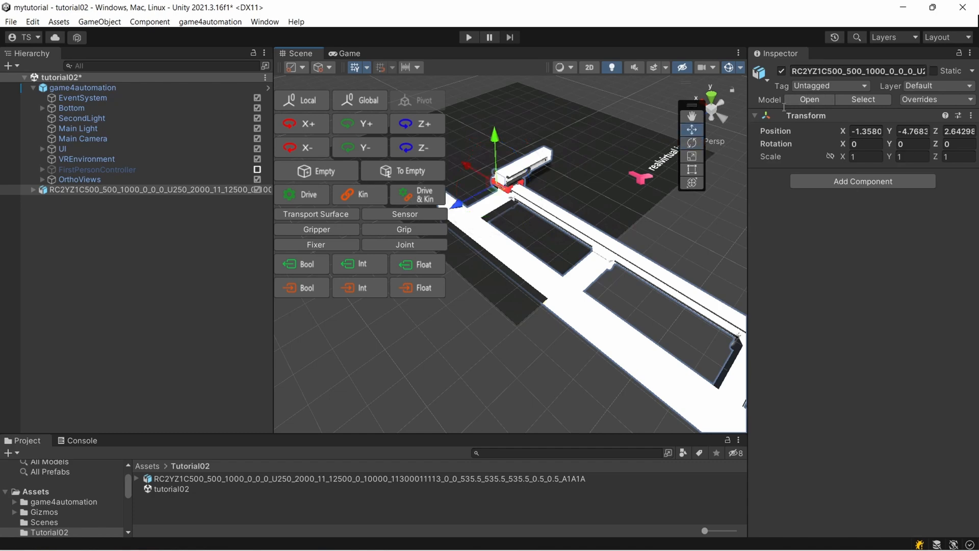
mouse_move(729, 156)
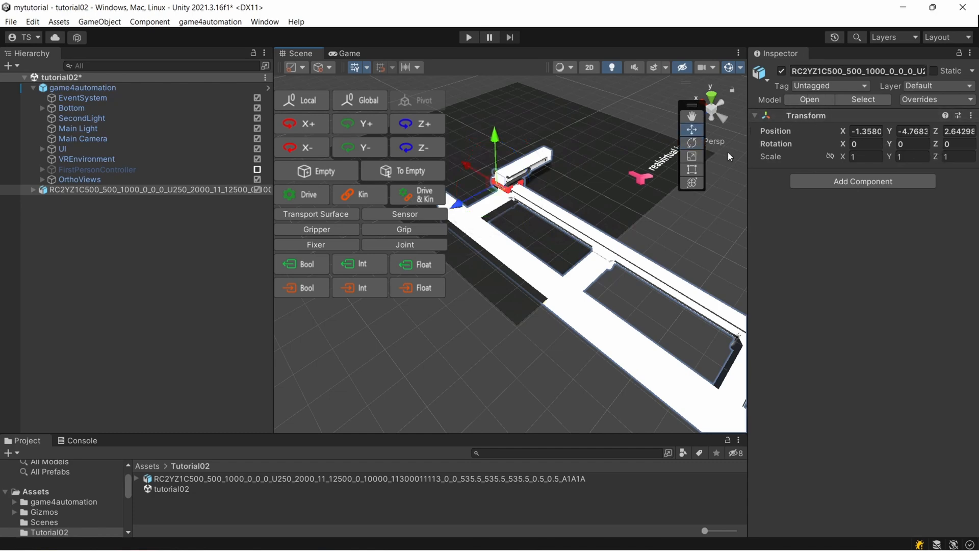
mouse_move(544, 113)
text(3.12)
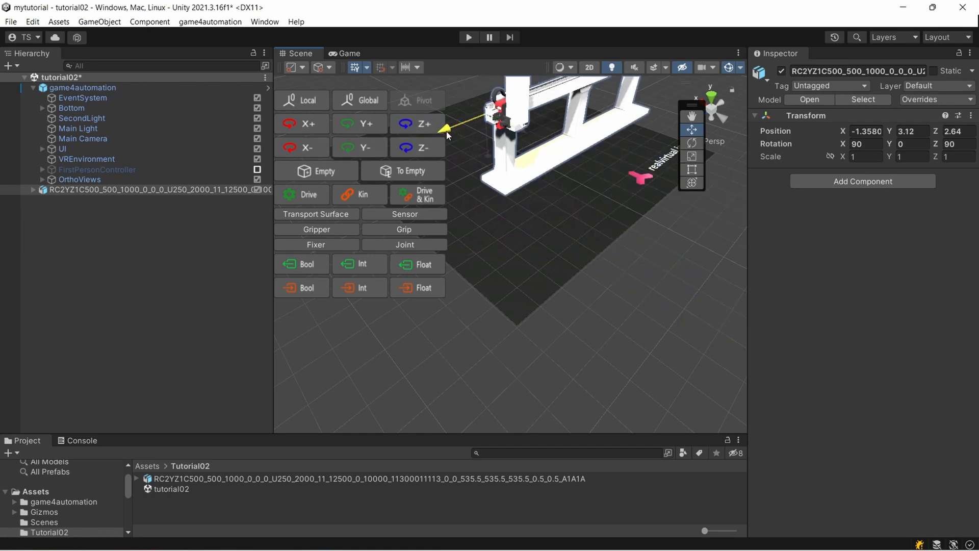
drag(446, 135, 463, 155)
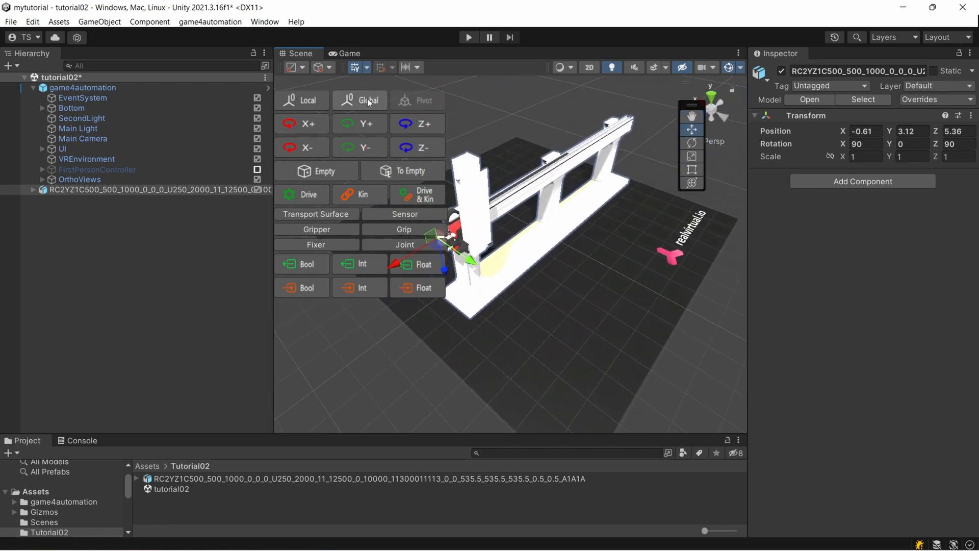
click(9, 22)
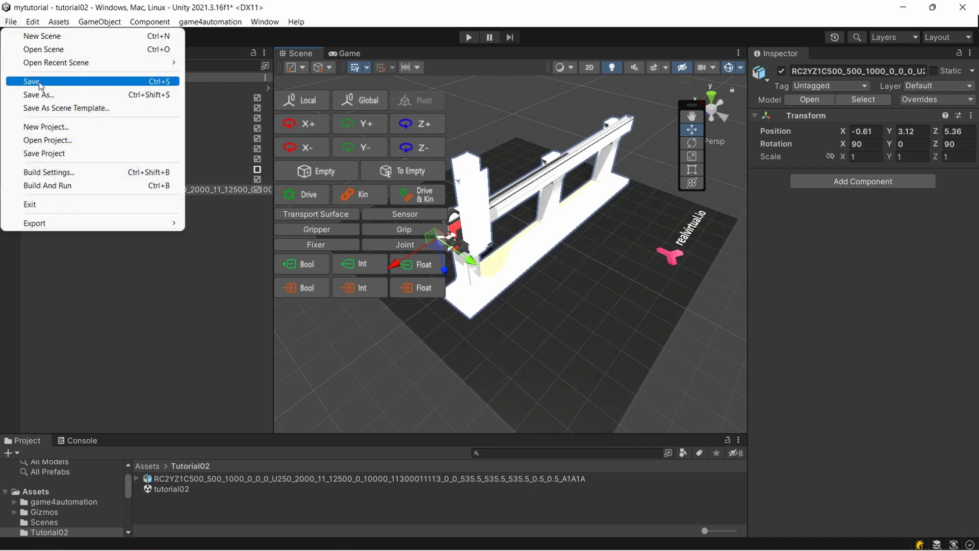
click(29, 81)
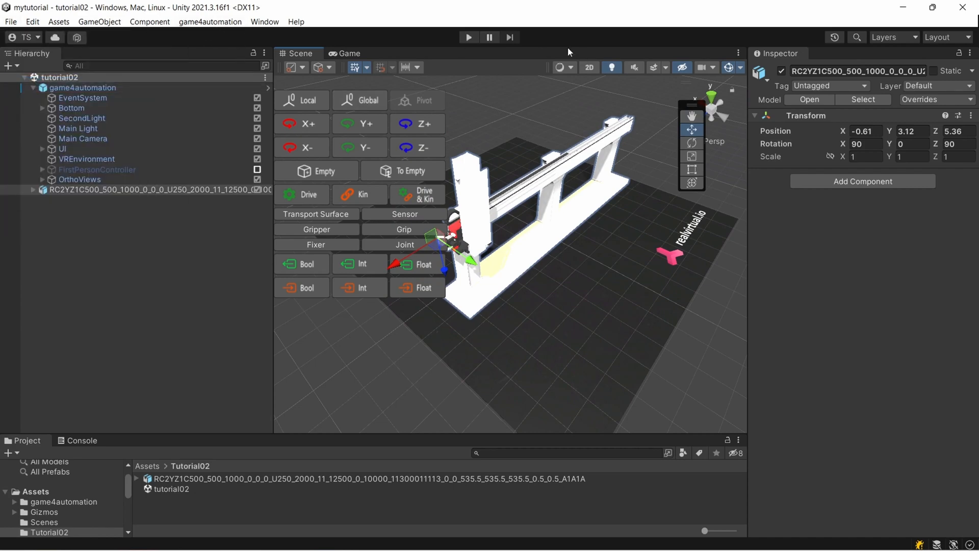
click(468, 37)
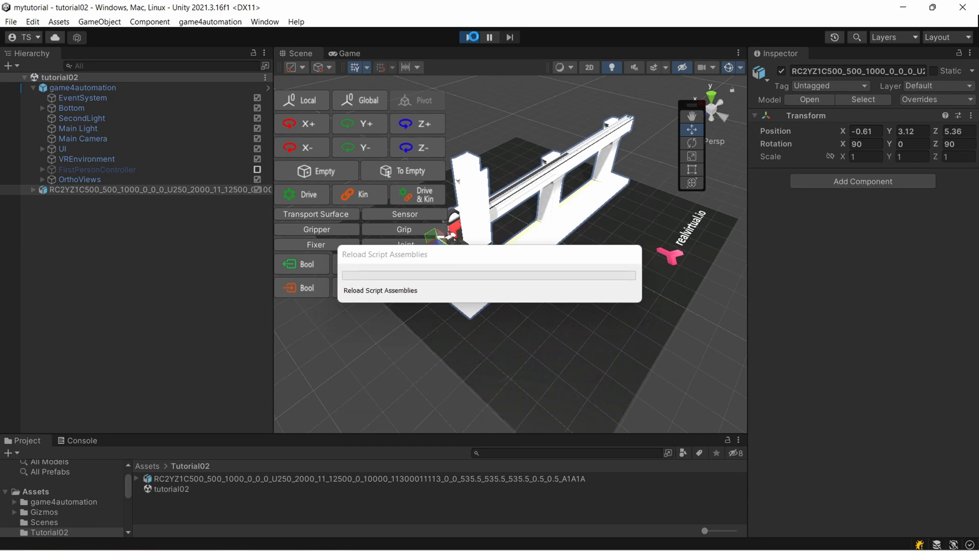
click(469, 37)
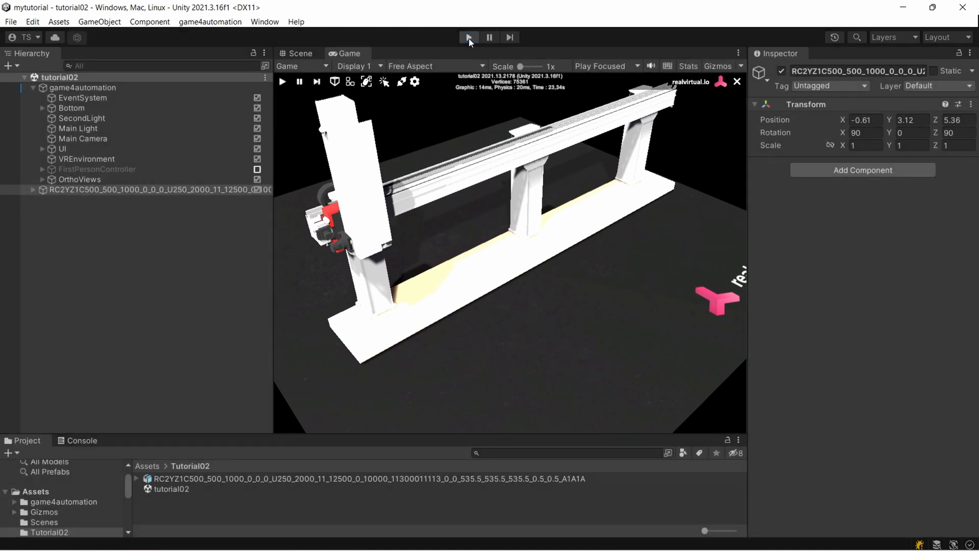
click(469, 37)
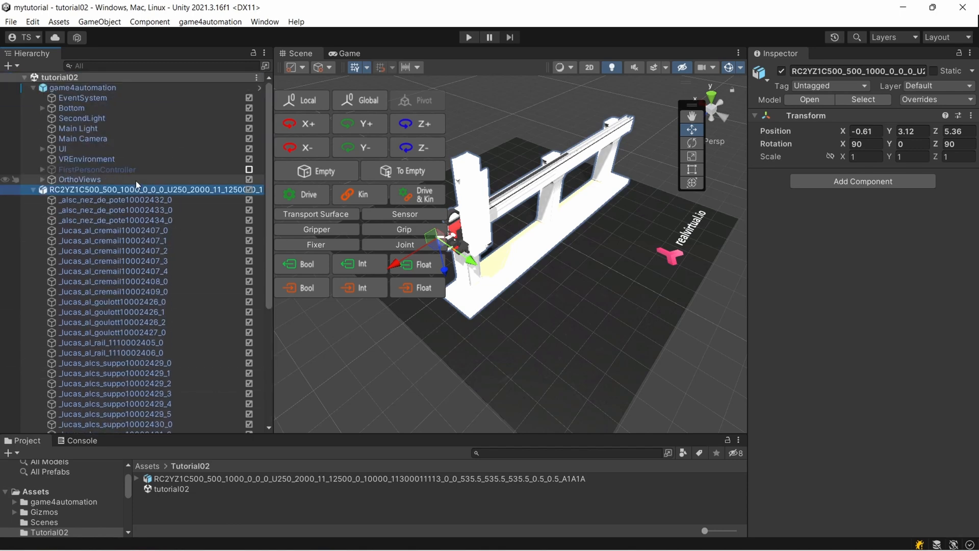
scroll(down, 3)
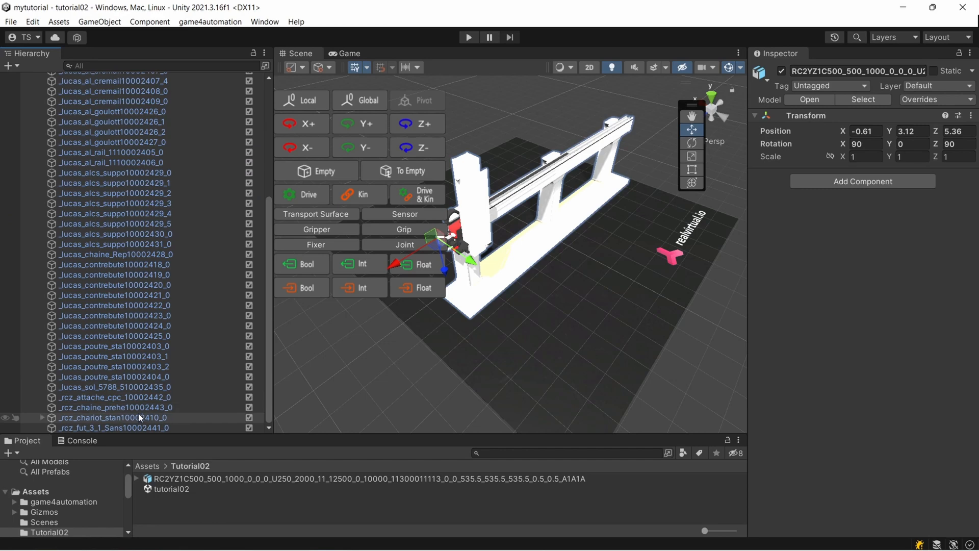
click(112, 417)
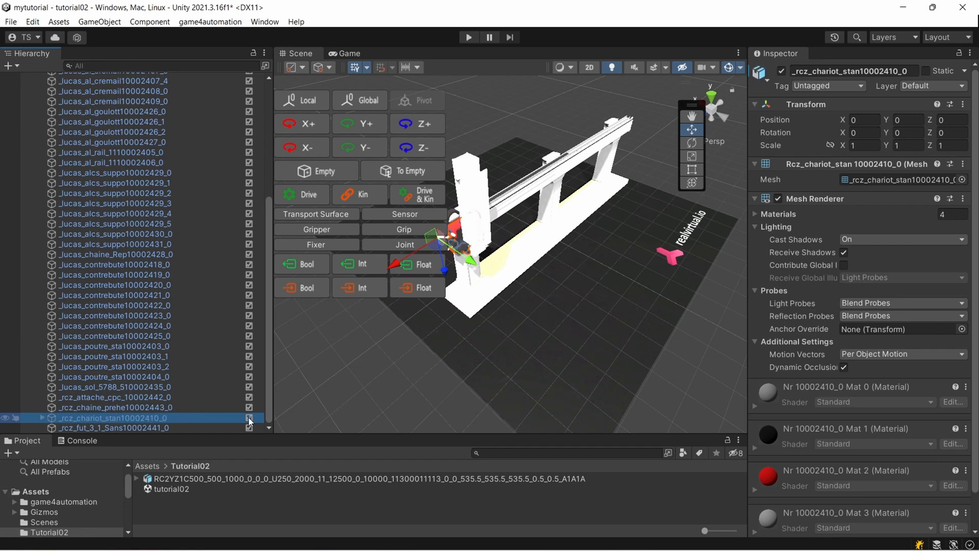
mouse_move(191, 430)
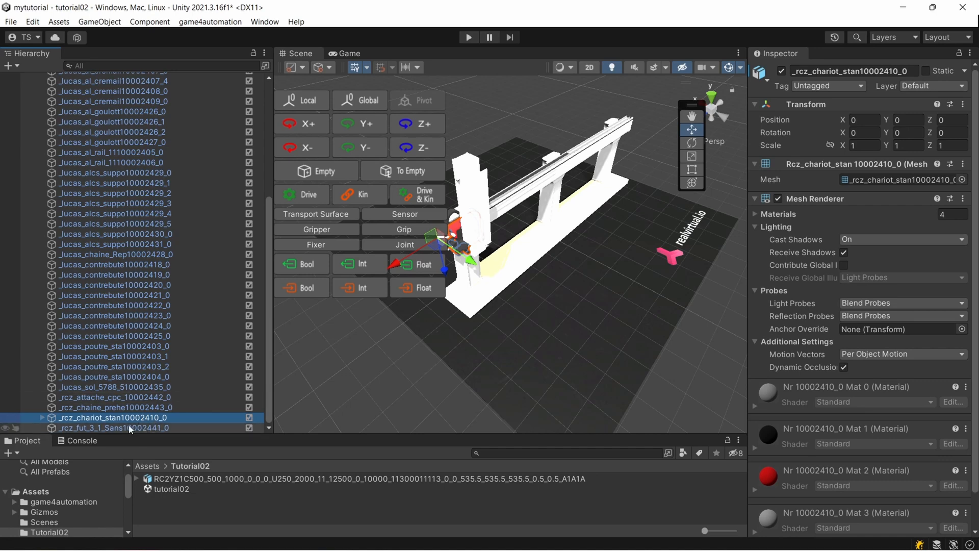
click(112, 428)
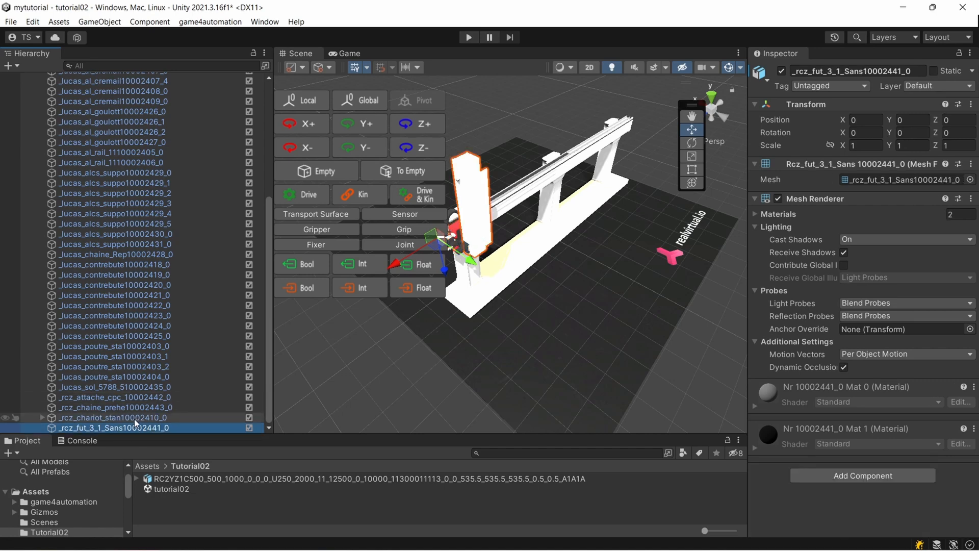
click(117, 417)
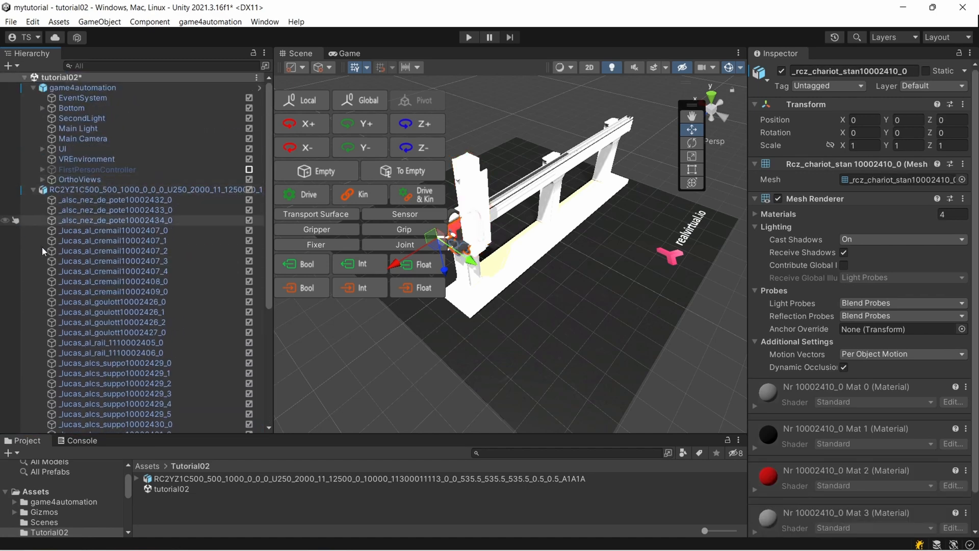
click(127, 190)
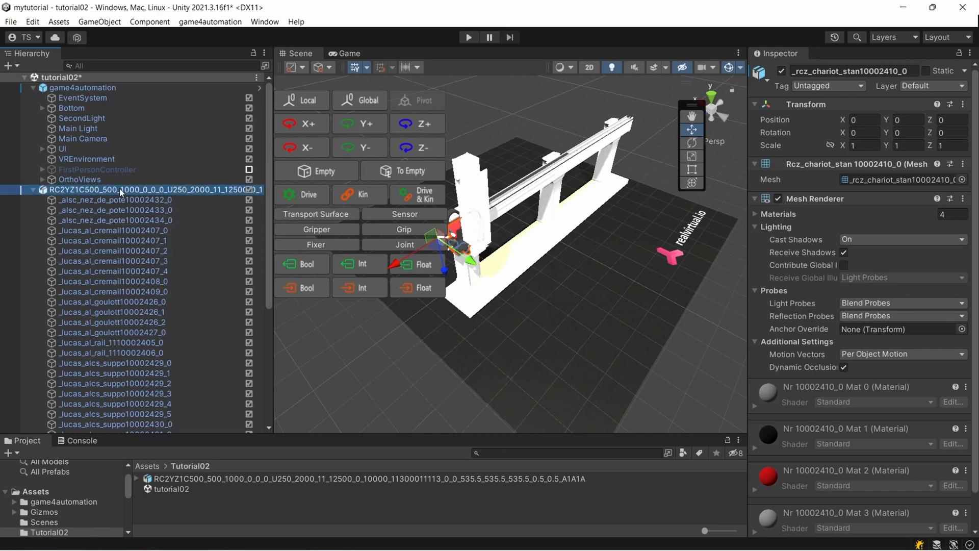
Unpack the gantry prefab completely and nest the vertical column under the carriage.
right_click(121, 190)
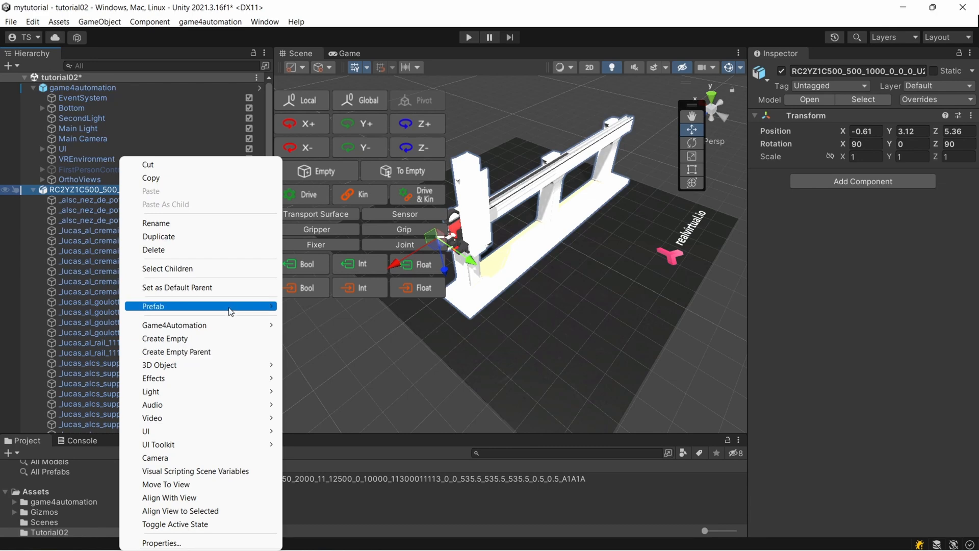
click(153, 306)
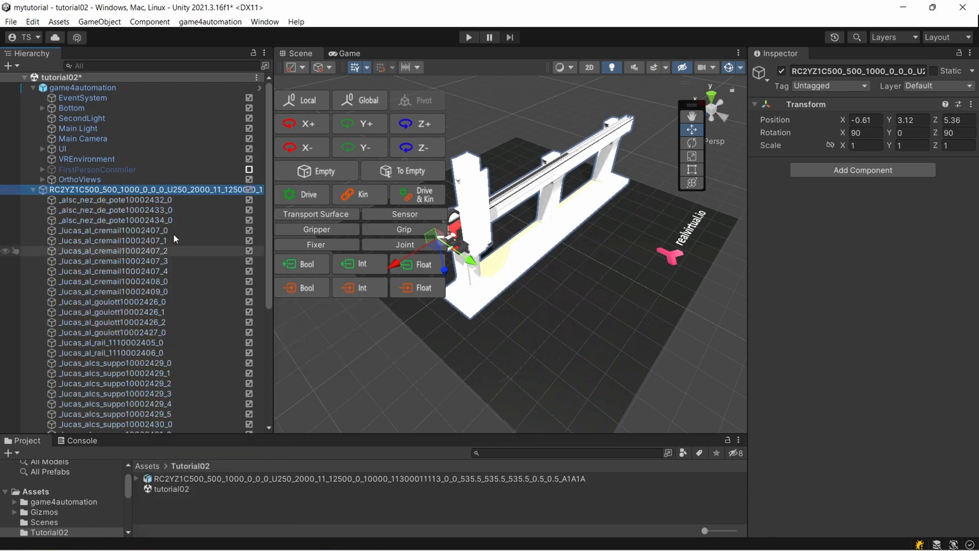
scroll(down, 3)
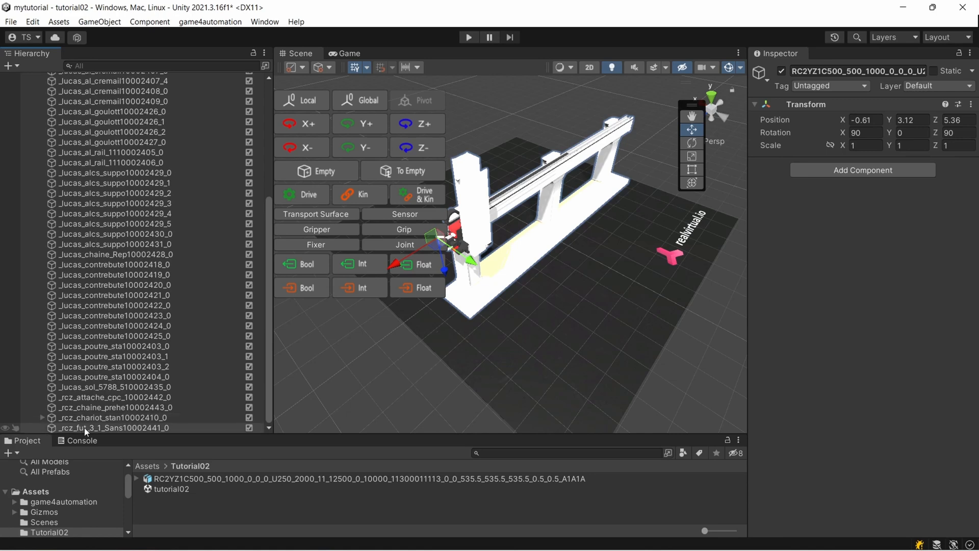
click(107, 428)
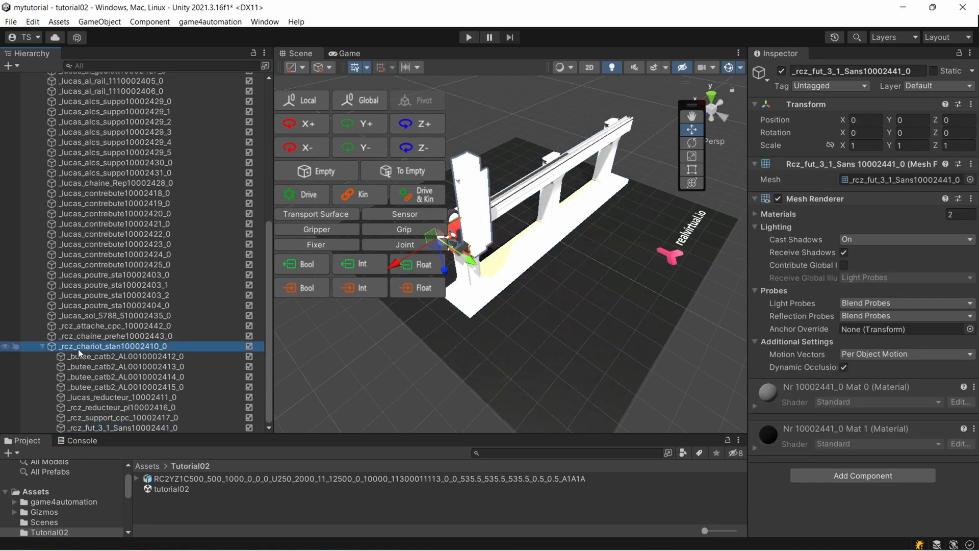
click(110, 346)
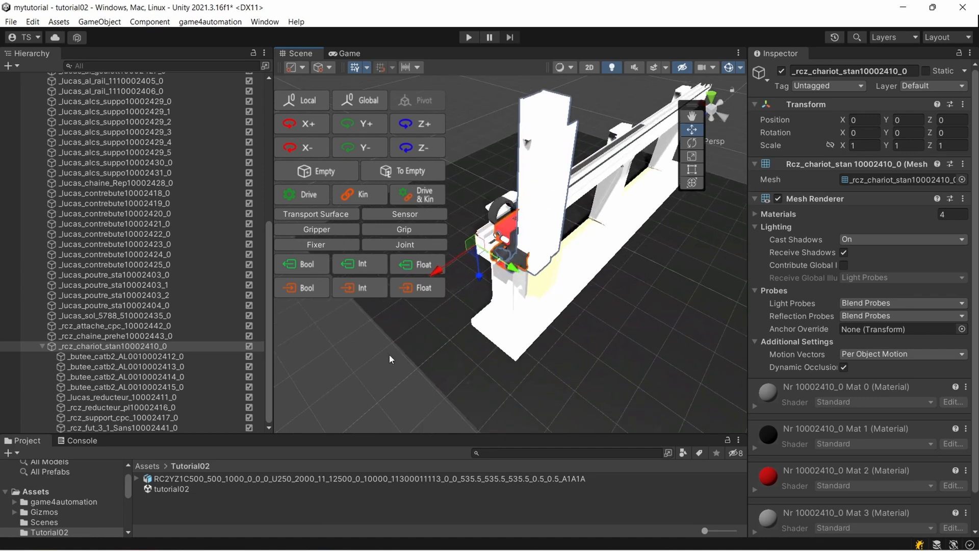
mouse_move(595, 257)
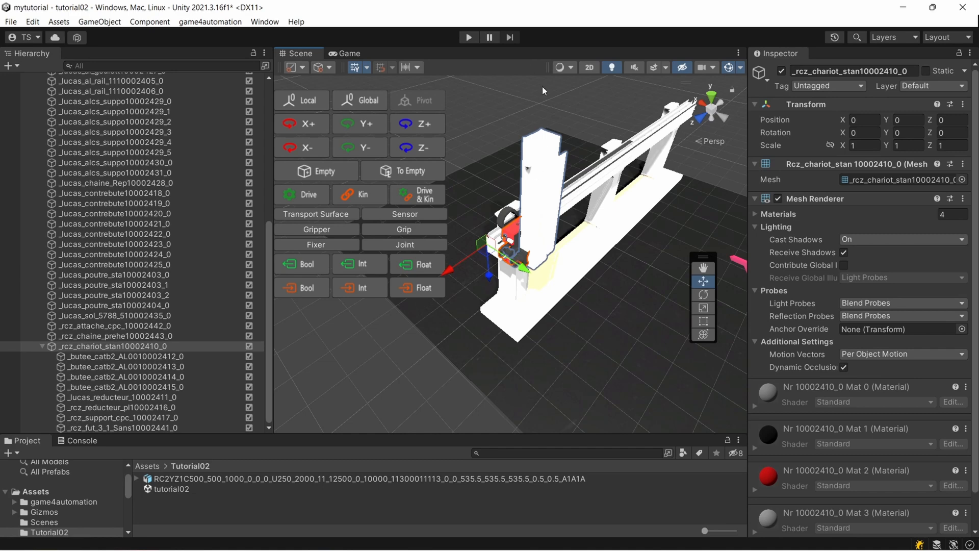
mouse_move(500, 370)
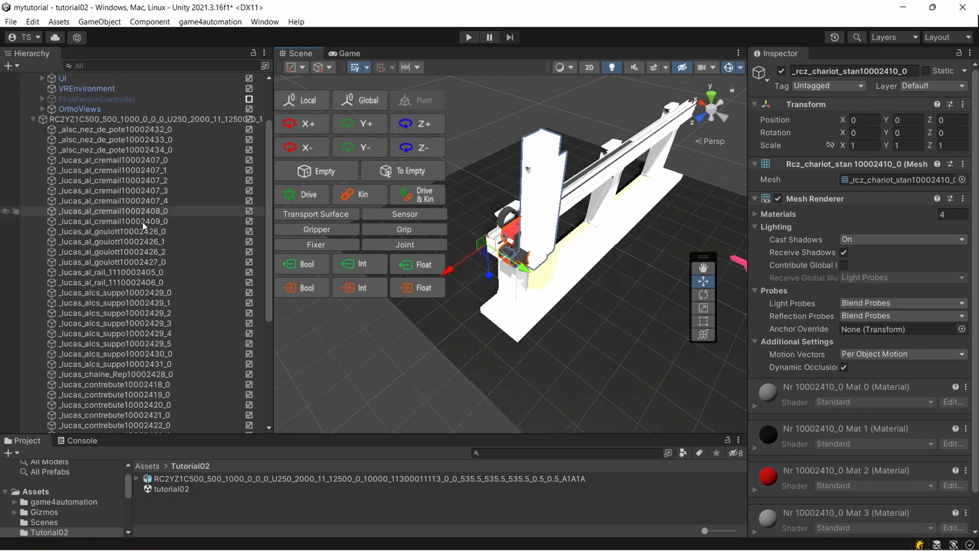
Scroll through the hierarchy and Inspector to review the carriage's children and transform.
scroll(down, 3)
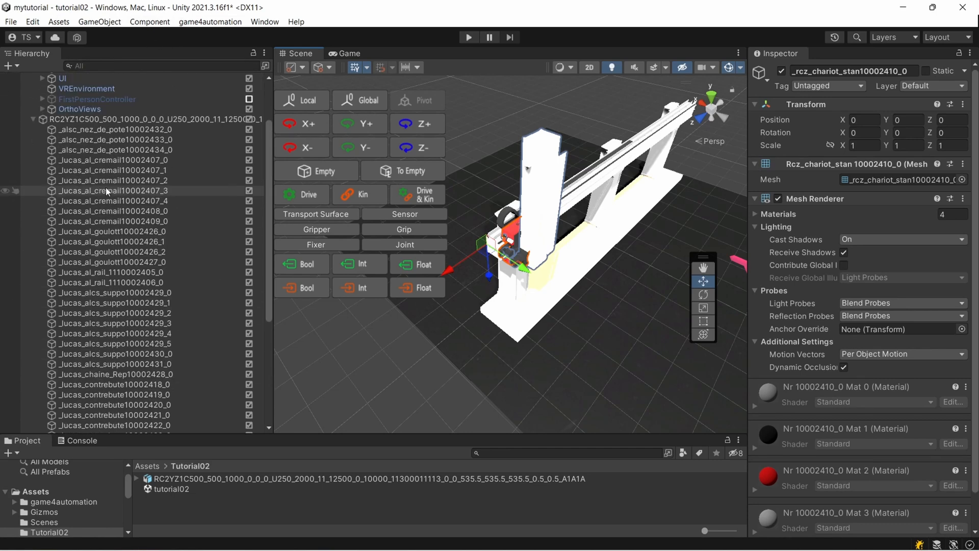
scroll(down, 3)
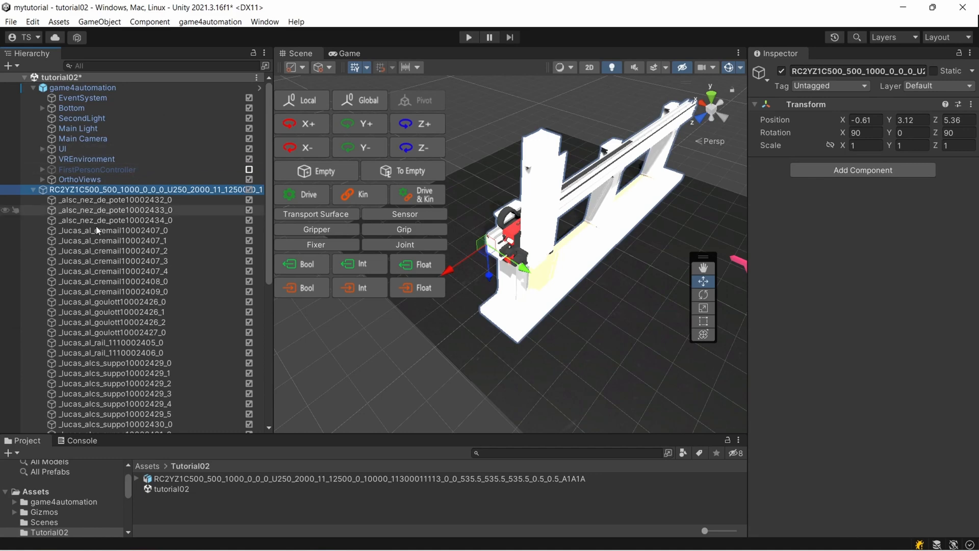
mouse_move(169, 309)
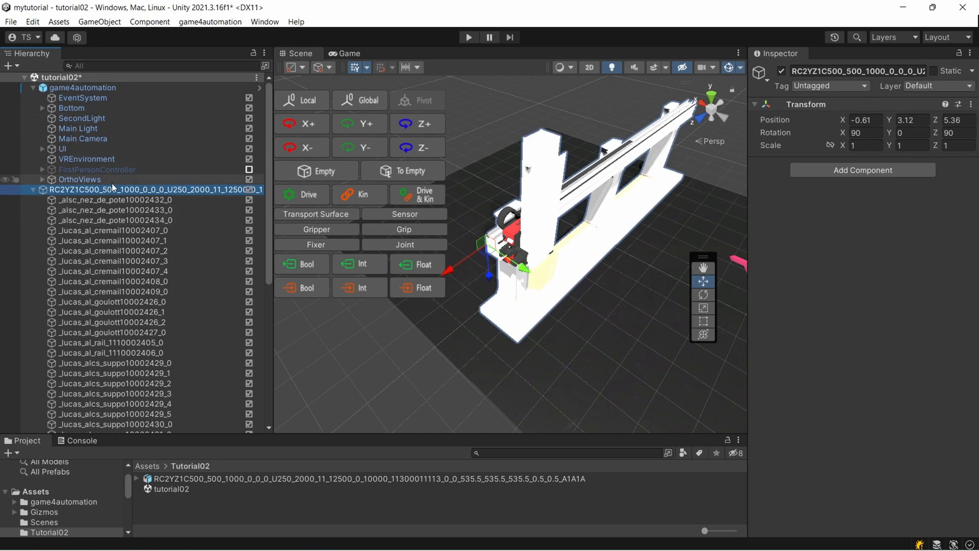
scroll(down, 3)
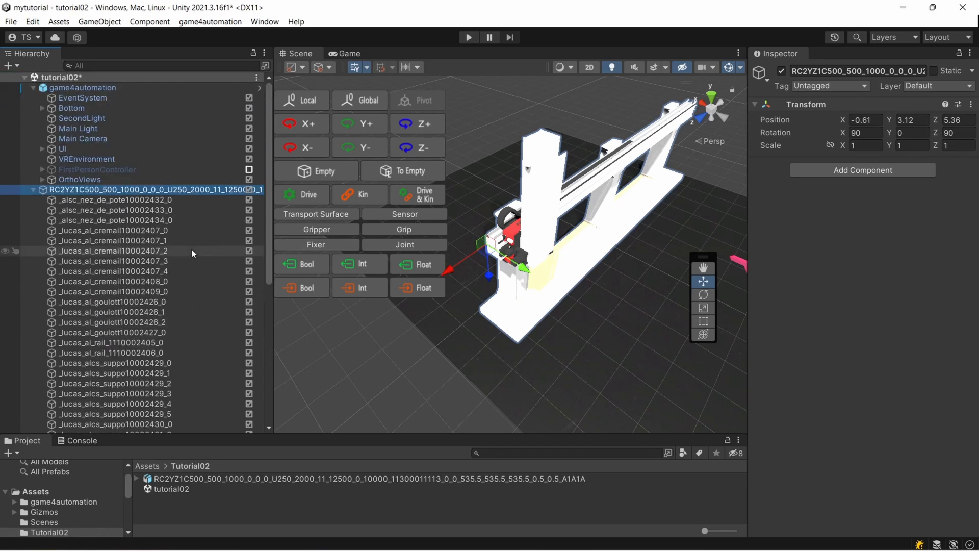
scroll(down, 3)
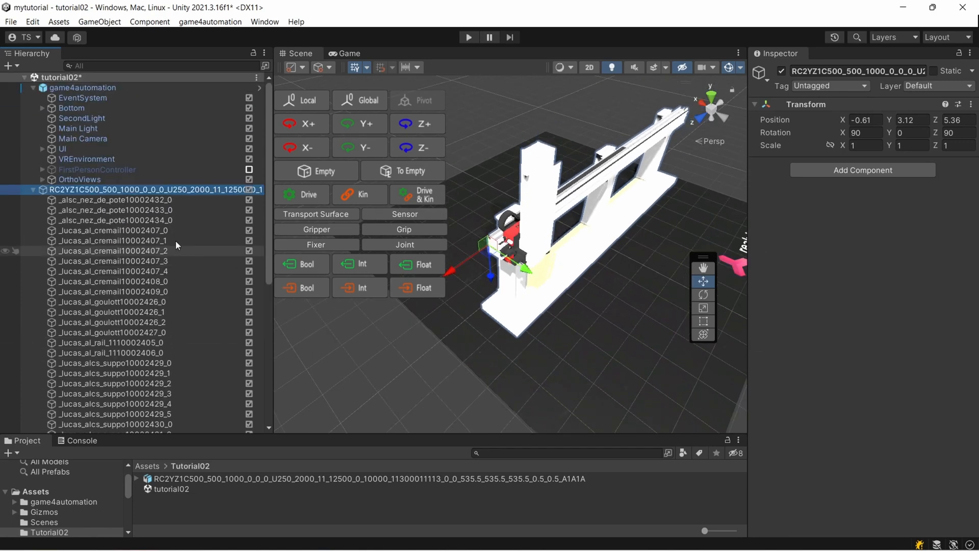
scroll(down, 3)
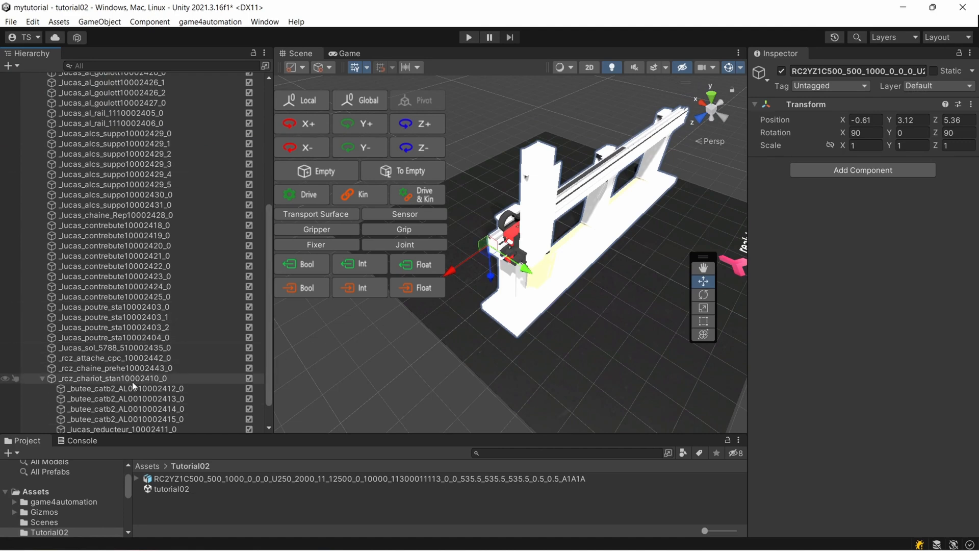
Add a drive to the carriage part _rcz_chariot_stan10002410_0 and fold away its component details.
click(112, 378)
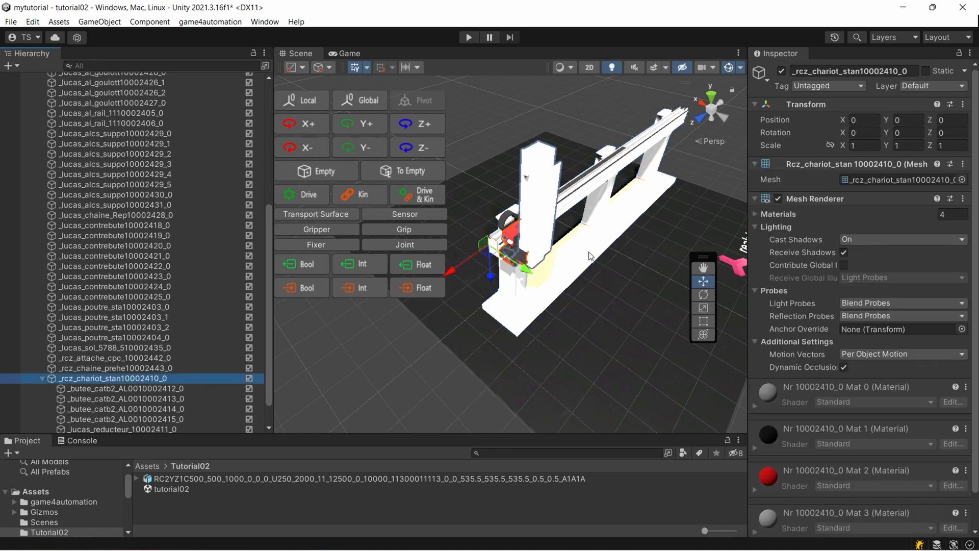
mouse_move(479, 300)
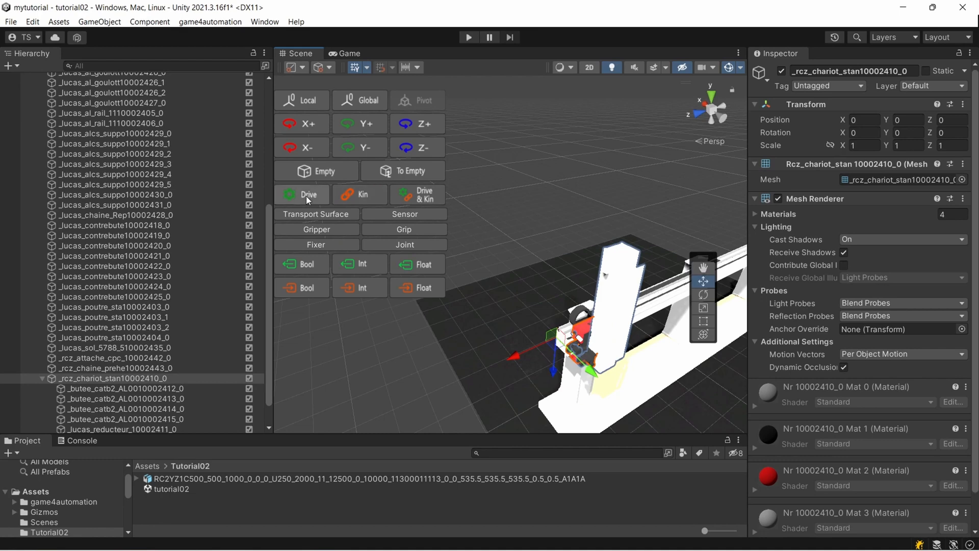
mouse_move(305, 197)
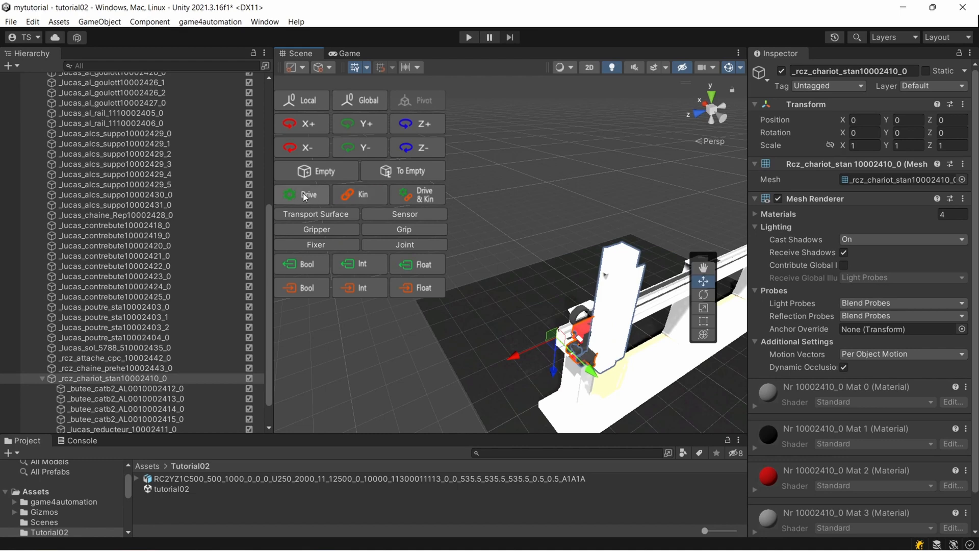
click(302, 194)
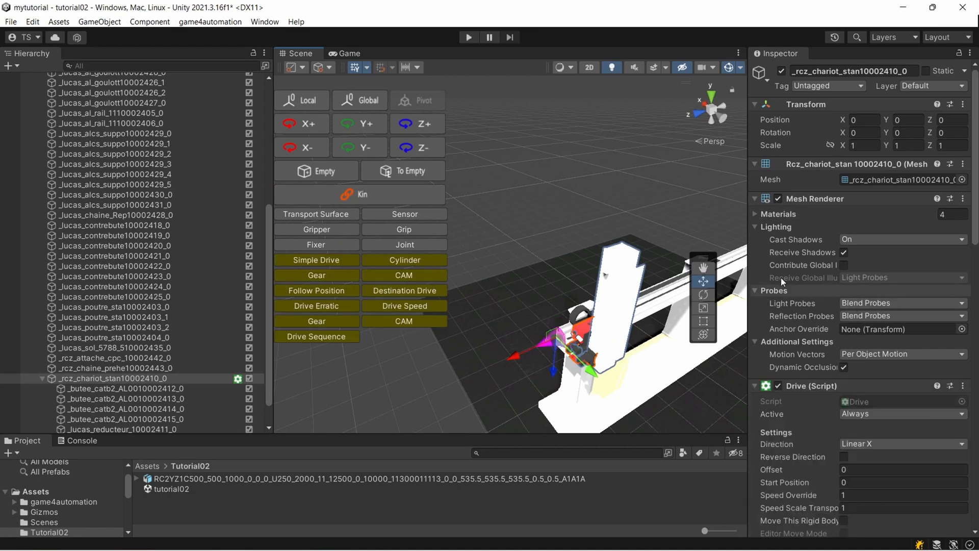
click(755, 199)
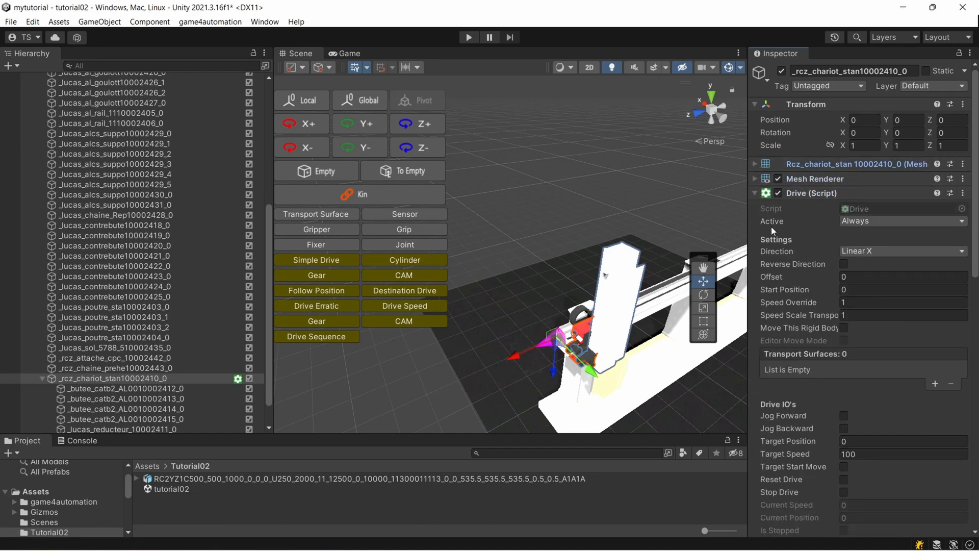
click(755, 194)
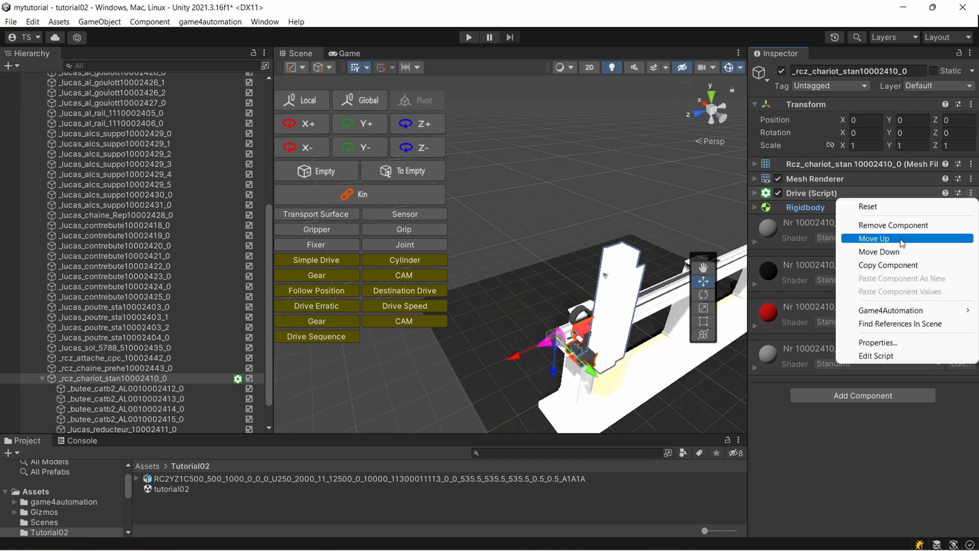
Reorder the Drive relative to the Rigidbody and add a Drive component via game4automation > Add Component.
click(893, 224)
text(D)
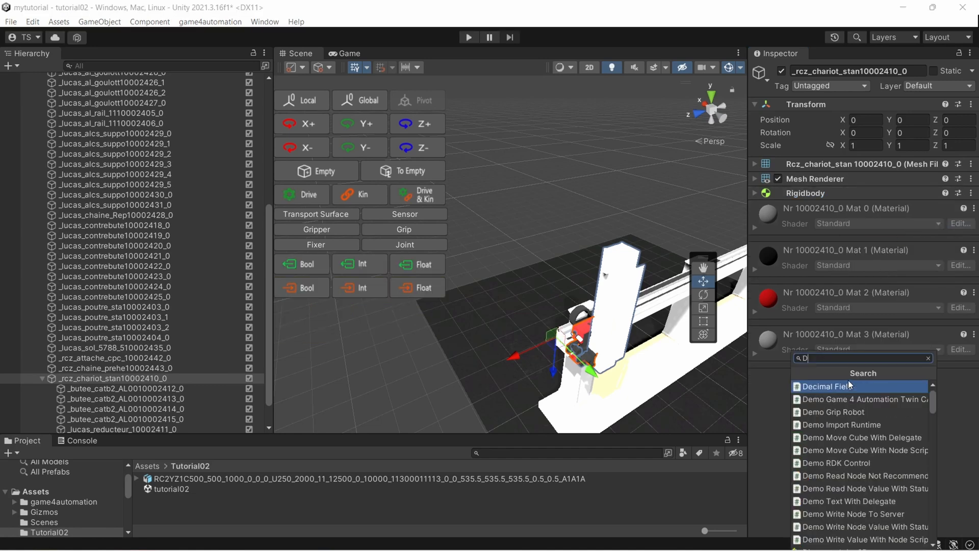
text(r)
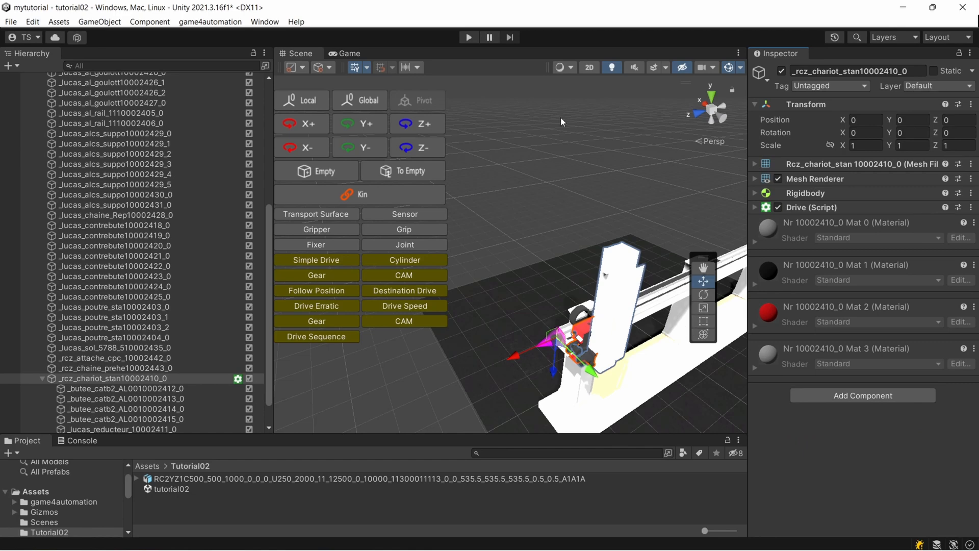
mouse_move(970, 235)
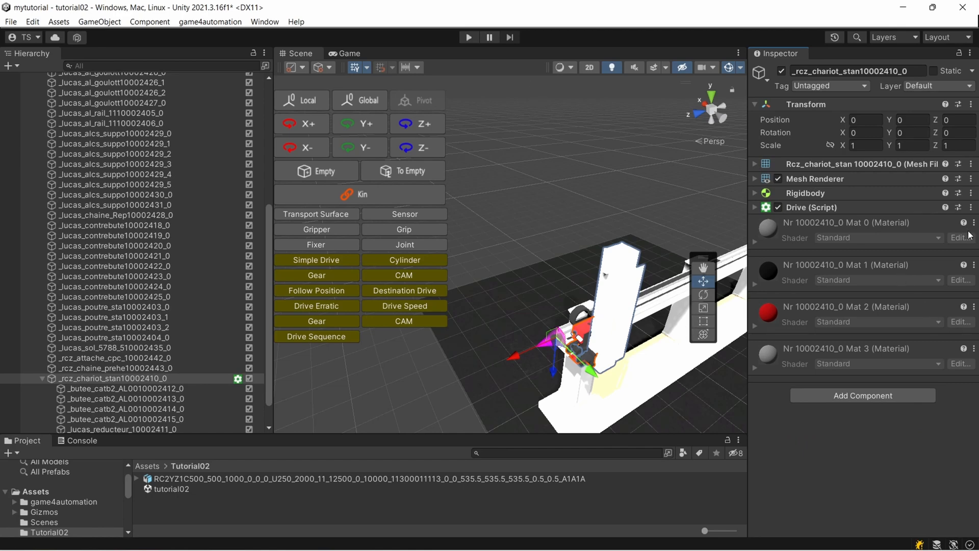
click(971, 208)
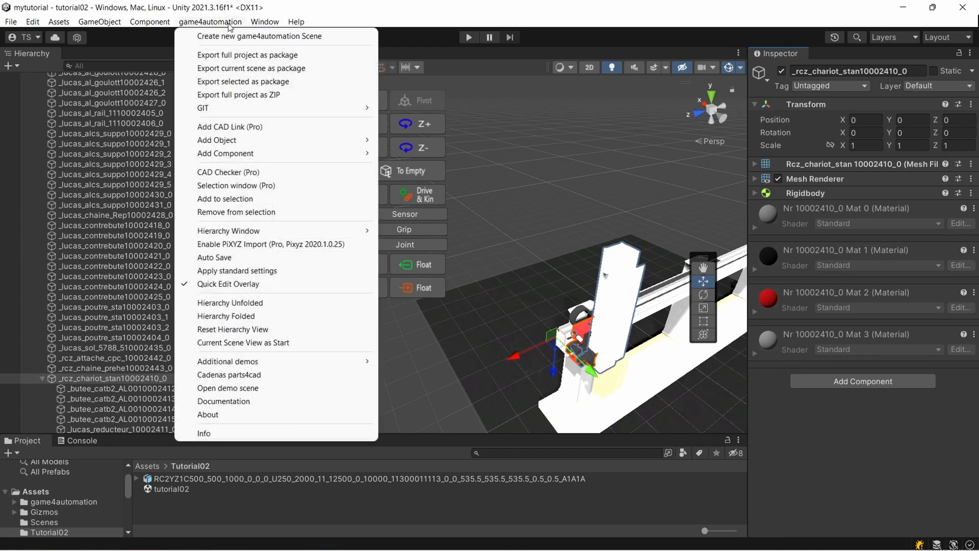
mouse_move(239, 147)
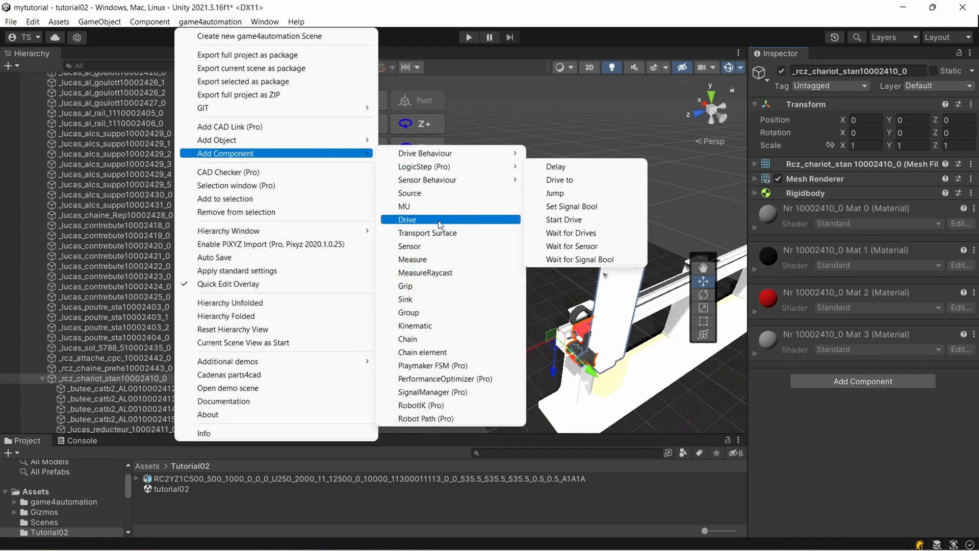
click(407, 219)
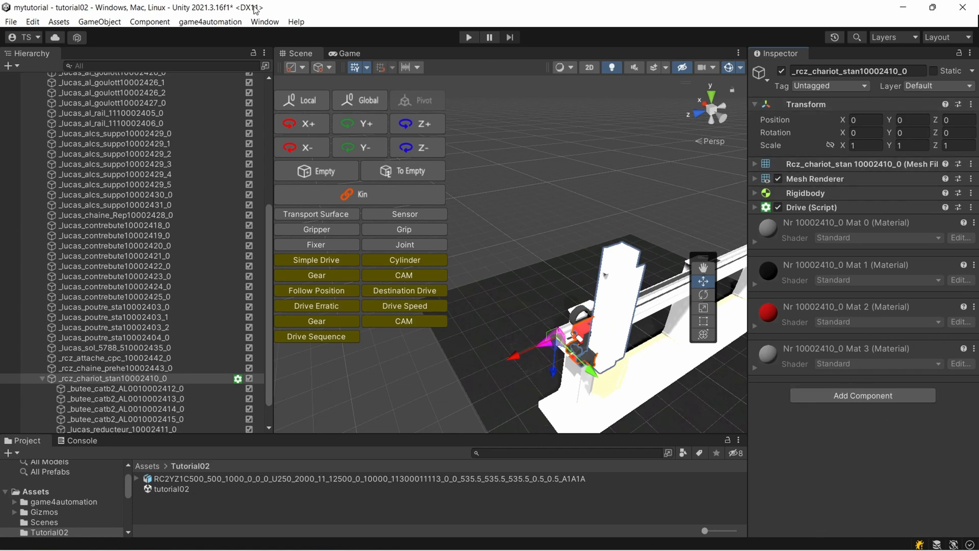
mouse_move(216, 391)
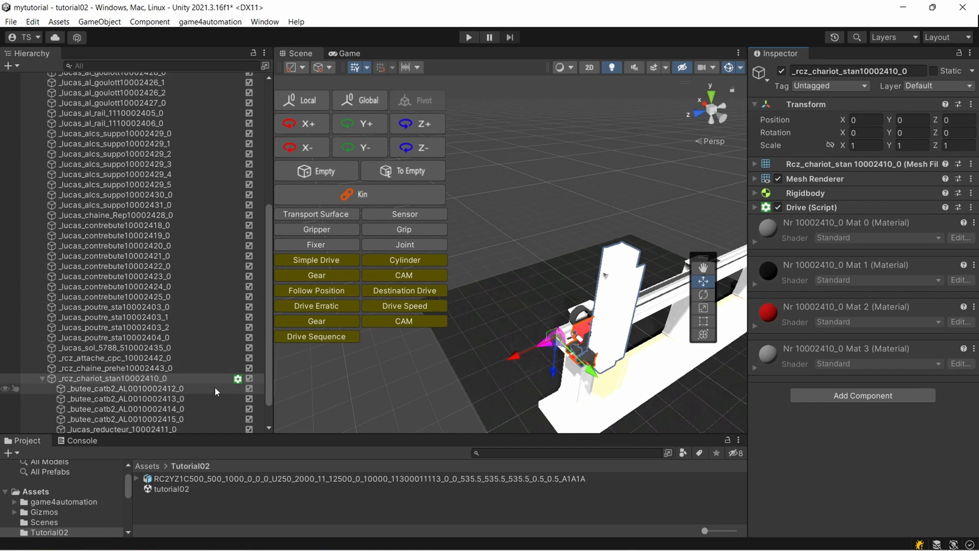
mouse_move(147, 358)
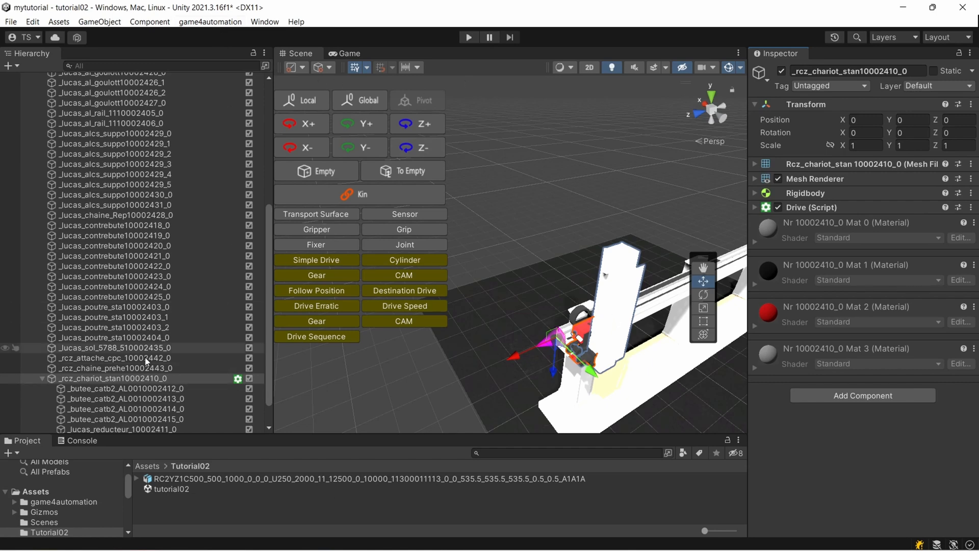
click(107, 358)
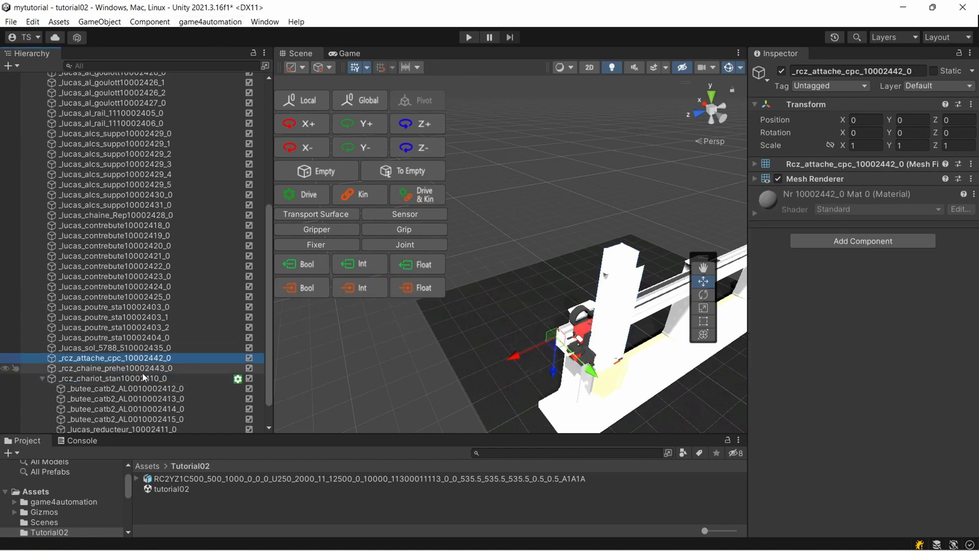
click(97, 378)
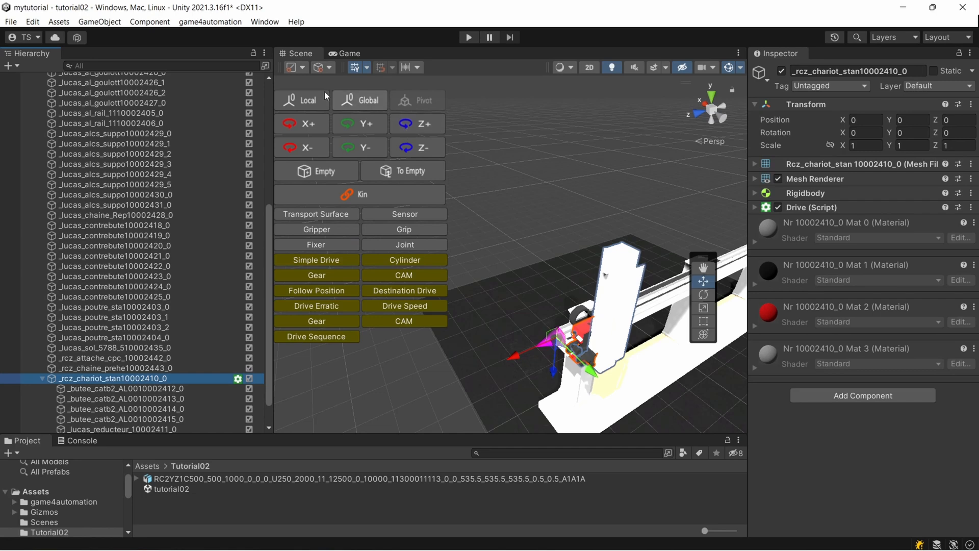
mouse_move(350, 204)
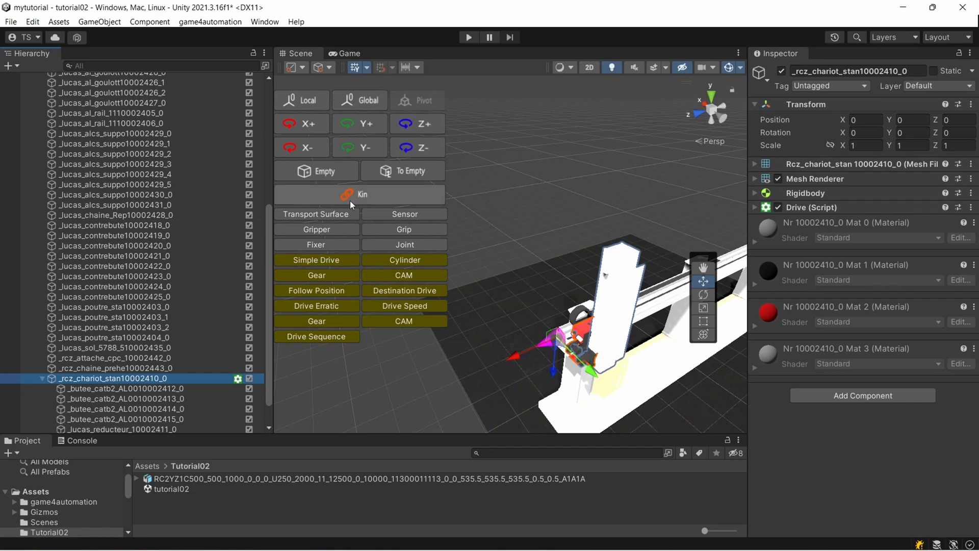
mouse_move(534, 243)
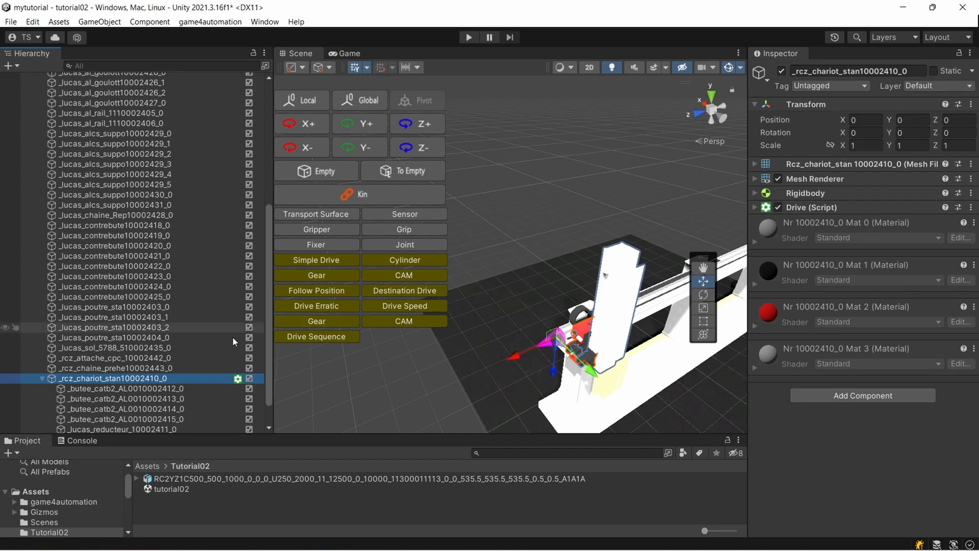
scroll(down, 3)
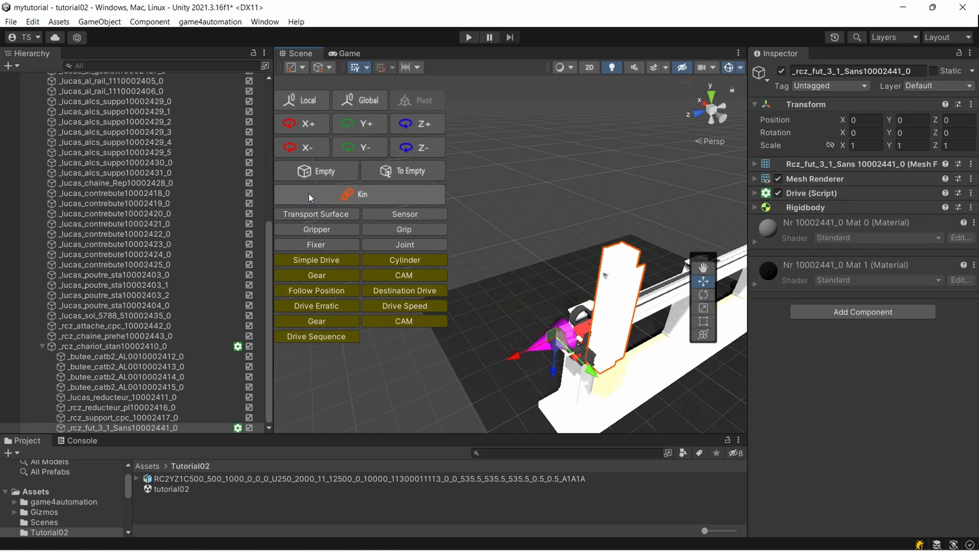
click(117, 346)
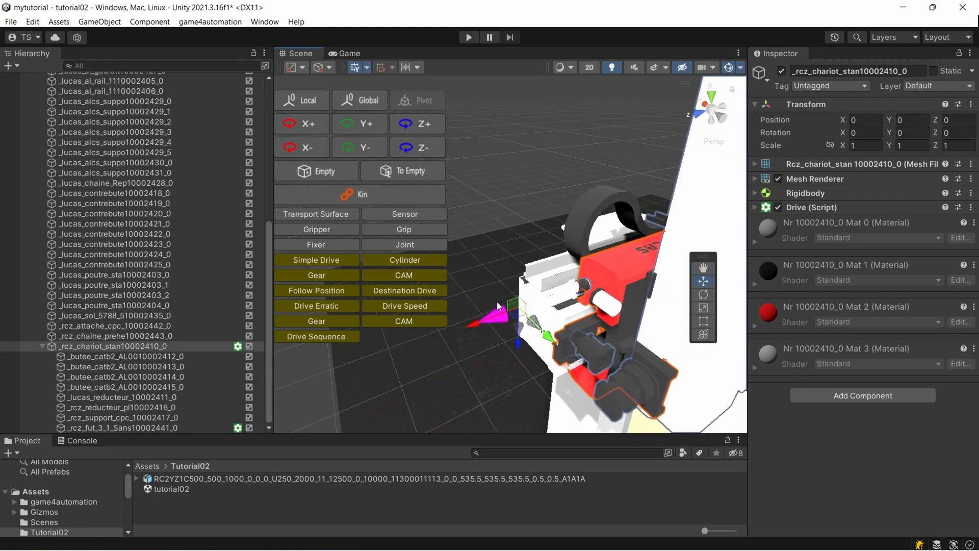
mouse_move(531, 316)
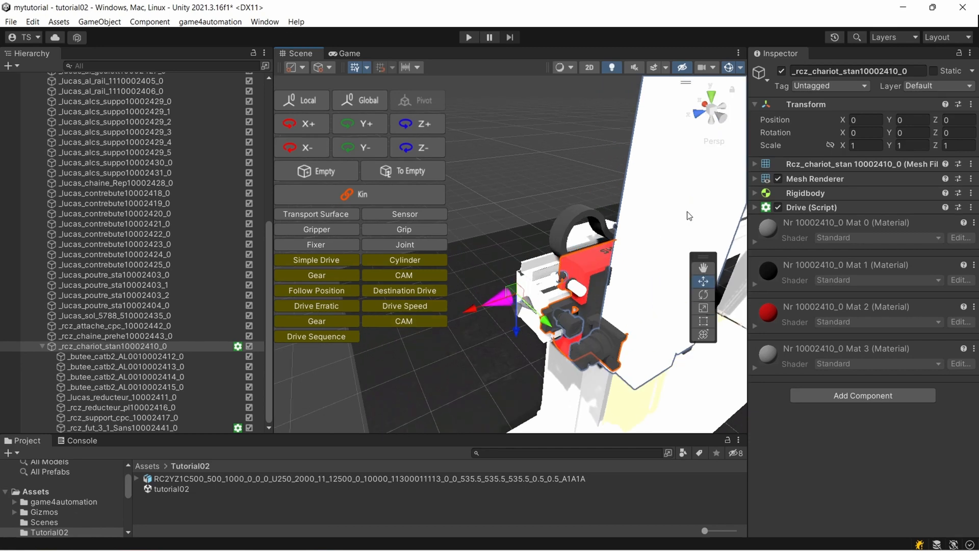
Set the carriage drive direction to Linear X with Reverse Direction enabled.
click(904, 265)
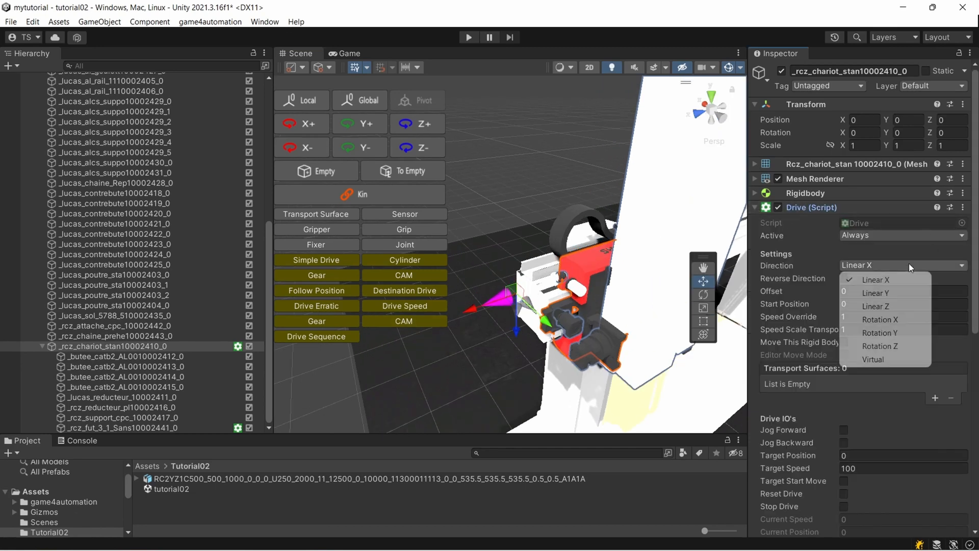
click(876, 293)
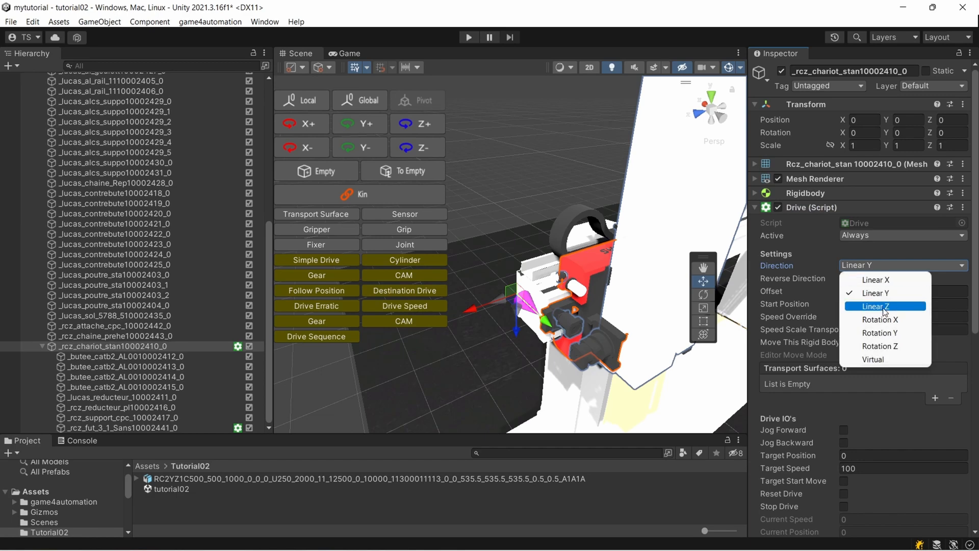
click(875, 279)
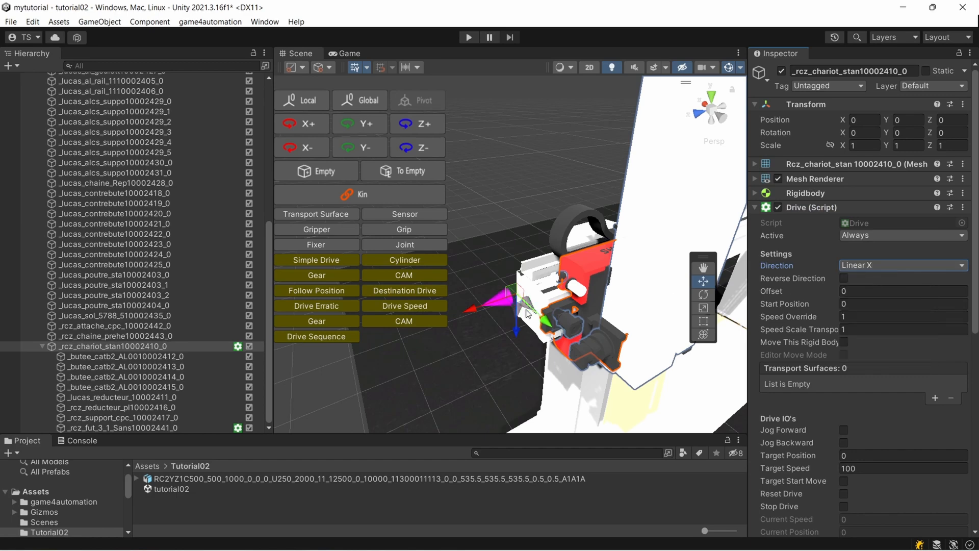
click(902, 265)
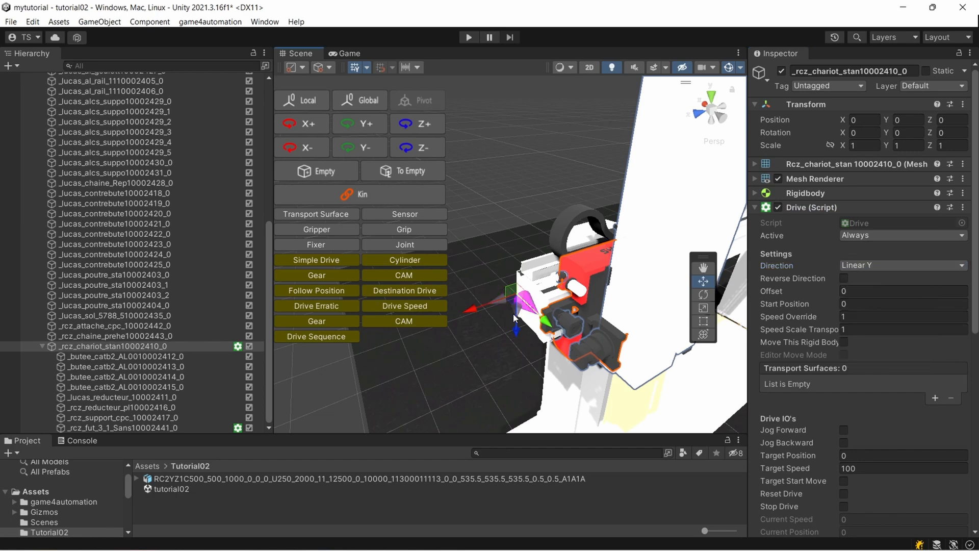
click(903, 265)
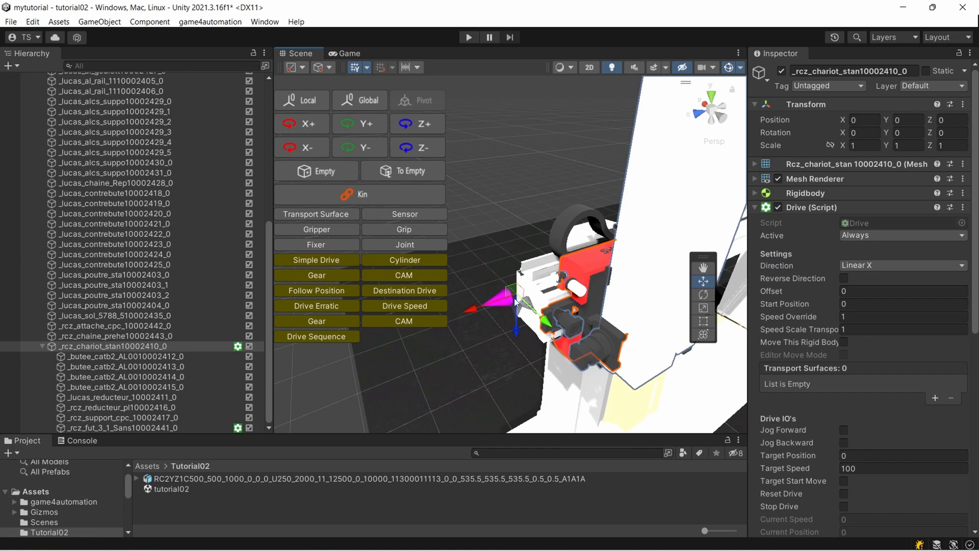
mouse_move(495, 309)
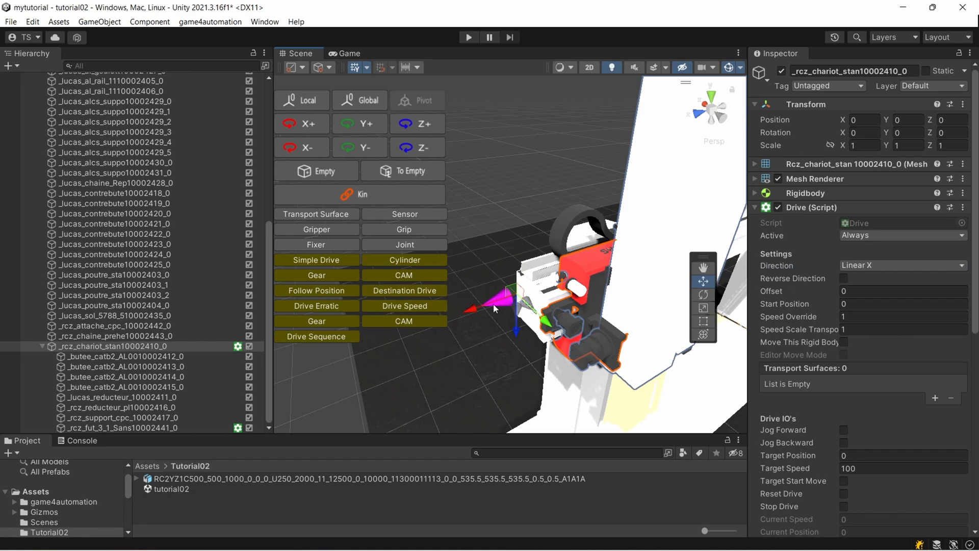
mouse_move(836, 279)
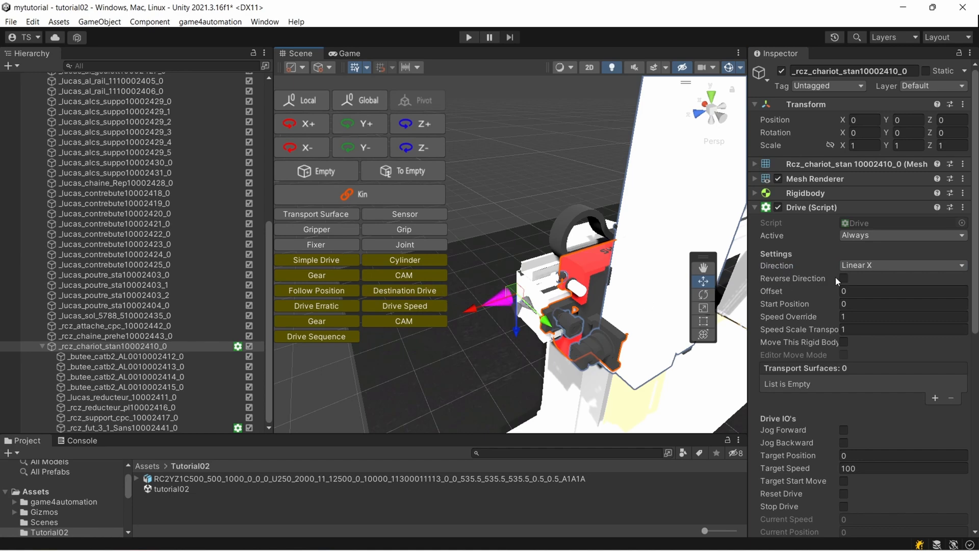
click(844, 278)
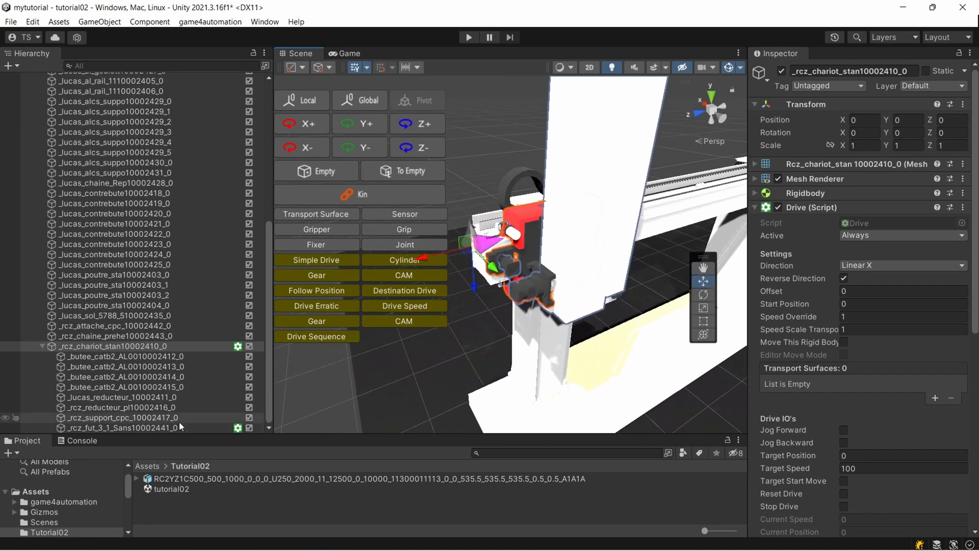
Set the column part _rcz_fut_3_1_Sans10002441_0 drive direction to Linear Z, then reselect the carriage.
click(118, 428)
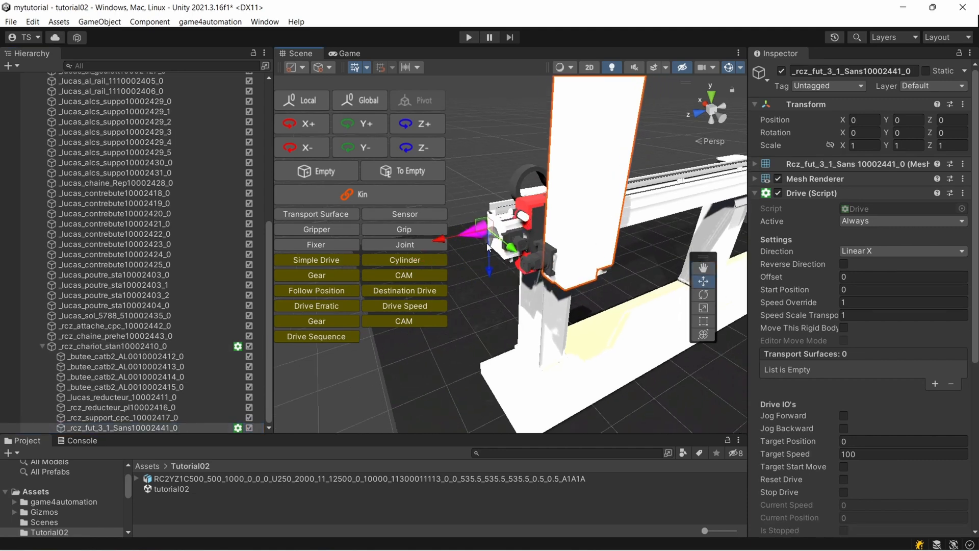
click(902, 251)
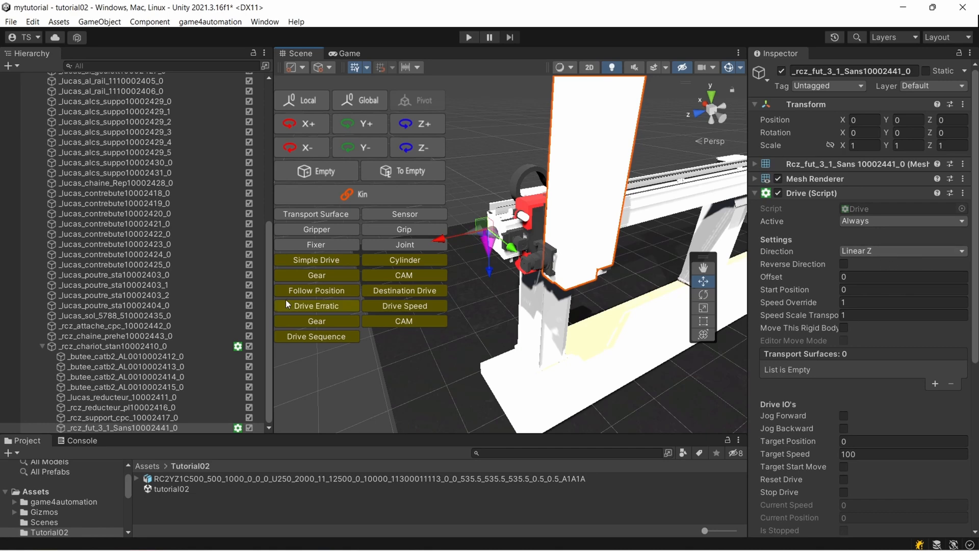
click(118, 427)
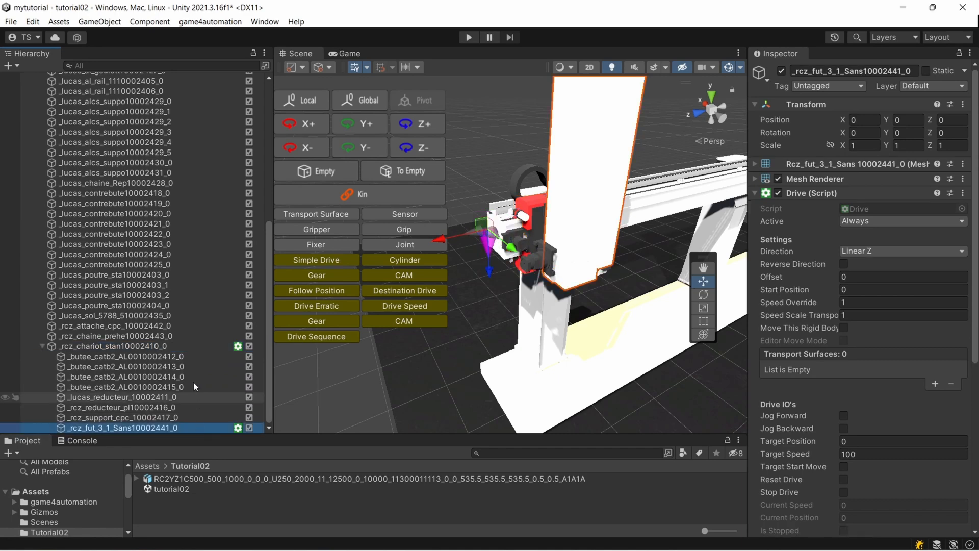
click(122, 346)
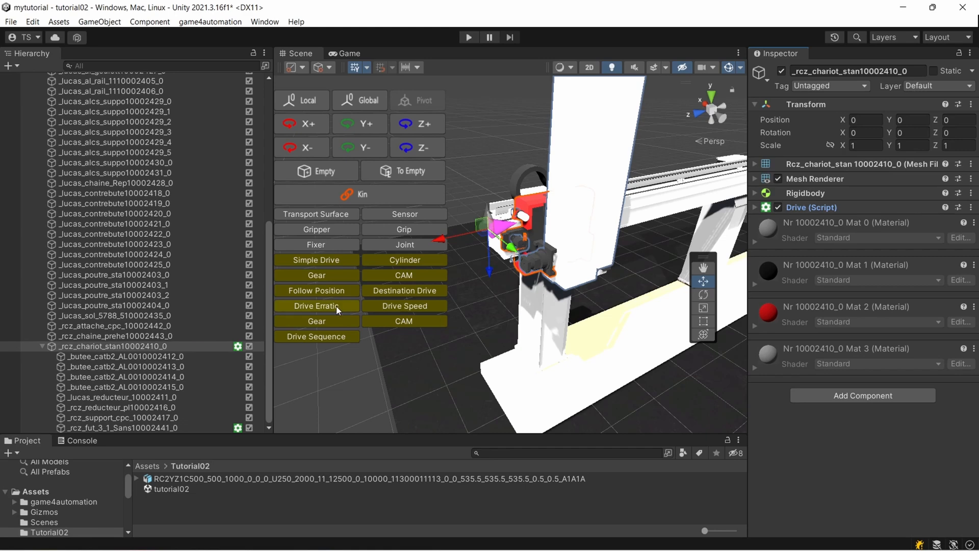
Add a Drive_Erratic Position to the carriage with Max Pos 5000 and Speed 500.
click(316, 306)
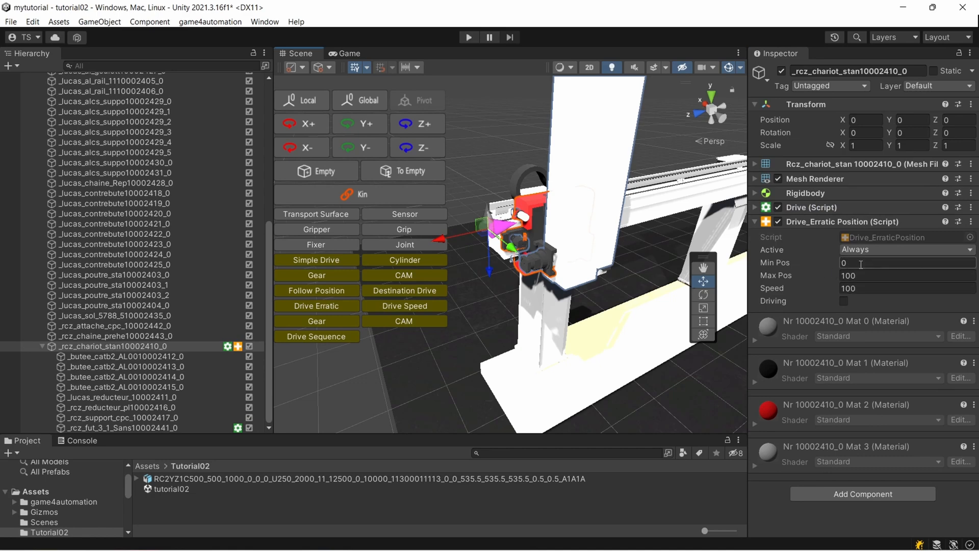
click(895, 276)
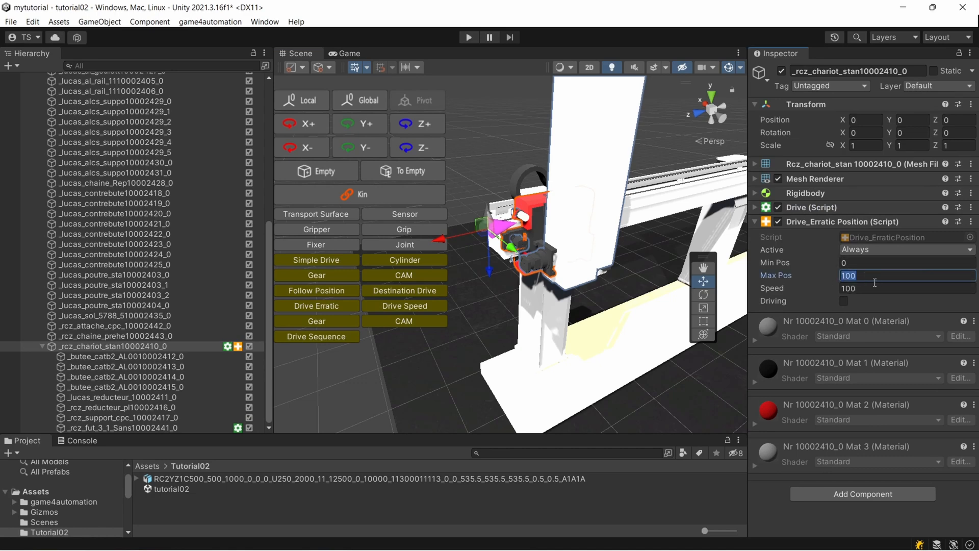
text(5000)
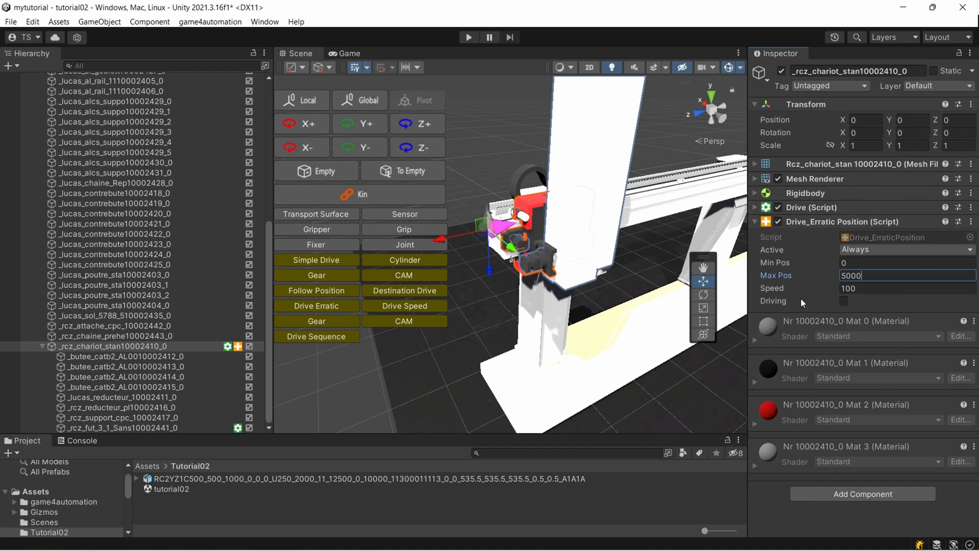
click(907, 287)
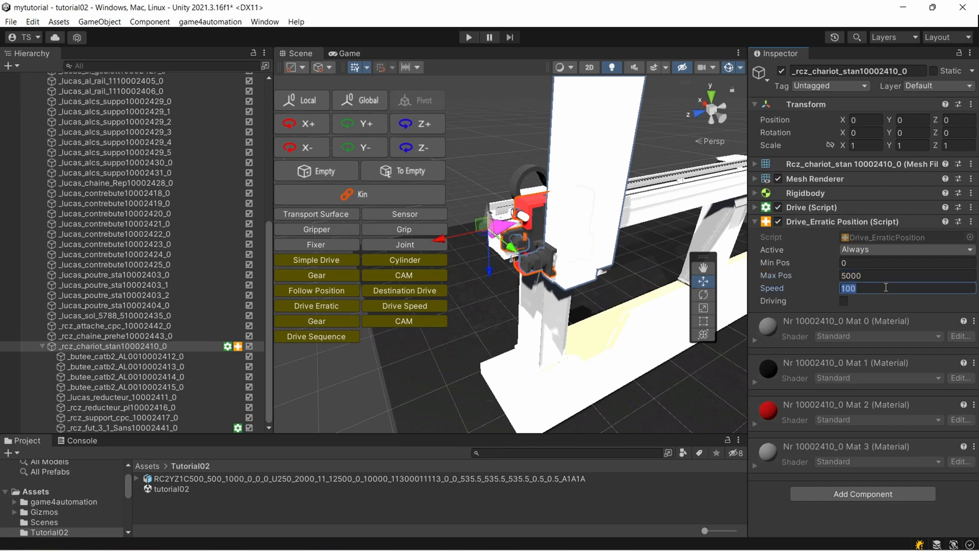
text(500)
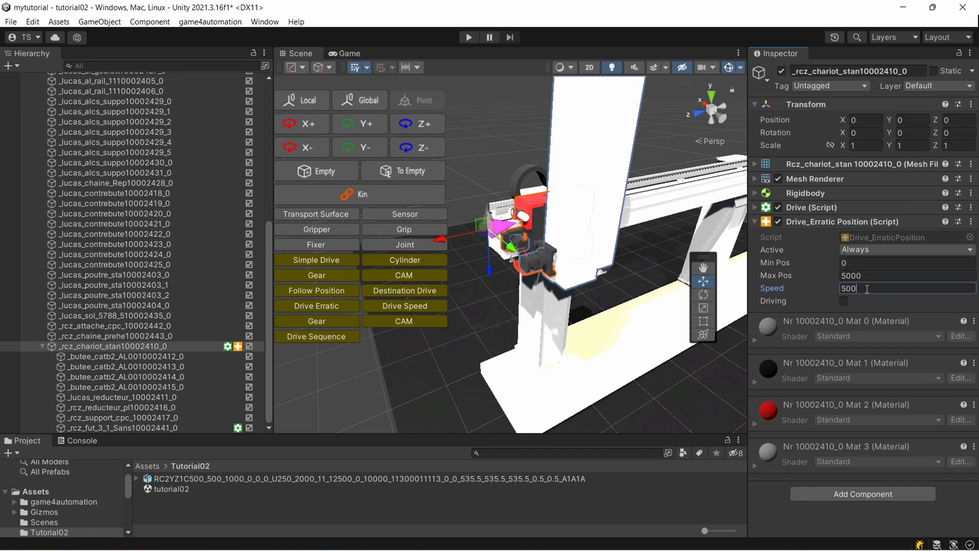
click(108, 428)
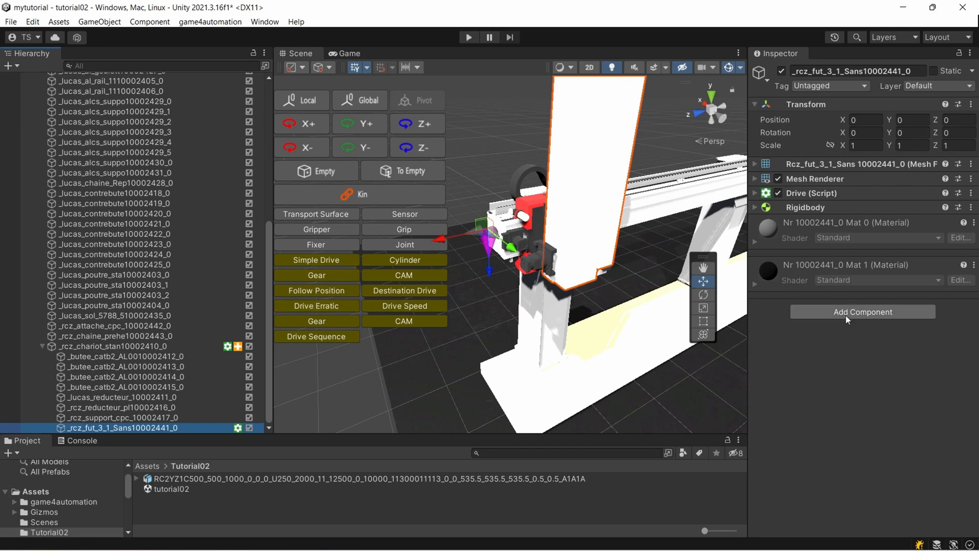
Add a Drive_Erratic Position component to the column with Max Pos 3000 and Speed 1000.
click(863, 312)
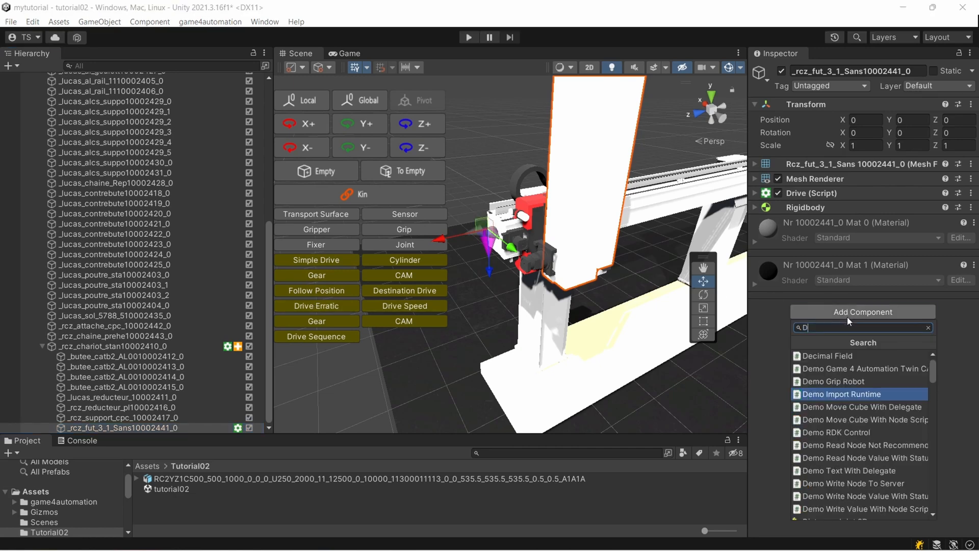
text(ri)
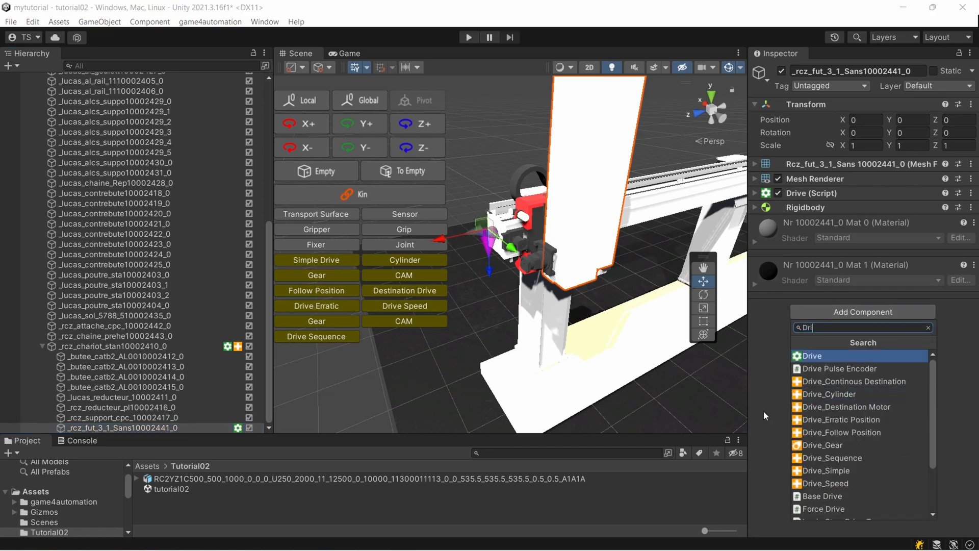
click(842, 420)
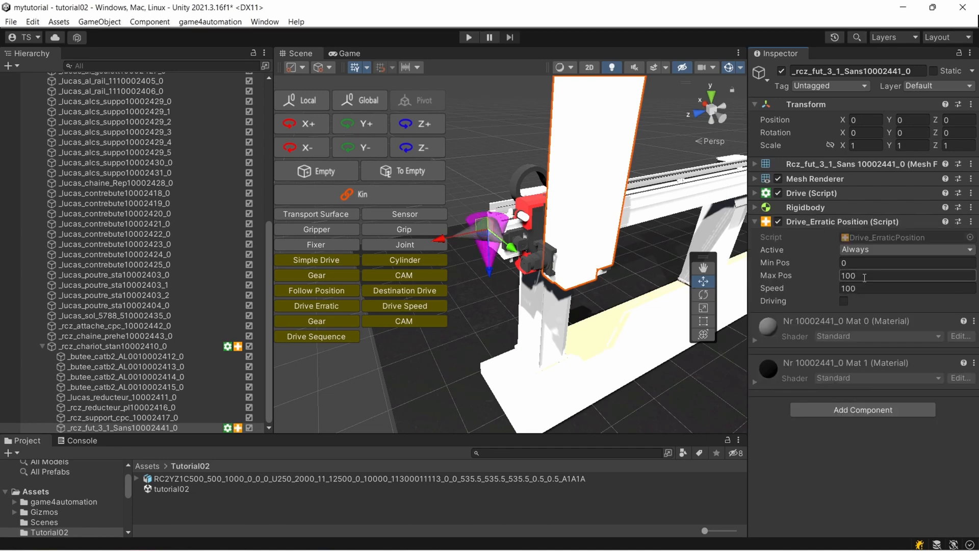
text(3000)
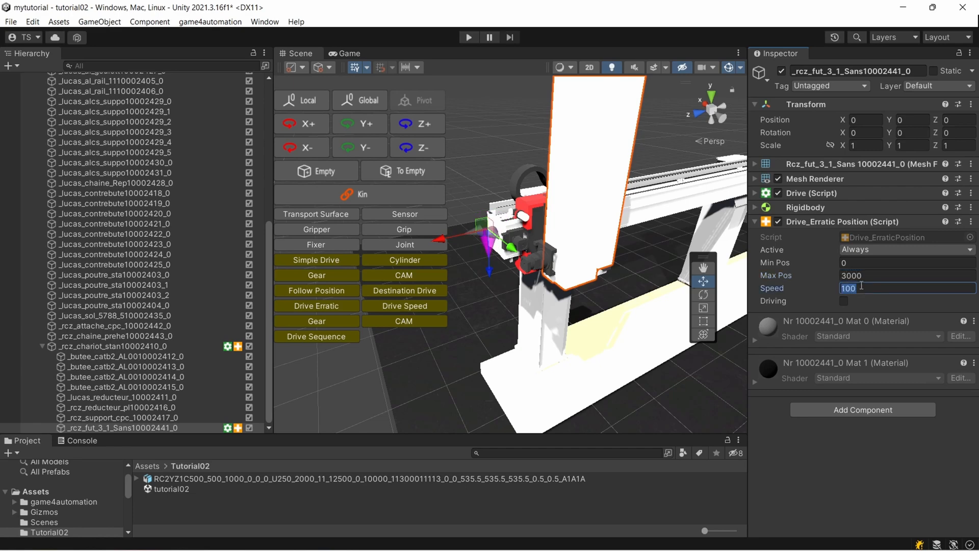
text(1000)
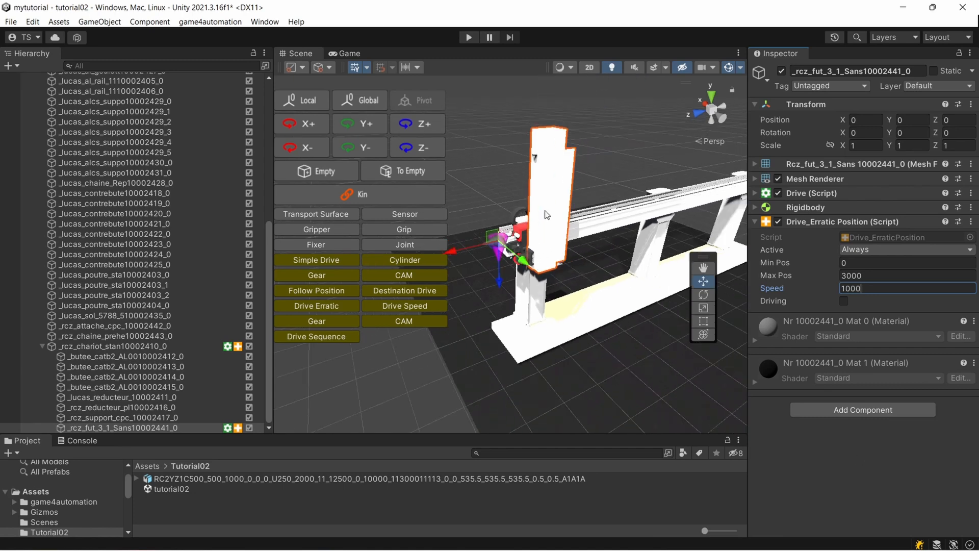
click(469, 36)
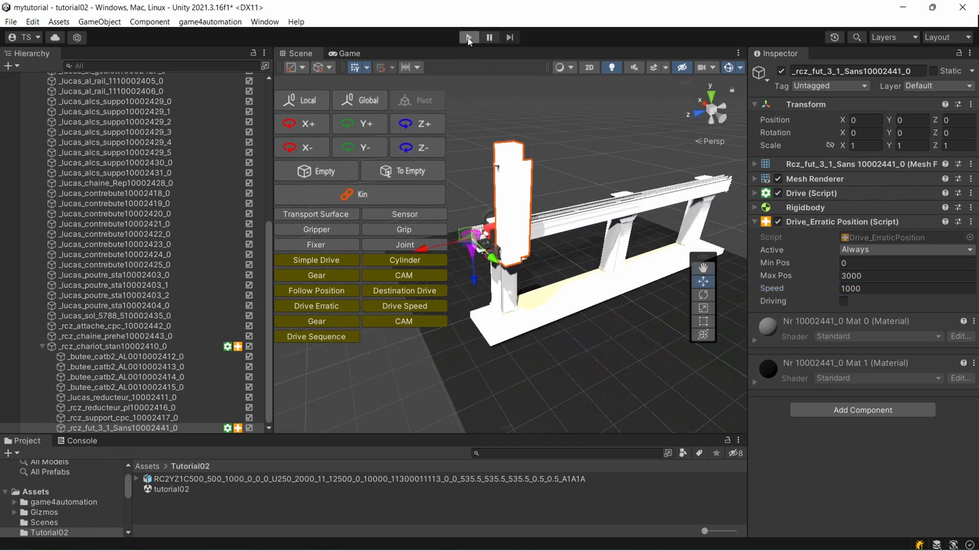
click(469, 37)
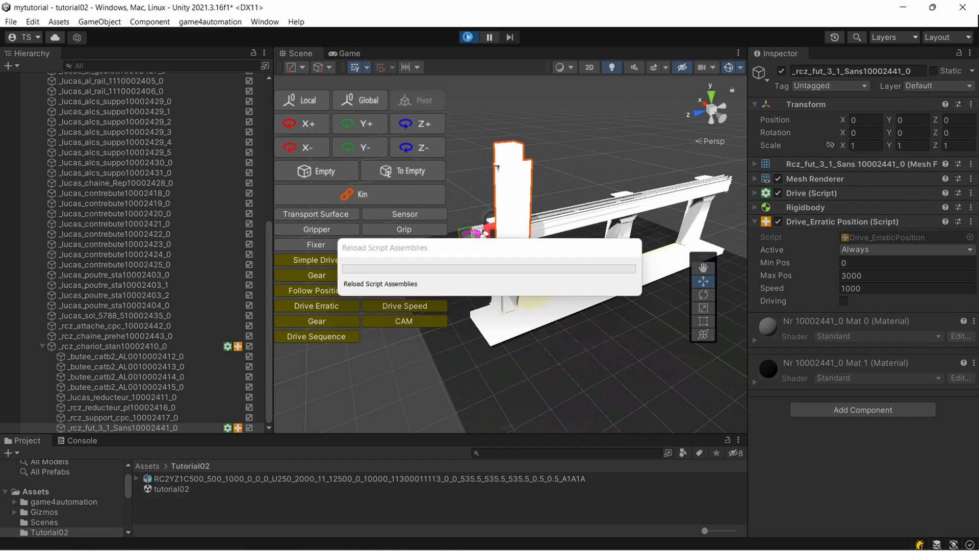
click(468, 37)
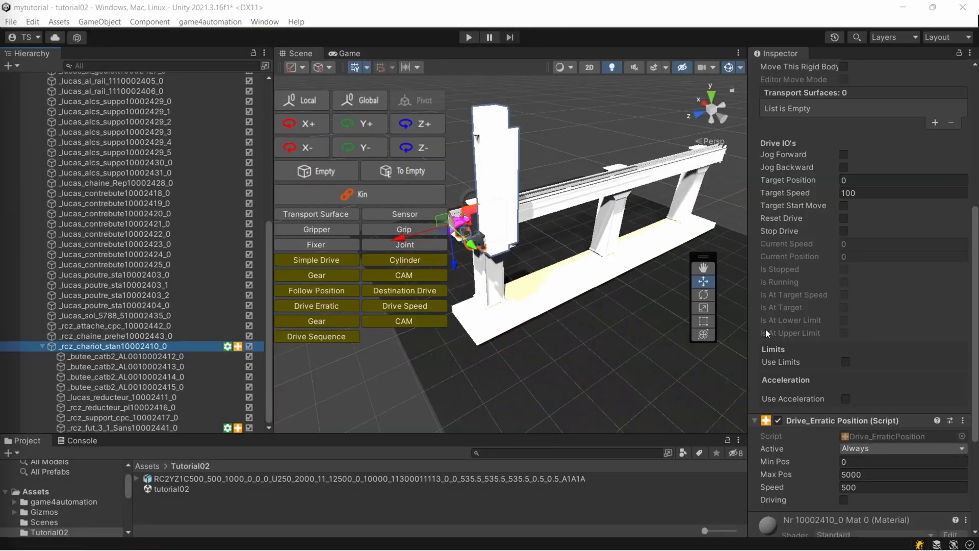
Enable Use Acceleration on both the carriage and column drives and set Acceleration to 500.
click(844, 399)
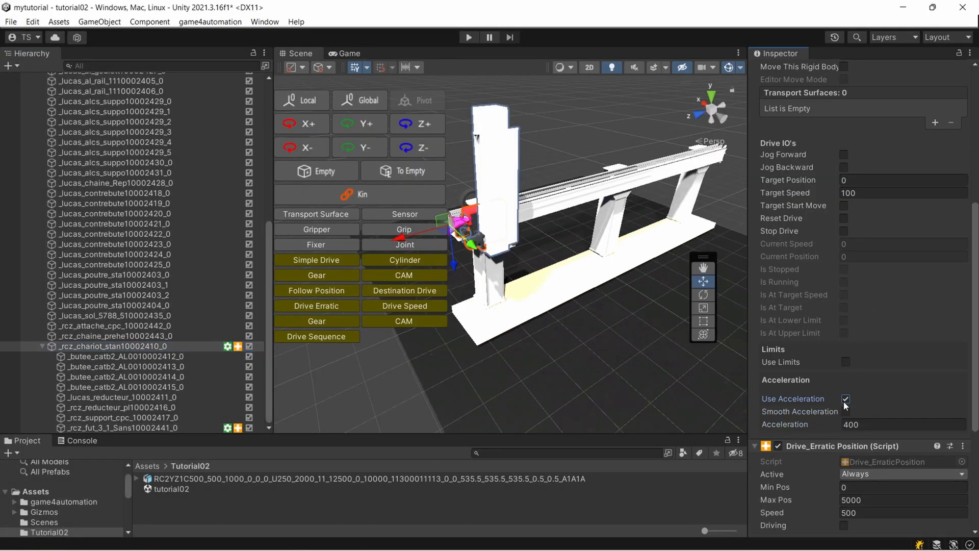
click(904, 425)
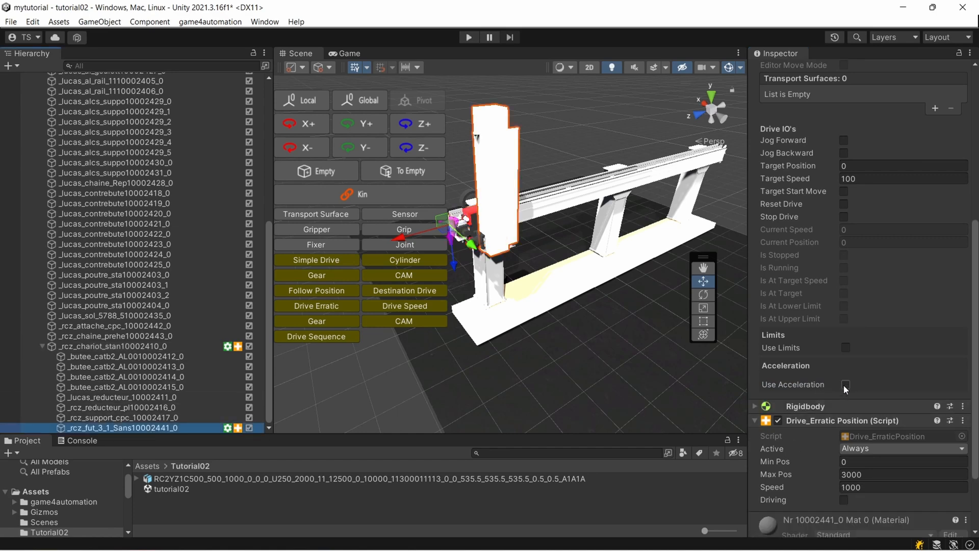
click(844, 385)
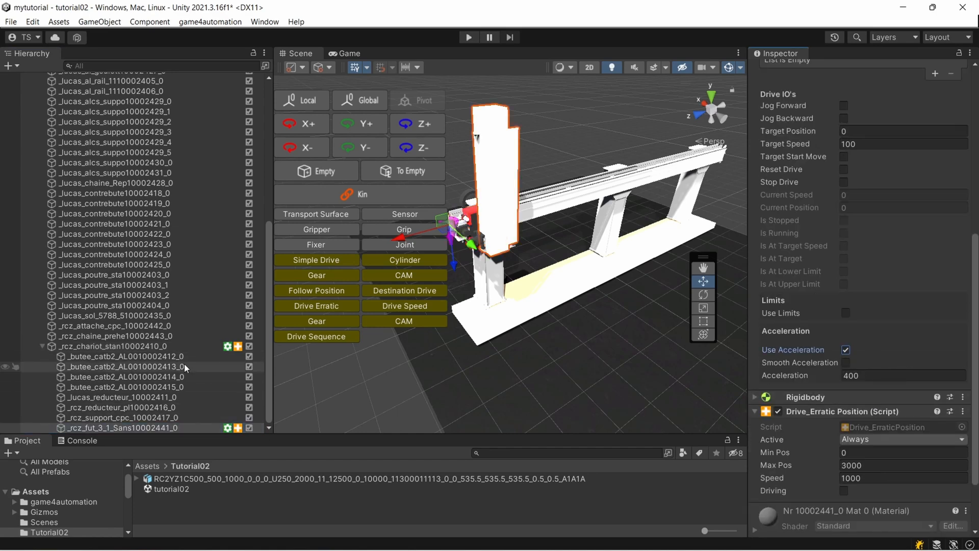
click(102, 346)
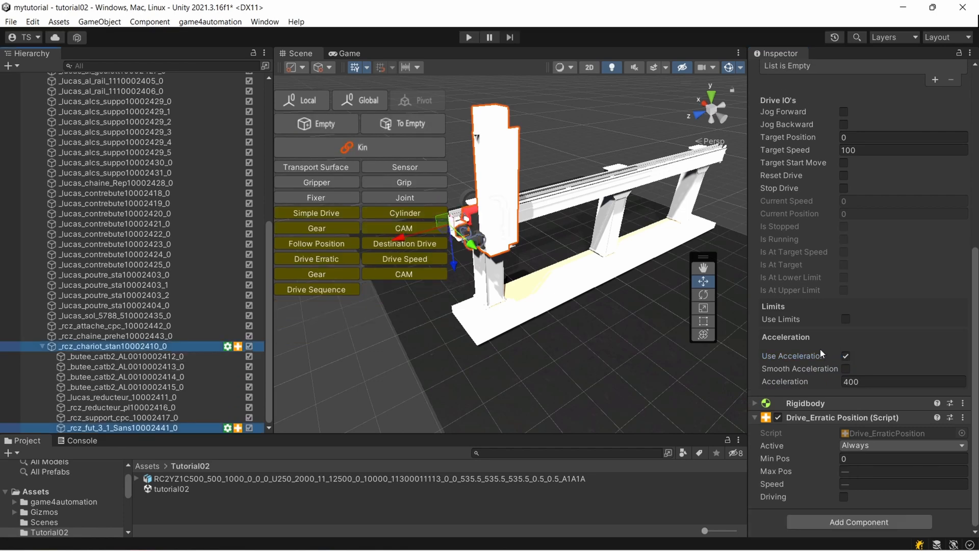
click(902, 382)
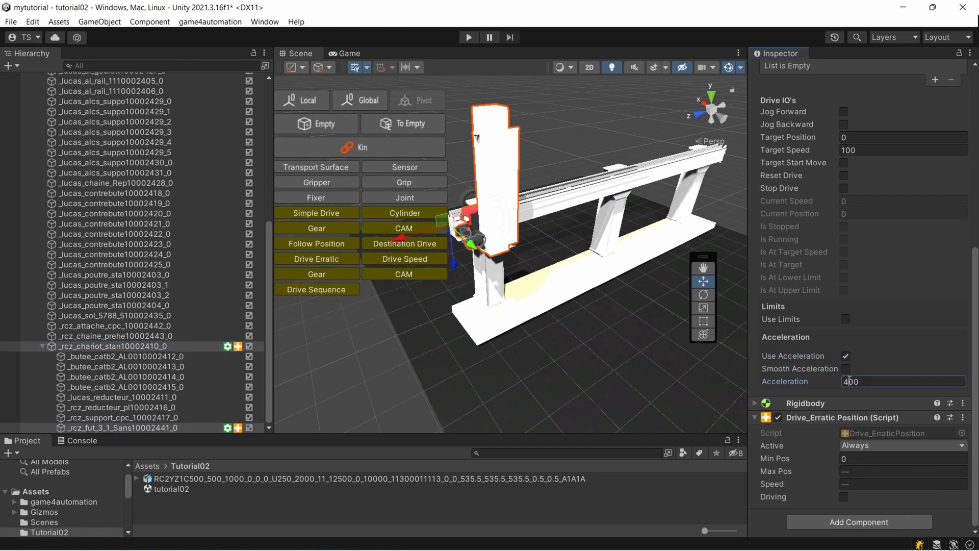
double_click(902, 381)
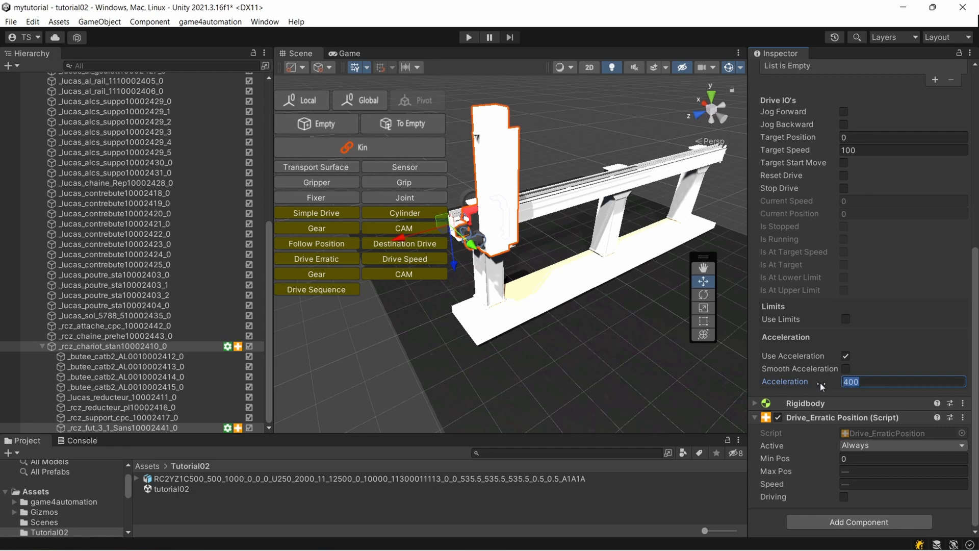
text(500)
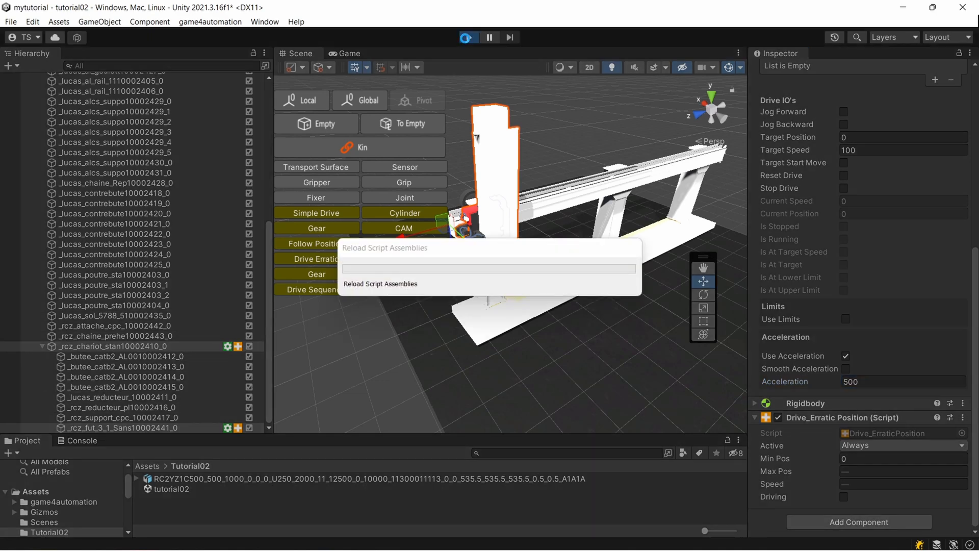
Play the simulation to test the acceleration, then stop it.
click(468, 37)
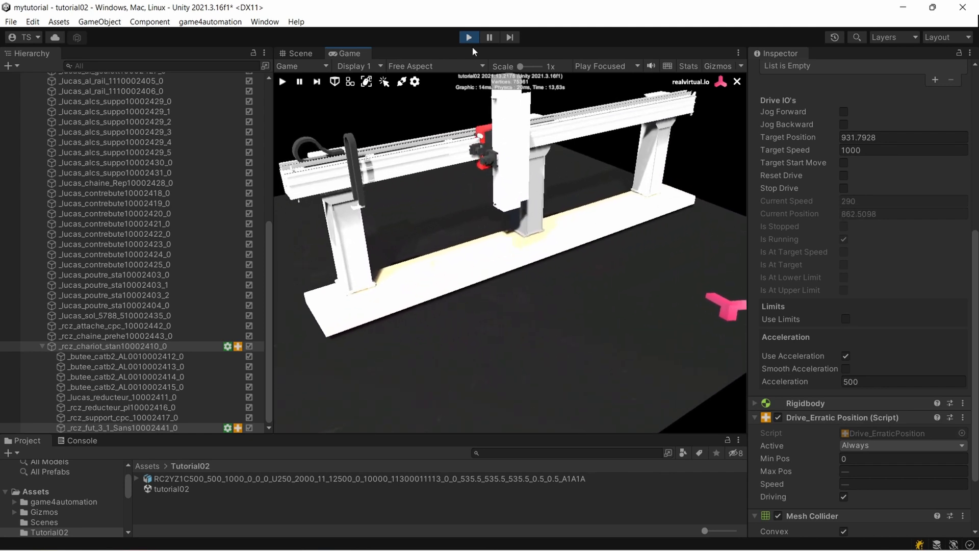
click(469, 36)
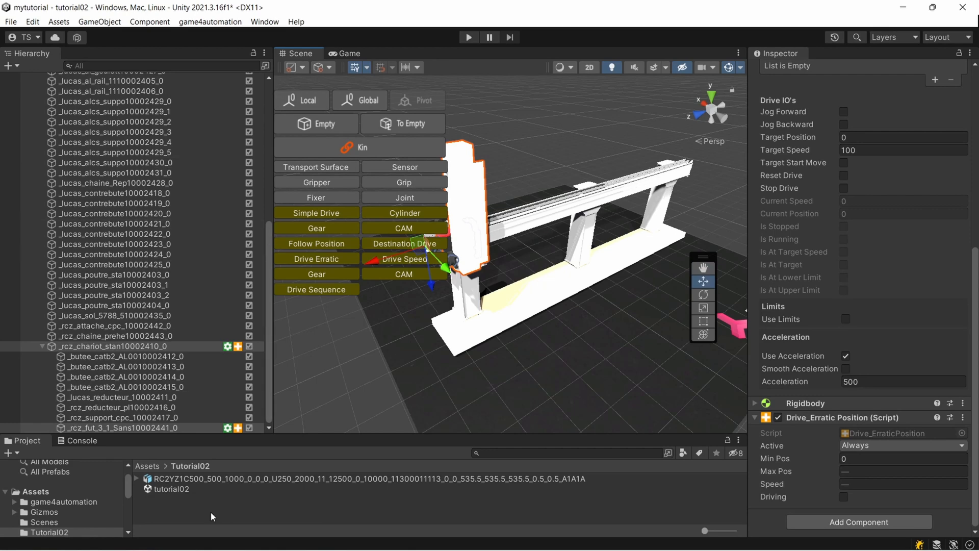
Browse to game4automation > 3DPrefabs > Materials in the Project window.
click(76, 441)
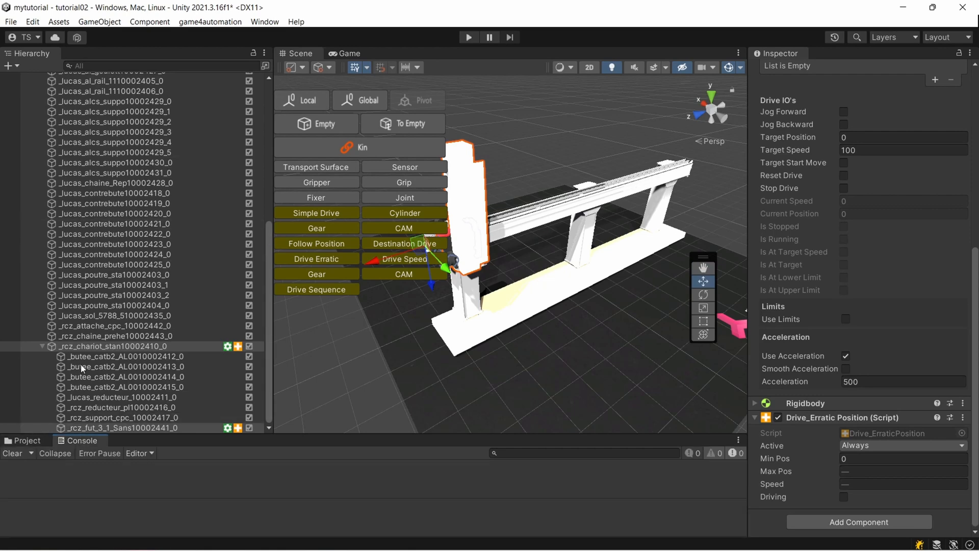
click(25, 439)
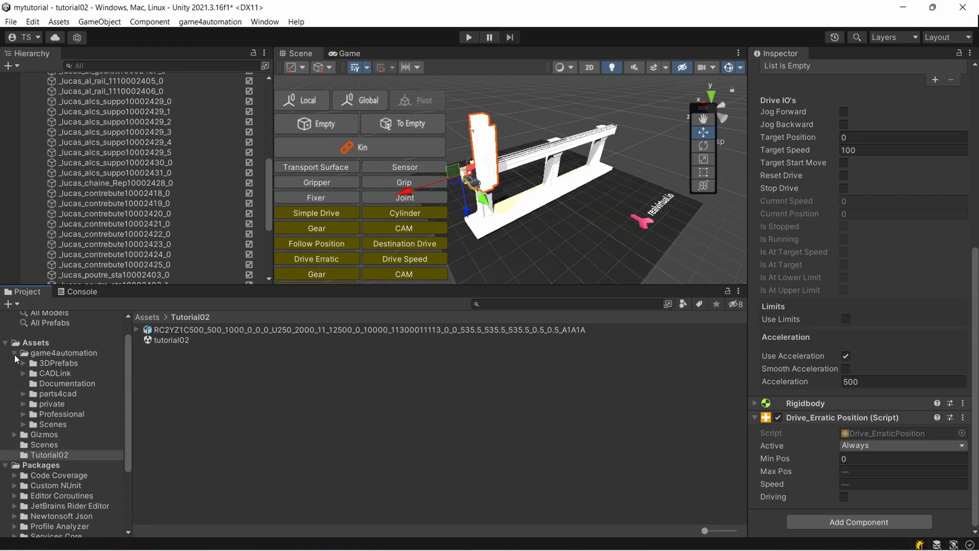
click(23, 363)
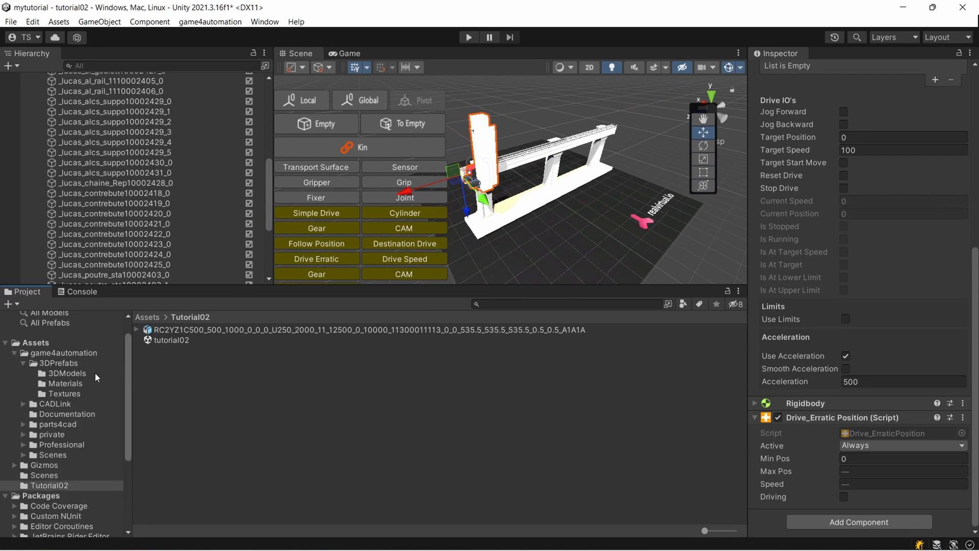
click(65, 383)
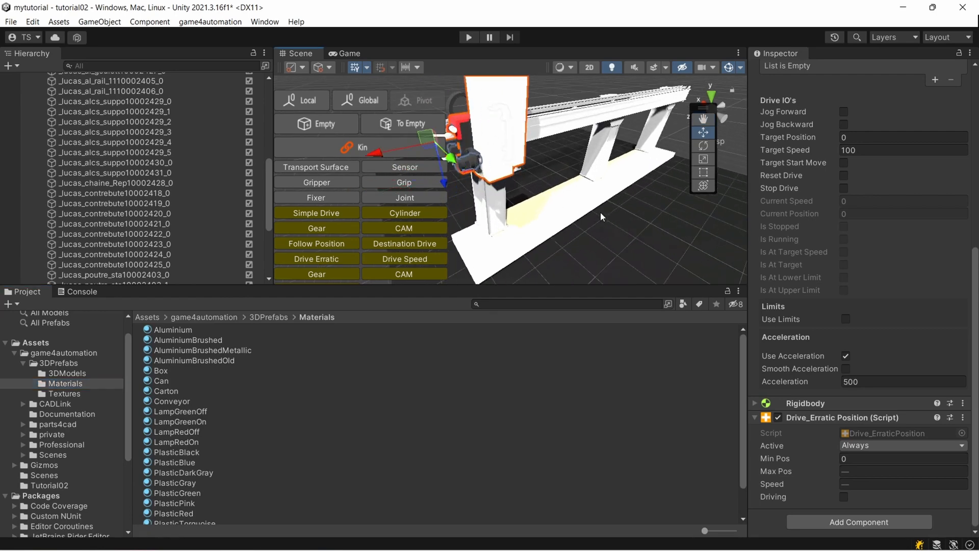
mouse_move(214, 408)
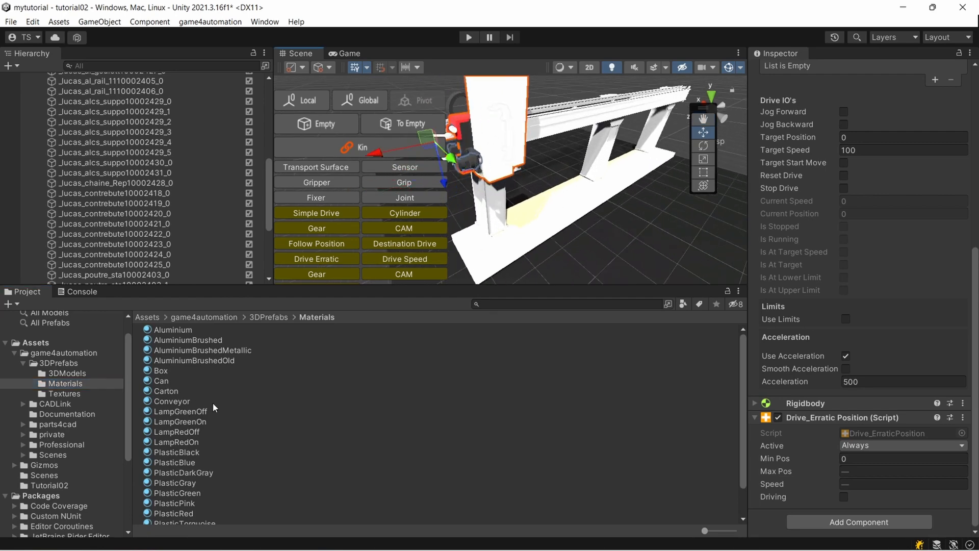
Apply PlasticBlue, PlasticBlack and AluminiumBrushed materials to the gantry parts and start the simulation.
click(176, 426)
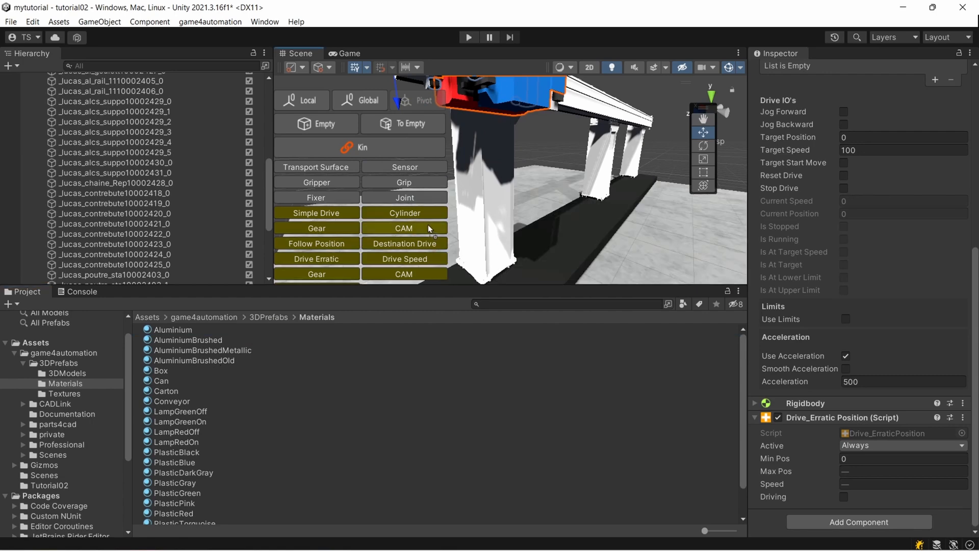
click(188, 340)
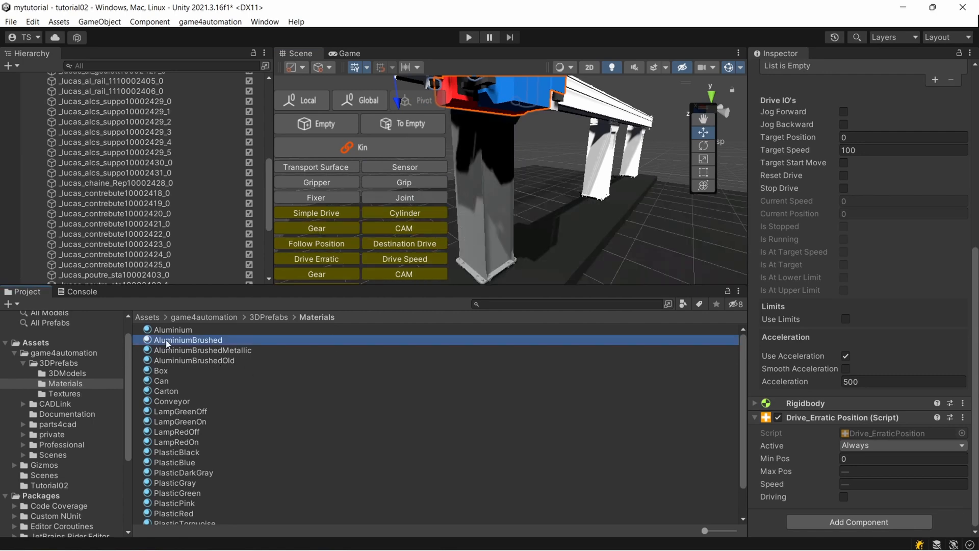
click(202, 350)
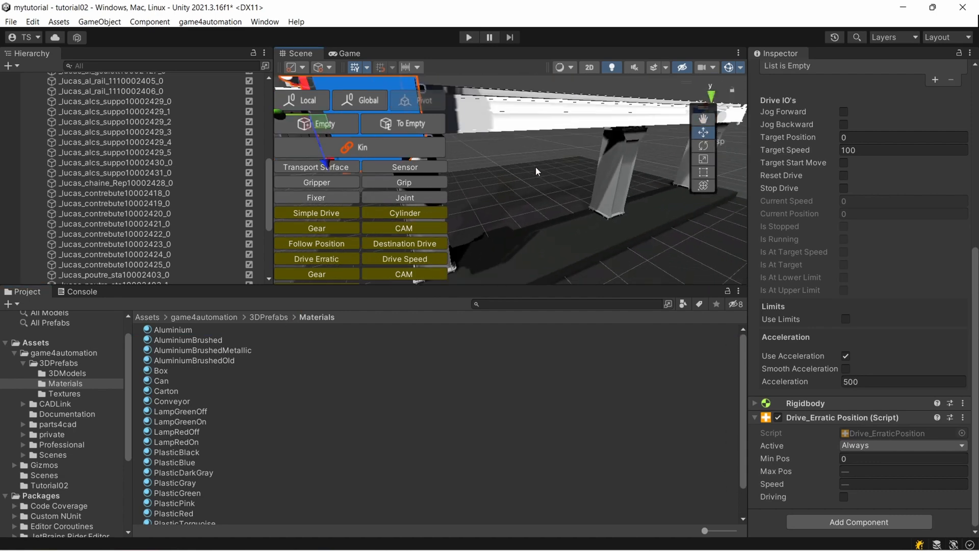
click(469, 37)
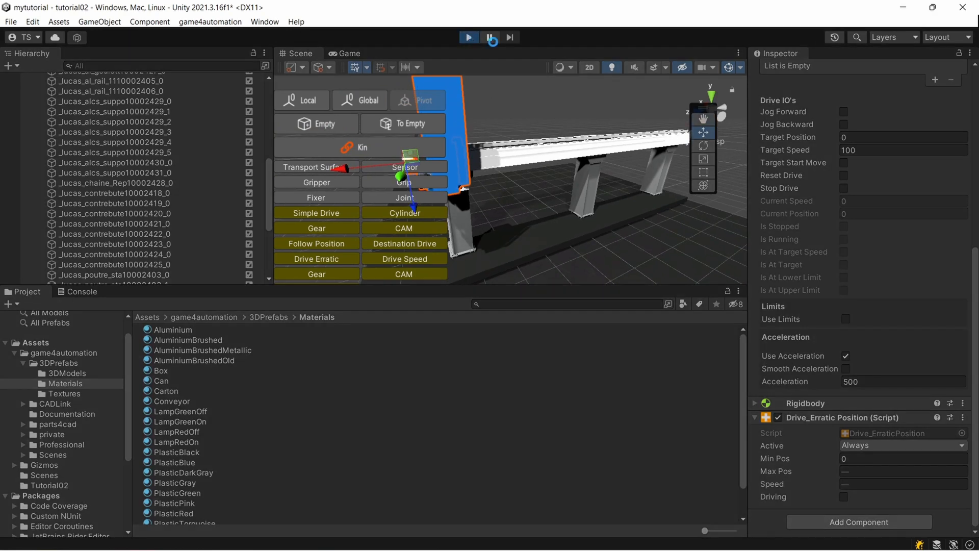
Run the simulation with the Game tab docked alongside the Scene view.
click(469, 36)
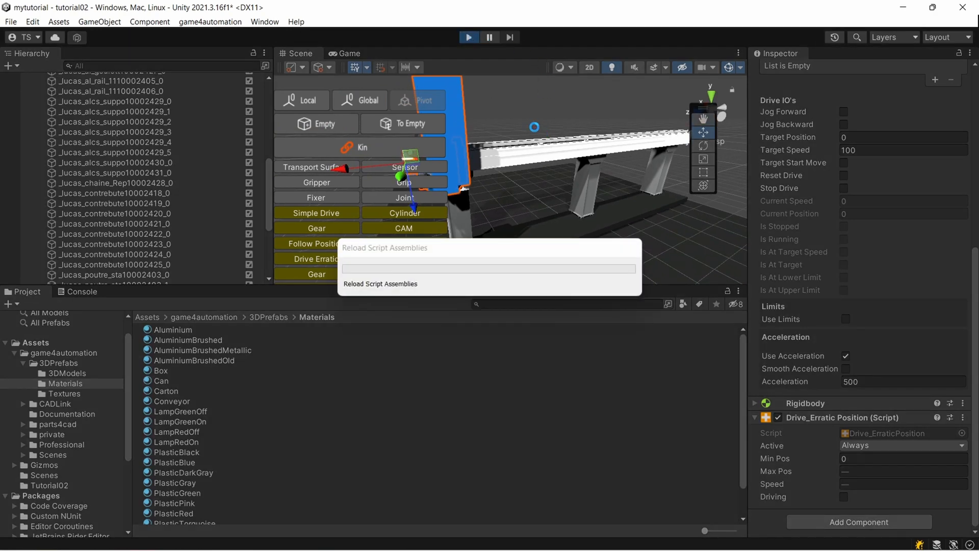
click(348, 53)
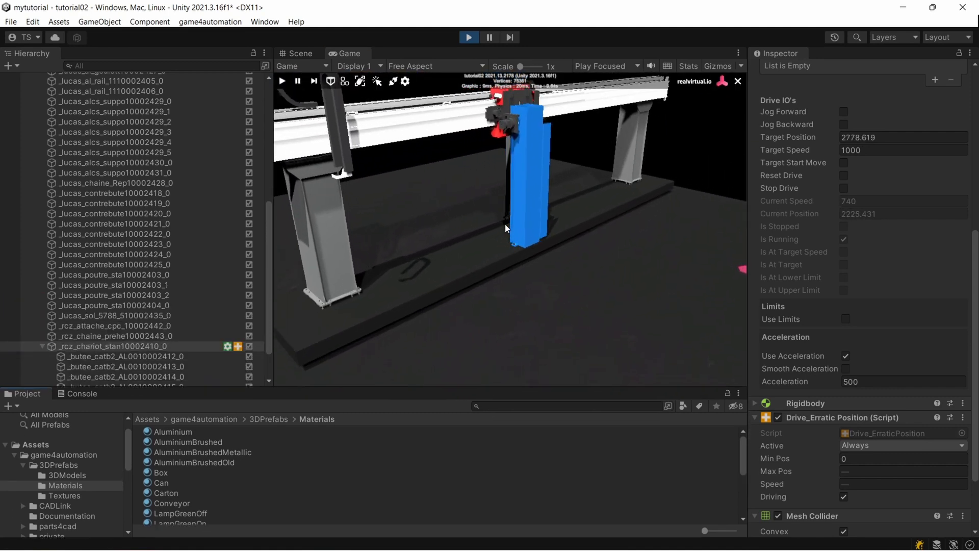
click(468, 37)
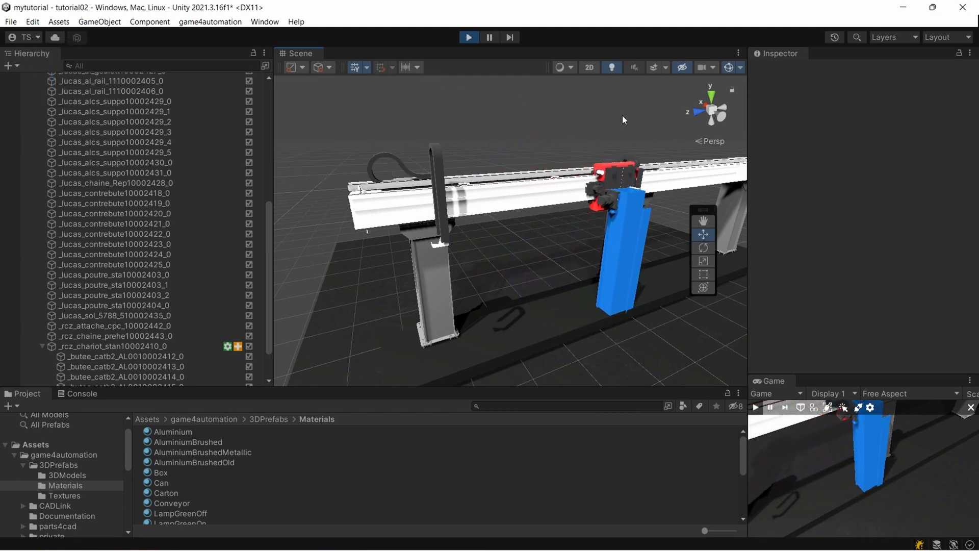
In Play mode, try Drive Speed Override values 0.1, 4 and back to 1.
click(469, 36)
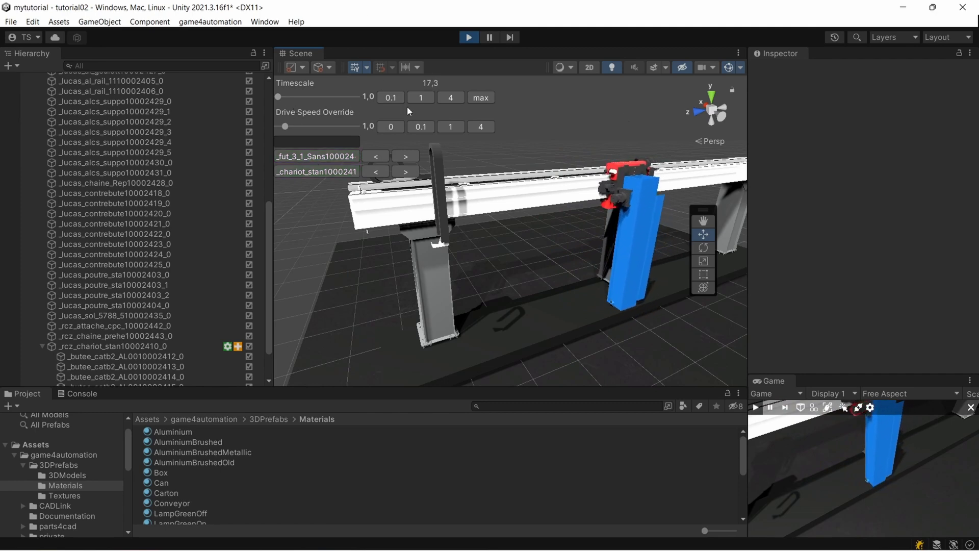
click(420, 127)
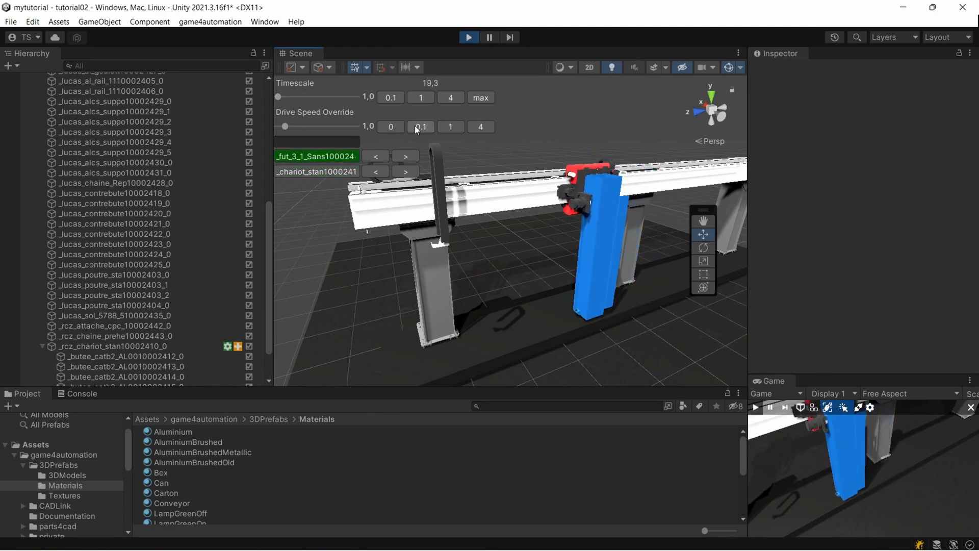
click(481, 127)
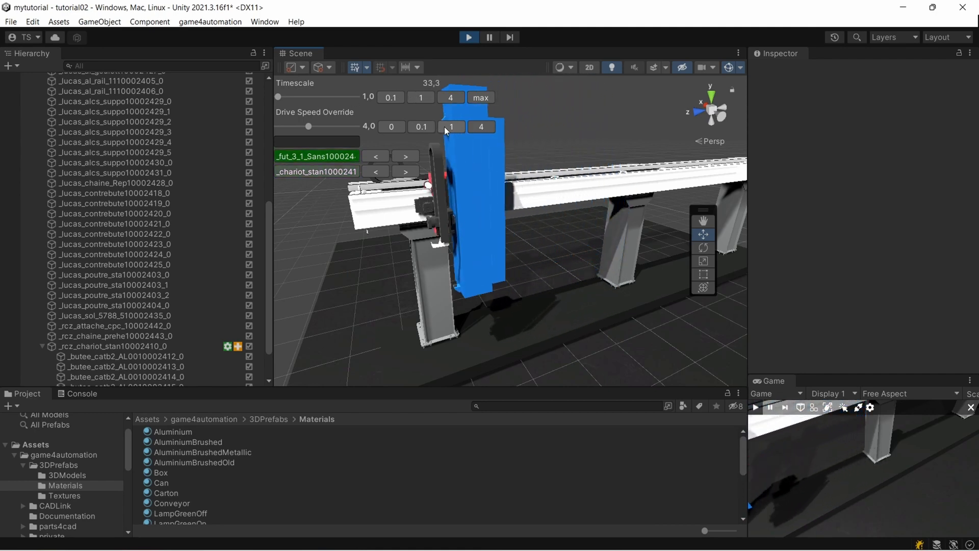
click(450, 126)
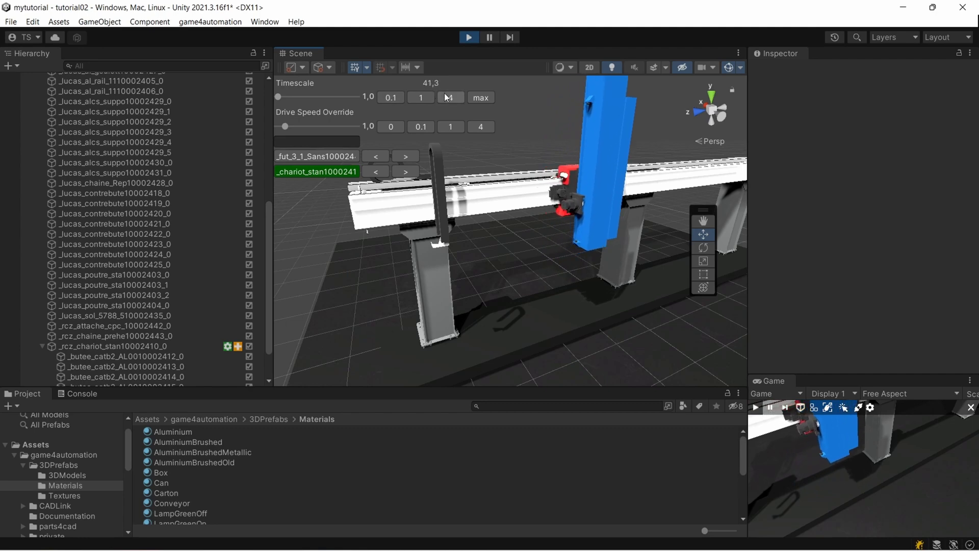
Try Timescale values 4, 0.1 and back to 1, then stop the simulation.
click(450, 97)
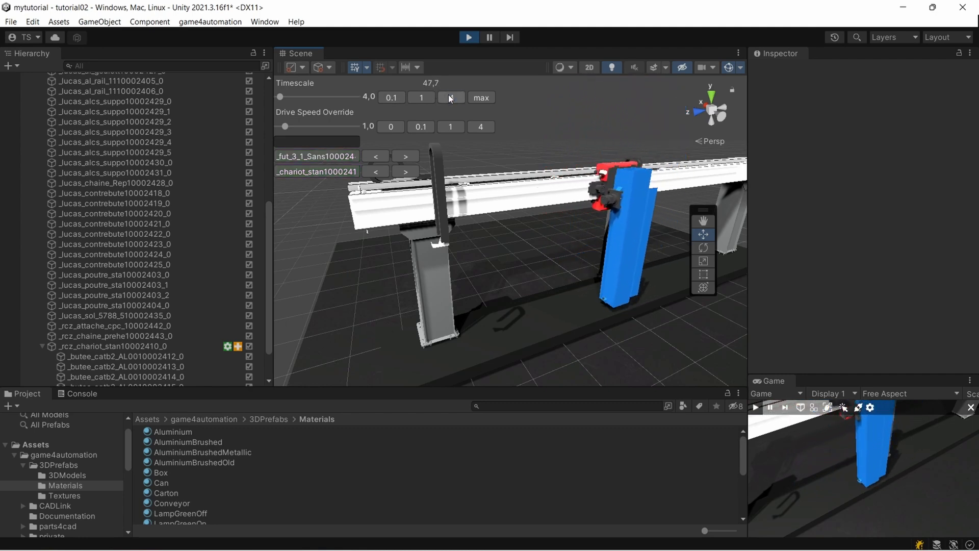
click(392, 98)
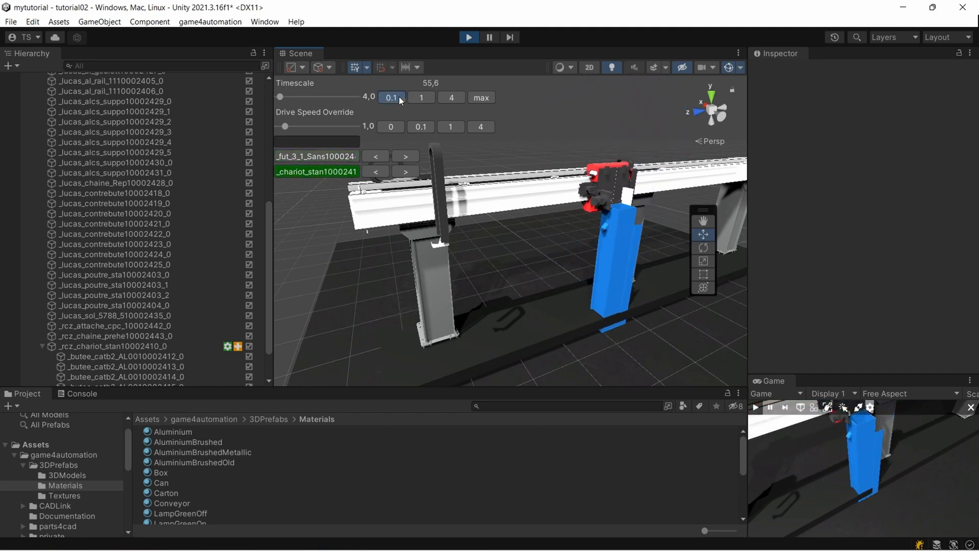
click(392, 98)
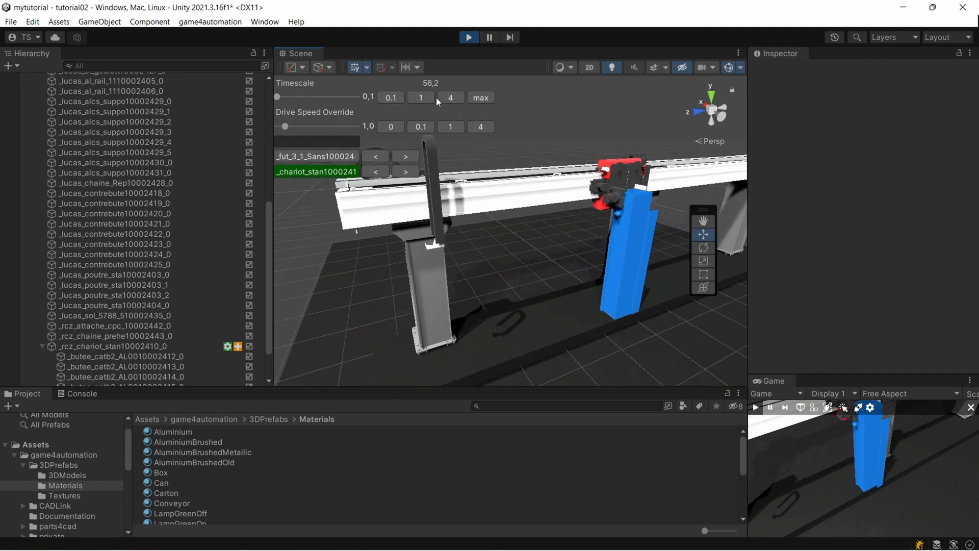
click(420, 97)
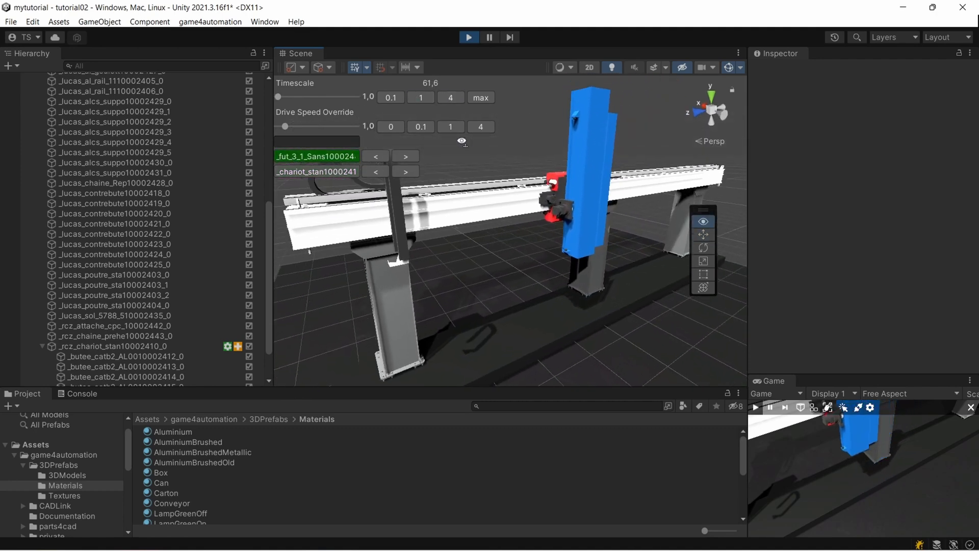
click(470, 37)
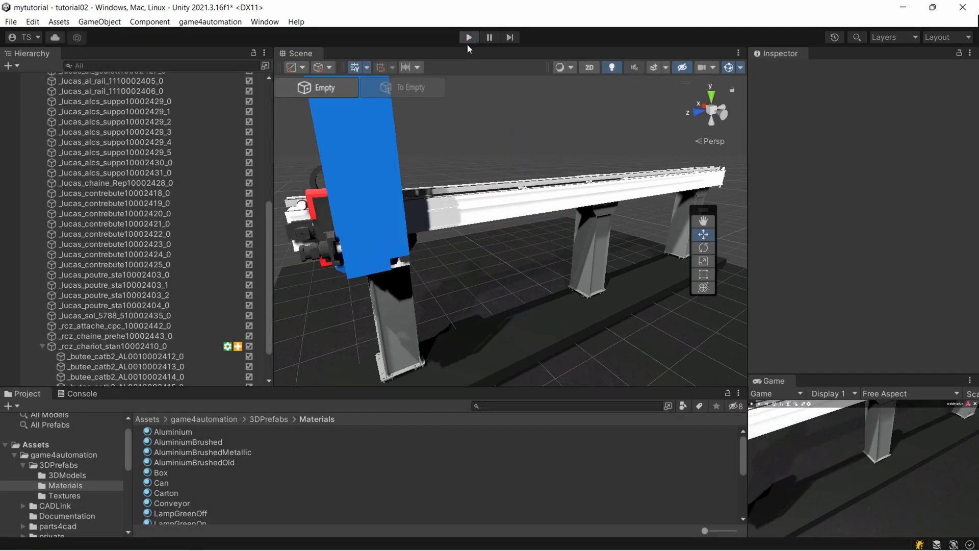
Set the column's Drive_Erratic Position to Active: Never and start the simulation.
click(110, 346)
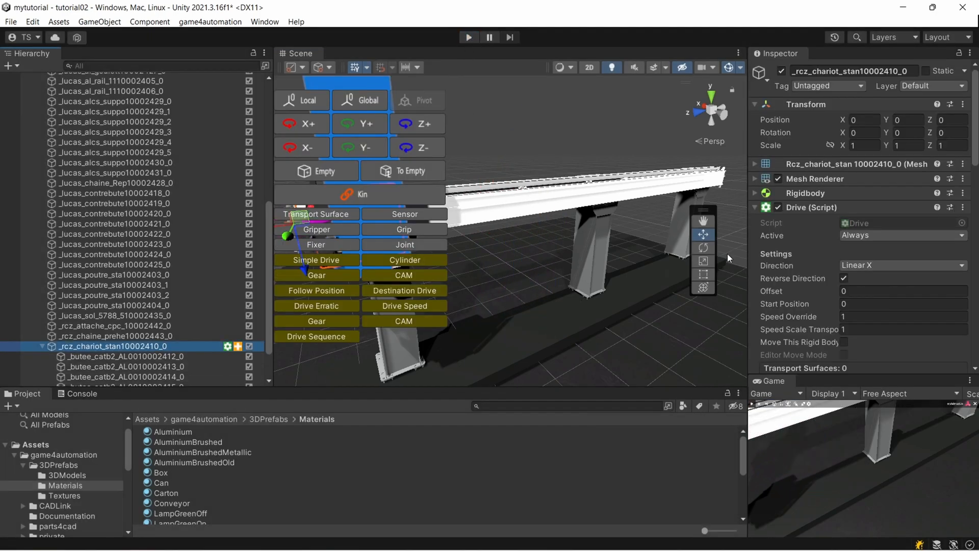
mouse_move(829, 251)
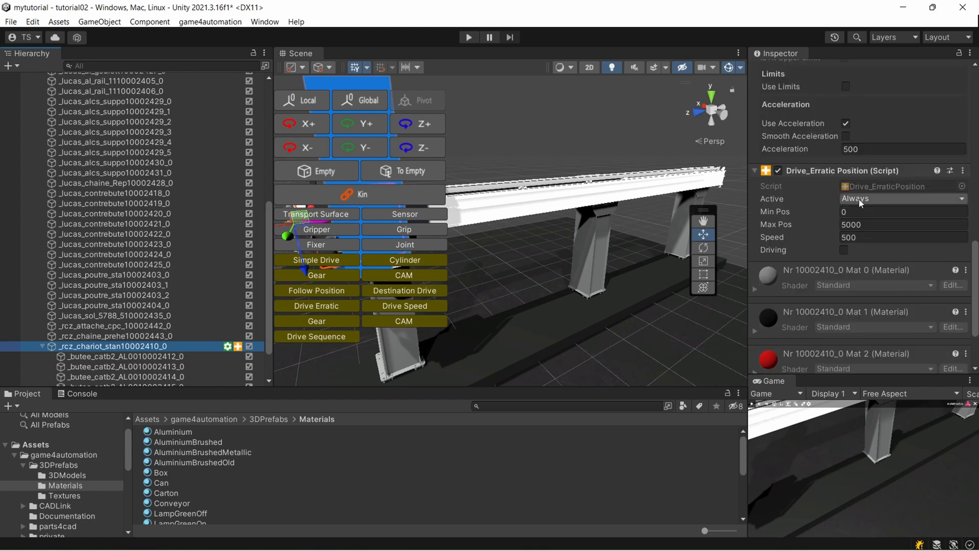
mouse_move(879, 200)
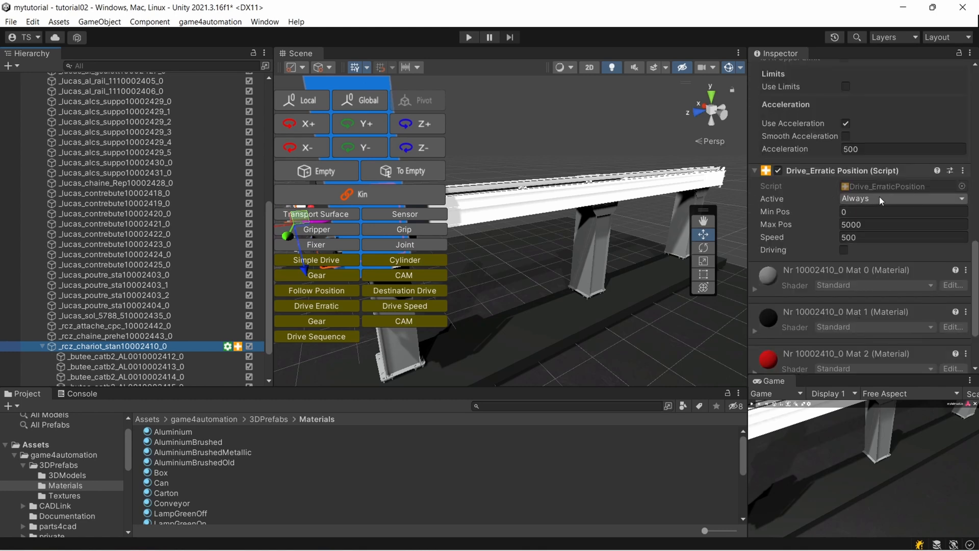
click(901, 198)
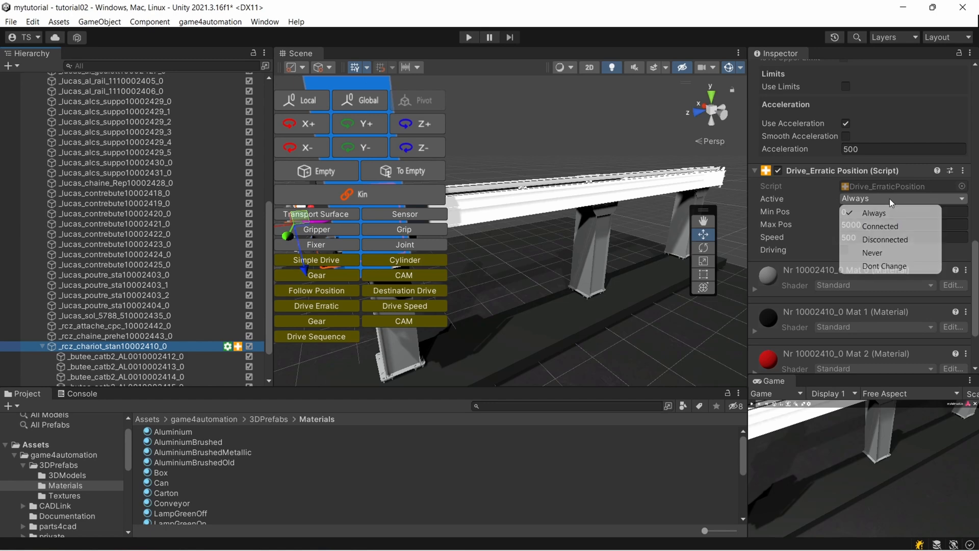
mouse_move(880, 225)
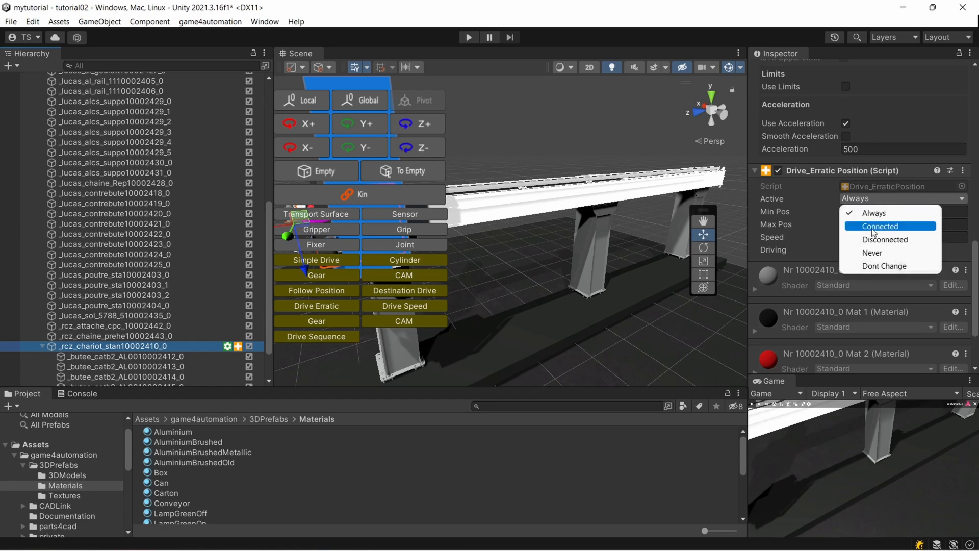
click(872, 253)
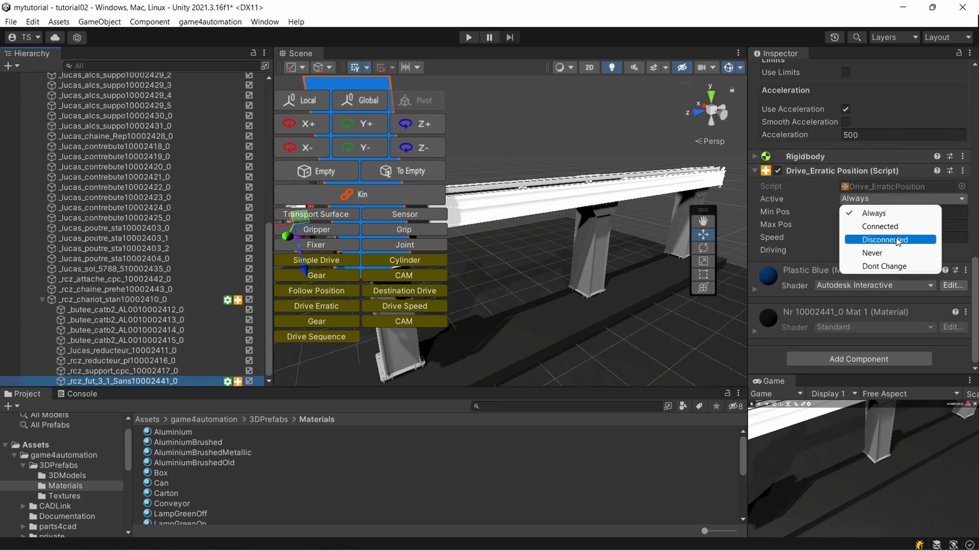
click(873, 253)
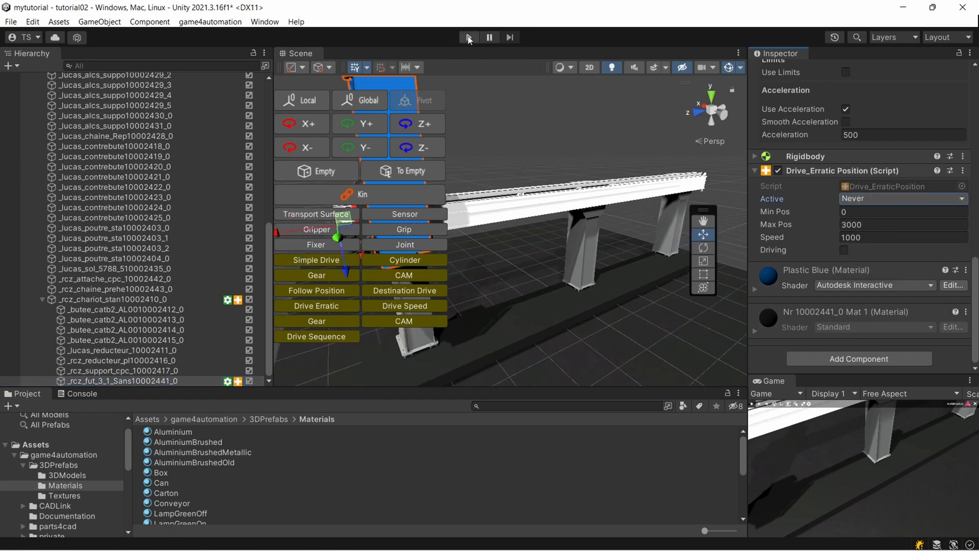
click(470, 36)
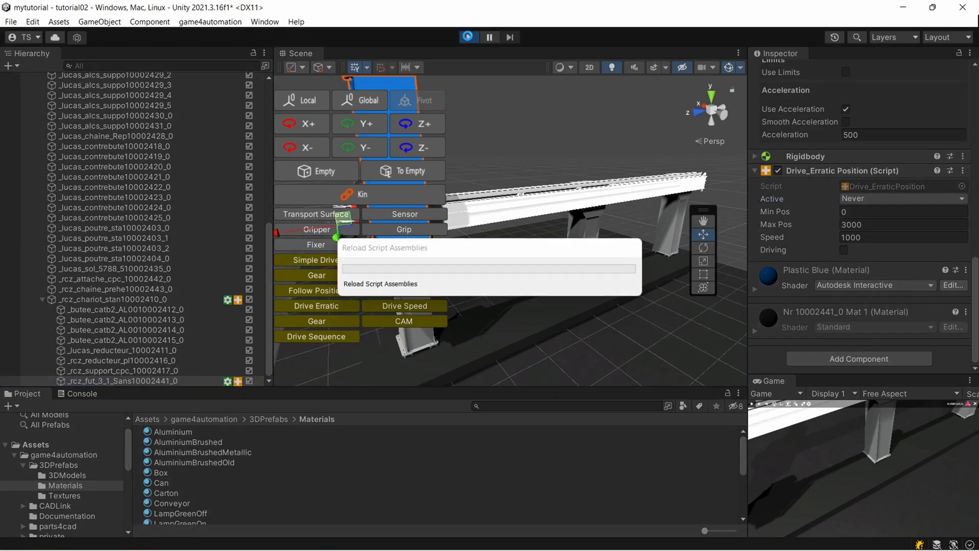
Jog the fut_3_1 column drive forward with the overlay's > button during the run, then stop play.
click(469, 37)
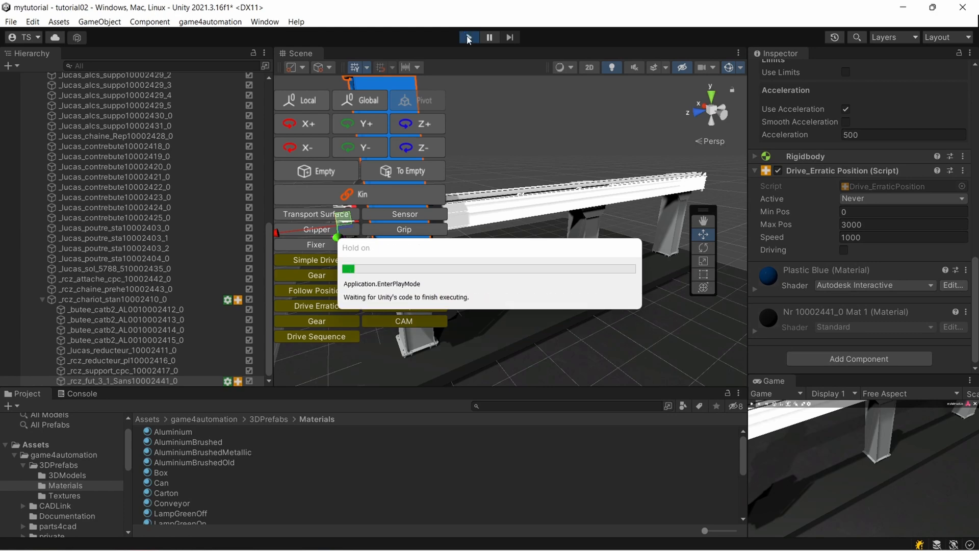
click(469, 37)
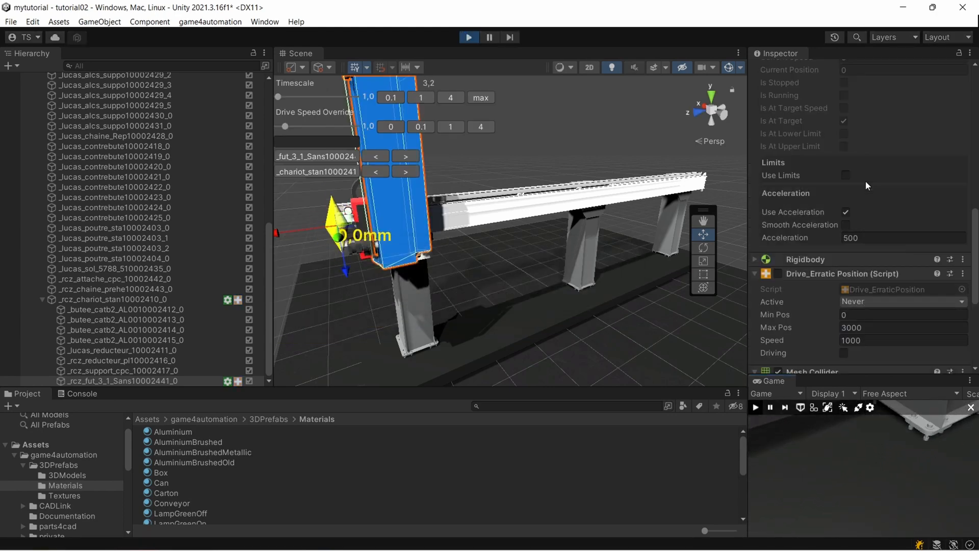
click(404, 156)
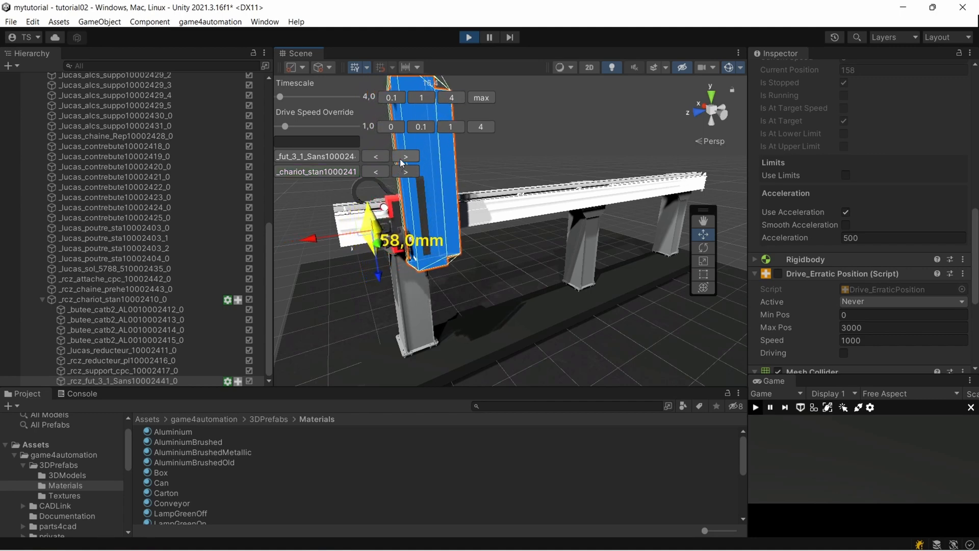
click(406, 171)
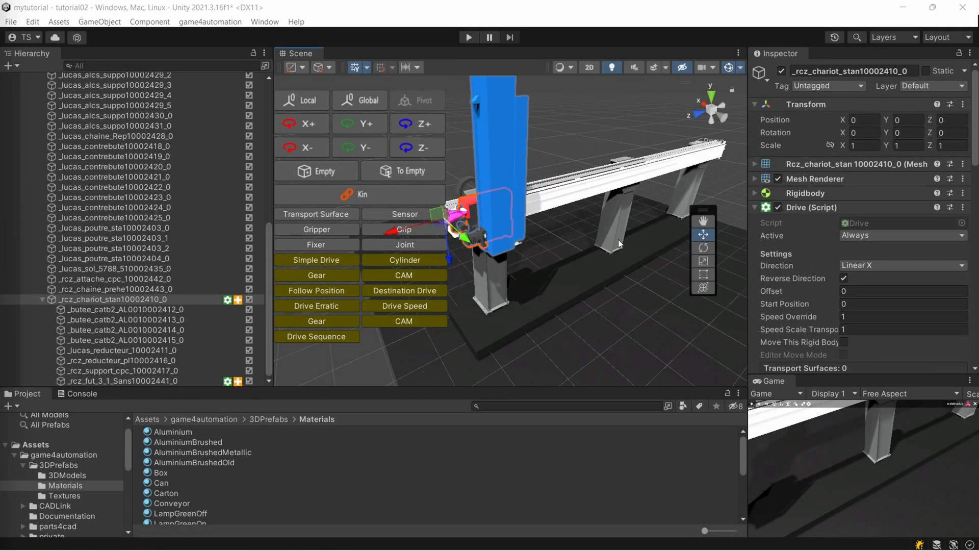
mouse_move(575, 227)
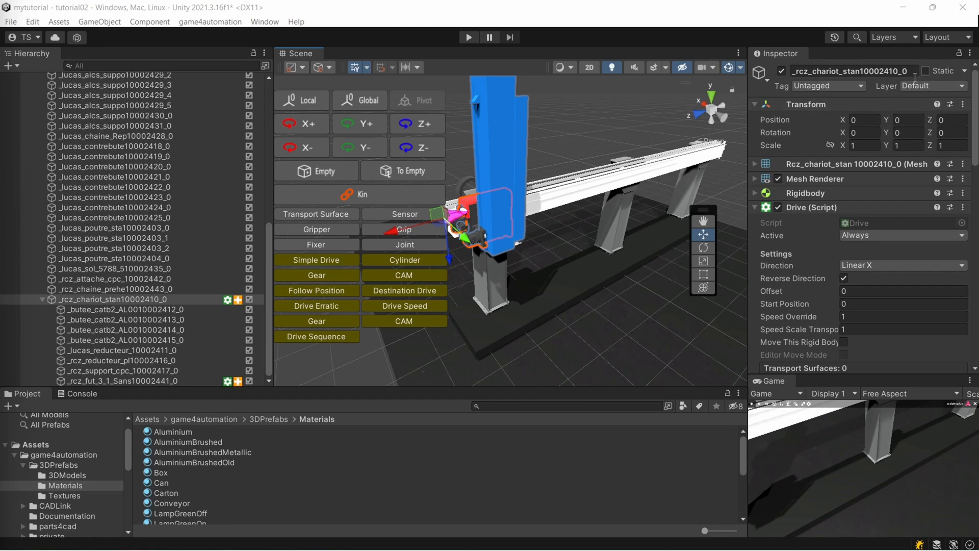
mouse_move(550, 206)
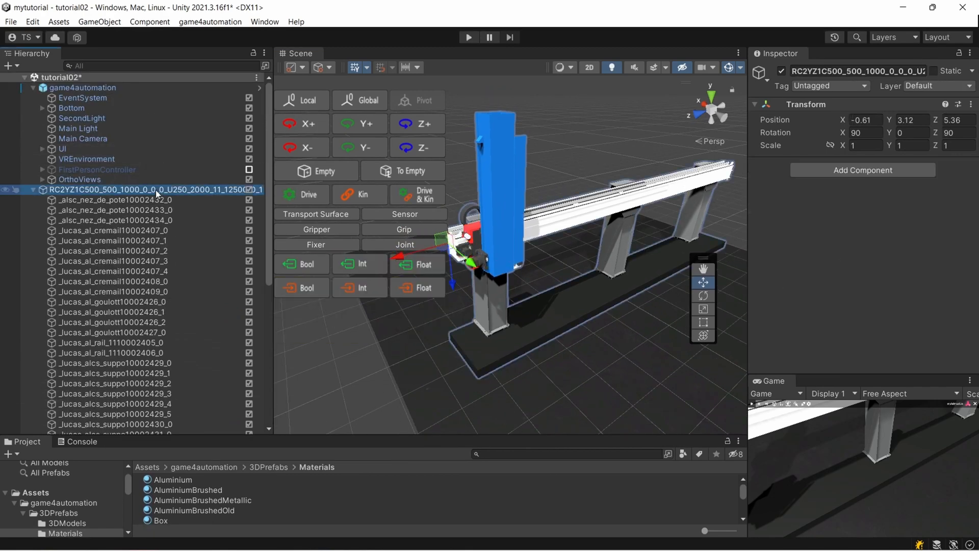
Mark the gantry robot root Static, applying the flag to all child objects.
click(944, 71)
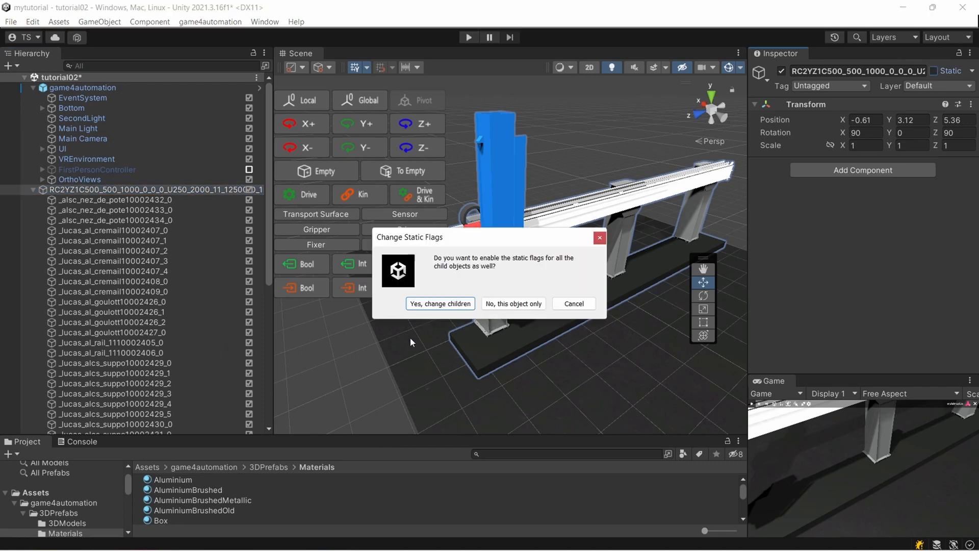
click(441, 304)
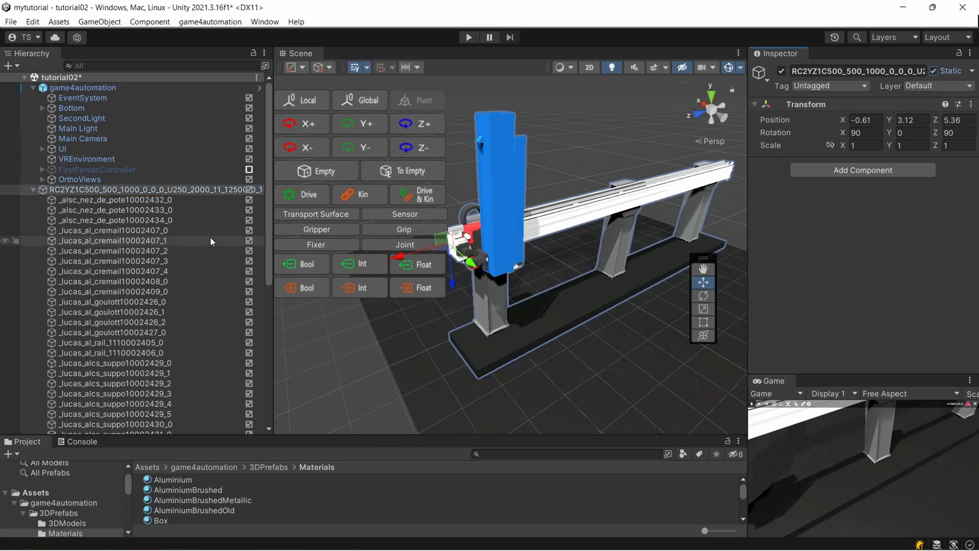
scroll(down, 3)
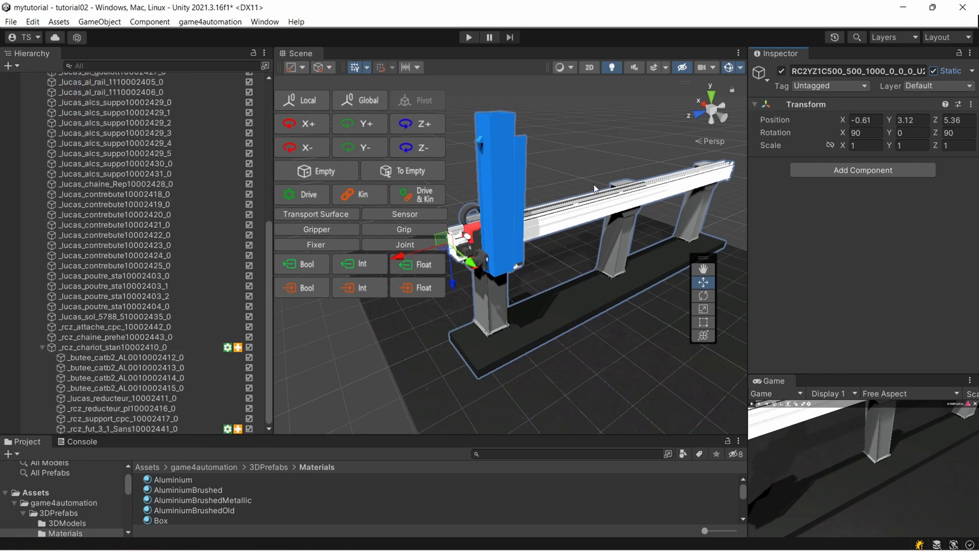
Make the carriage and its children non-static again.
click(301, 194)
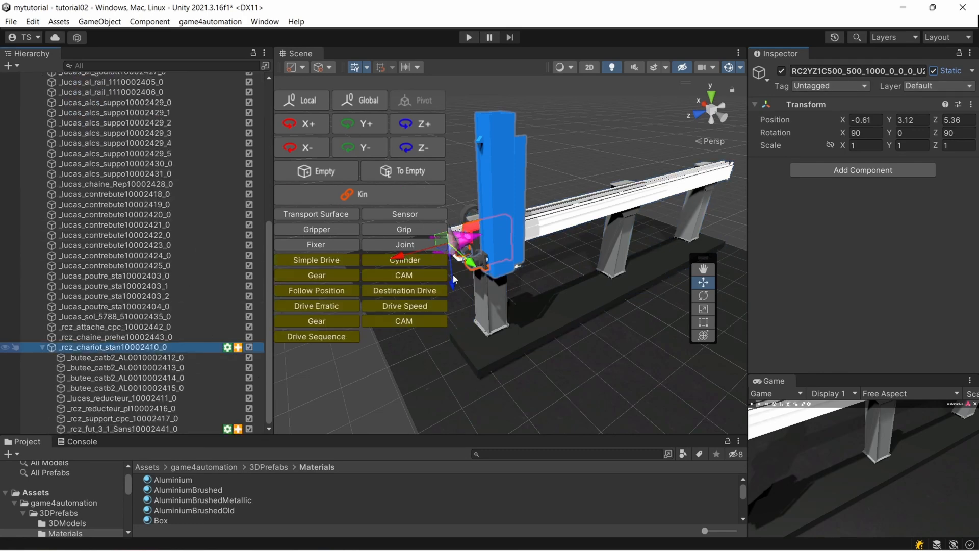
click(940, 72)
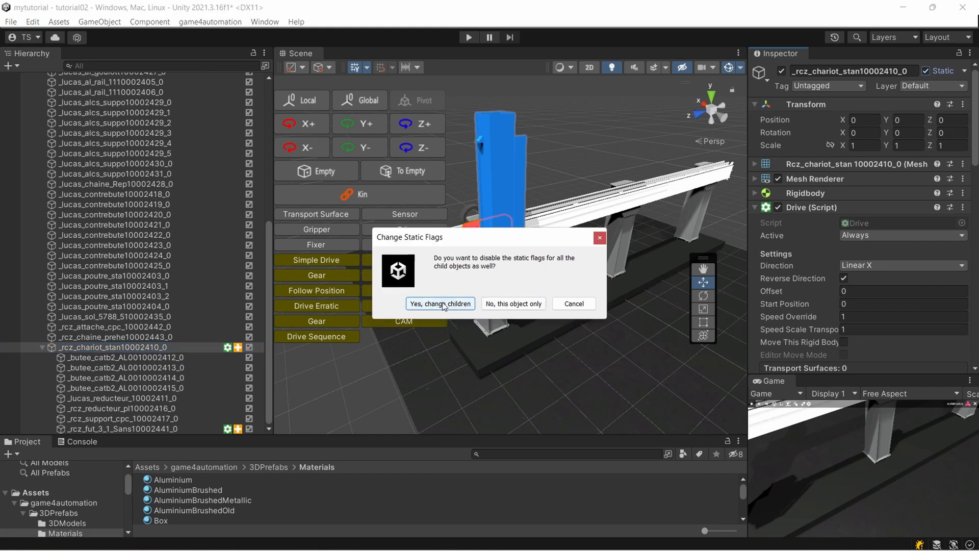
click(440, 304)
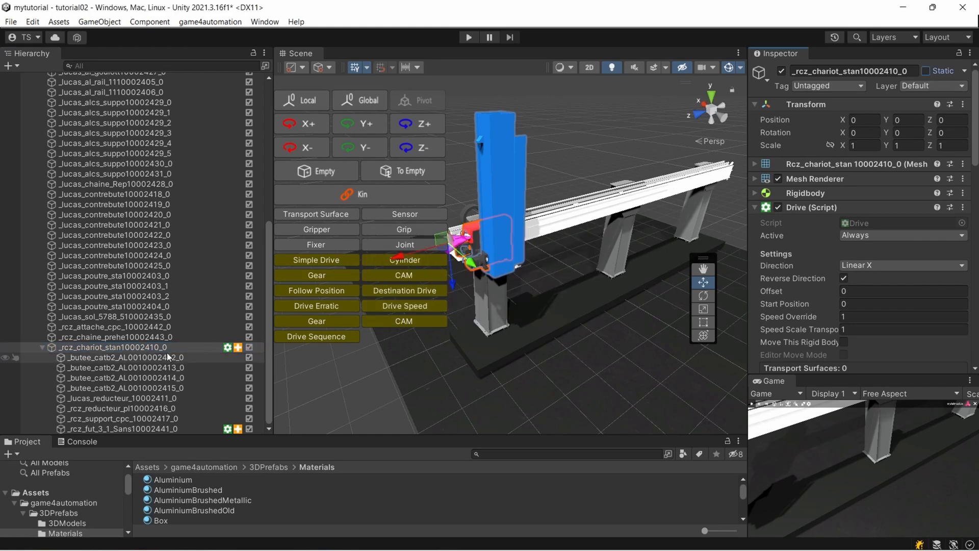